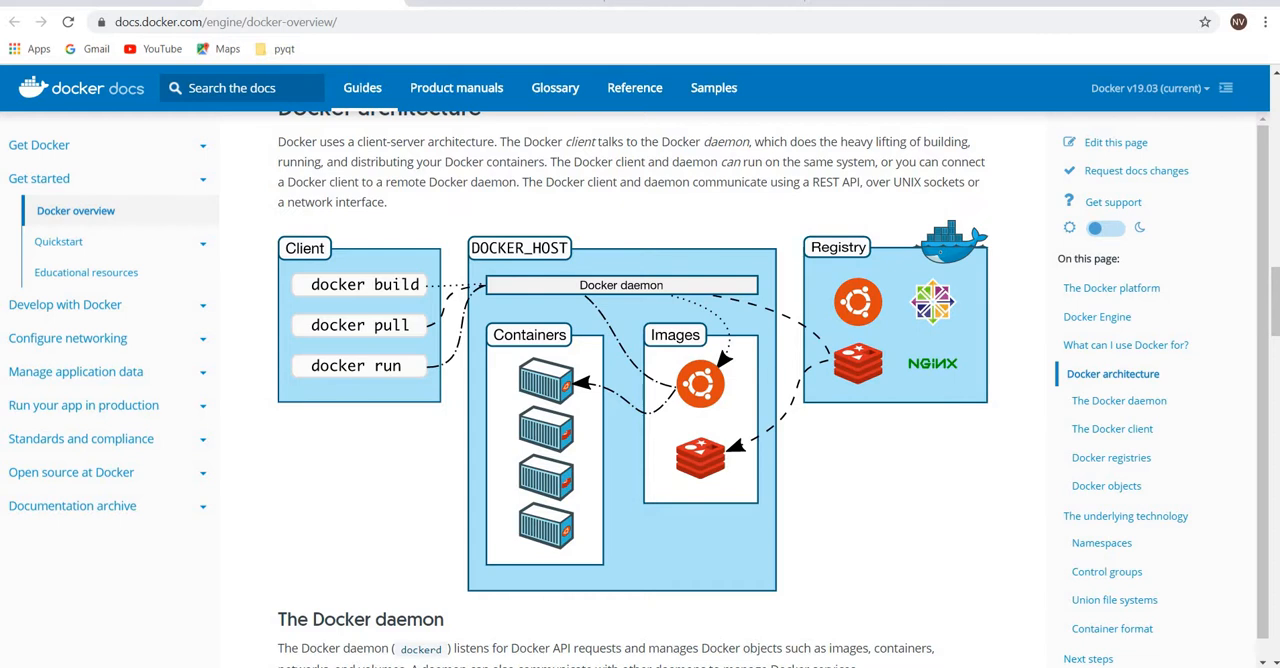
mouse_move(843, 431)
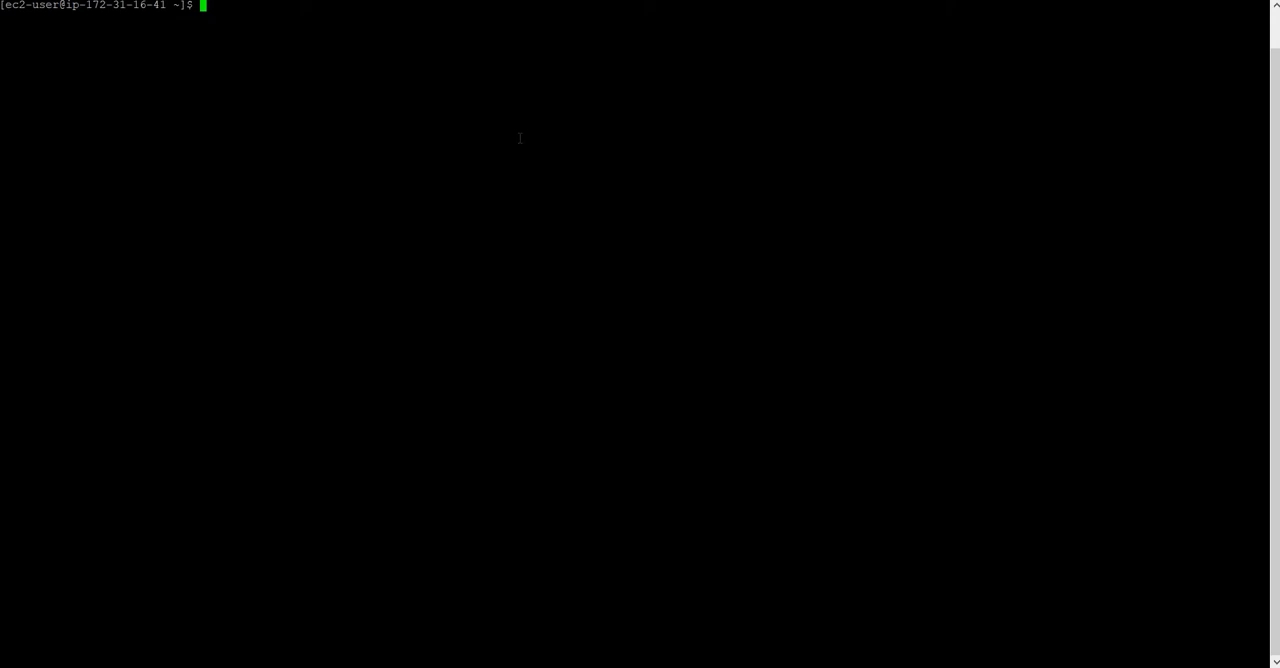
type("sudo do")
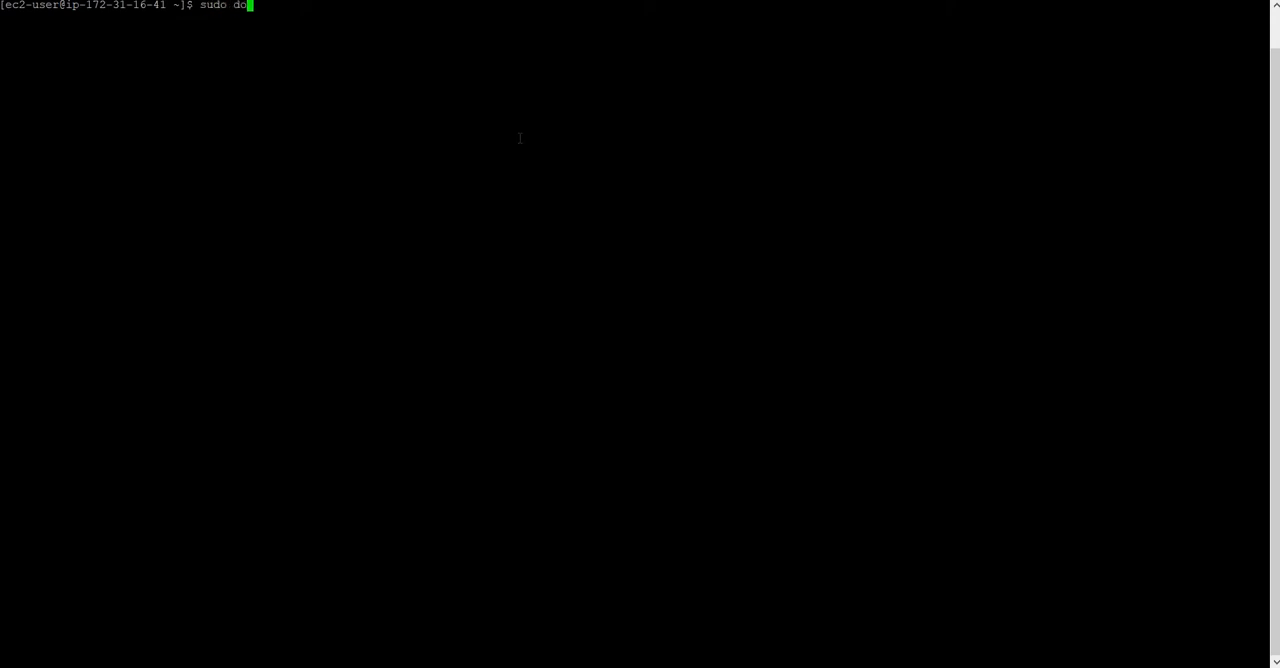
type("cker -")
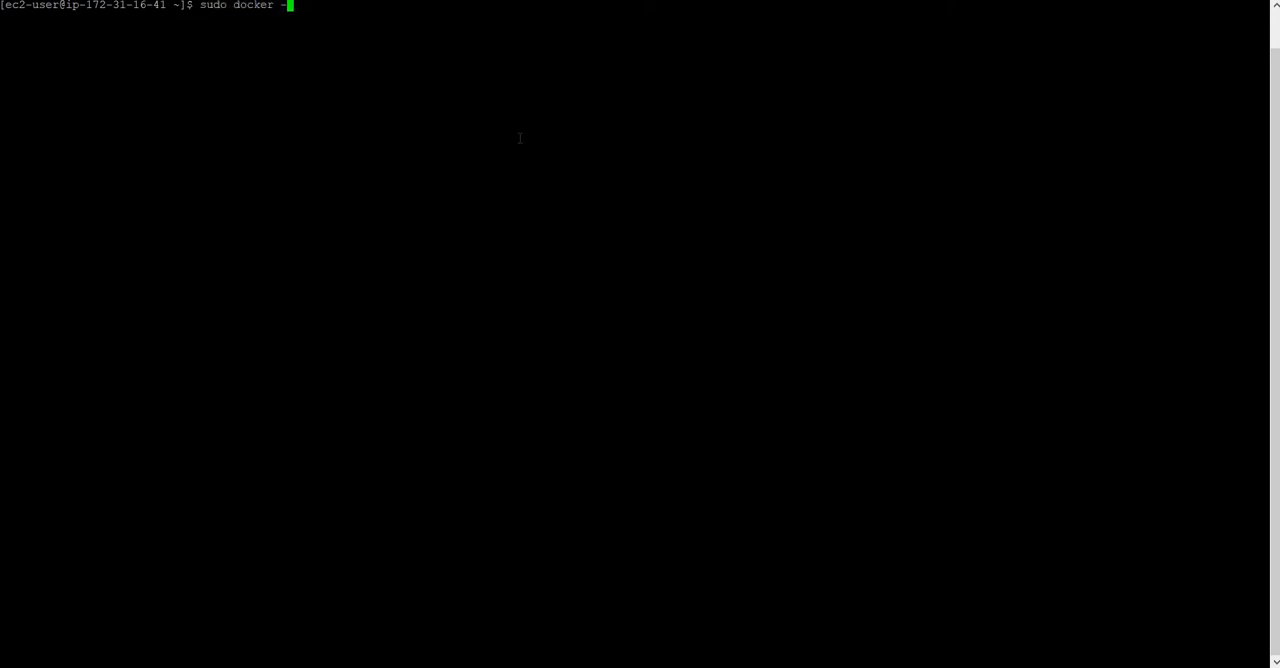
key("Return")
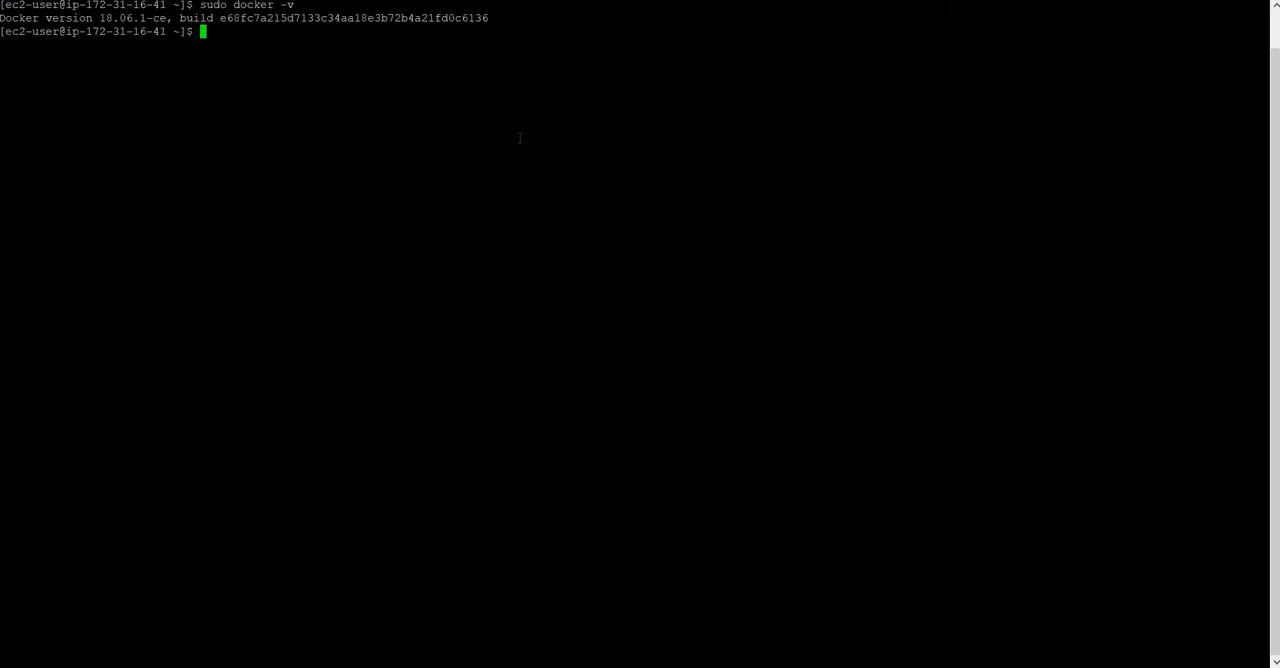
type("sudo")
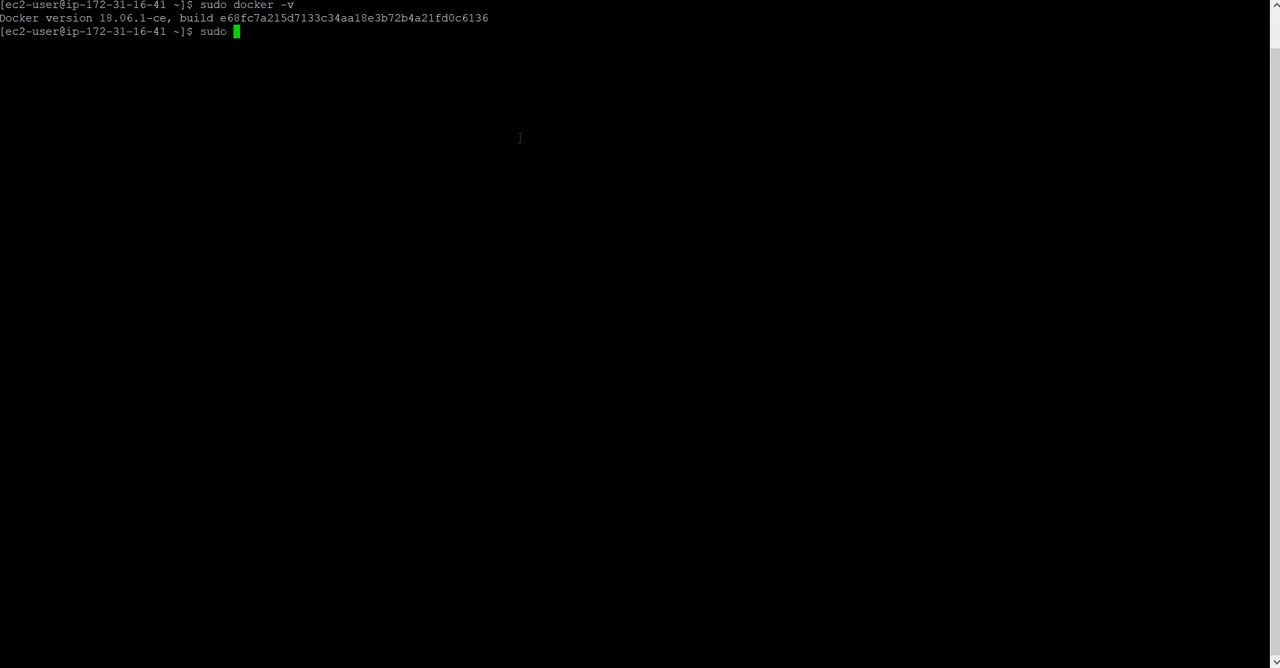
type("service")
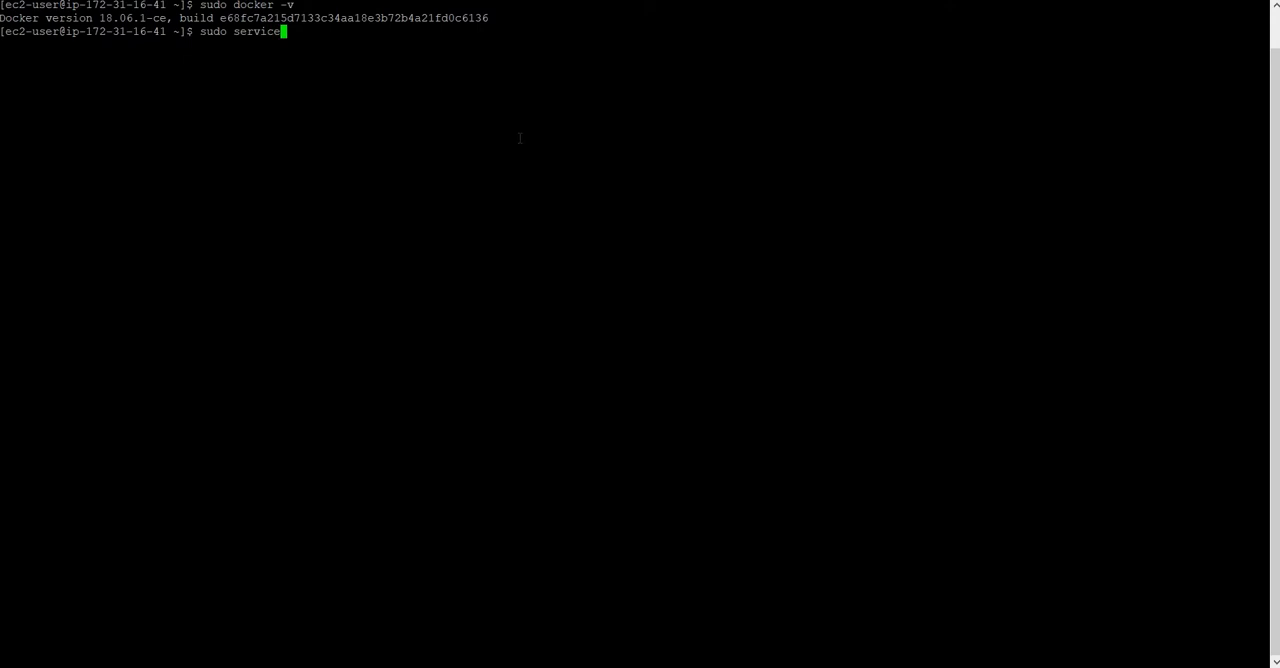
type("docker s")
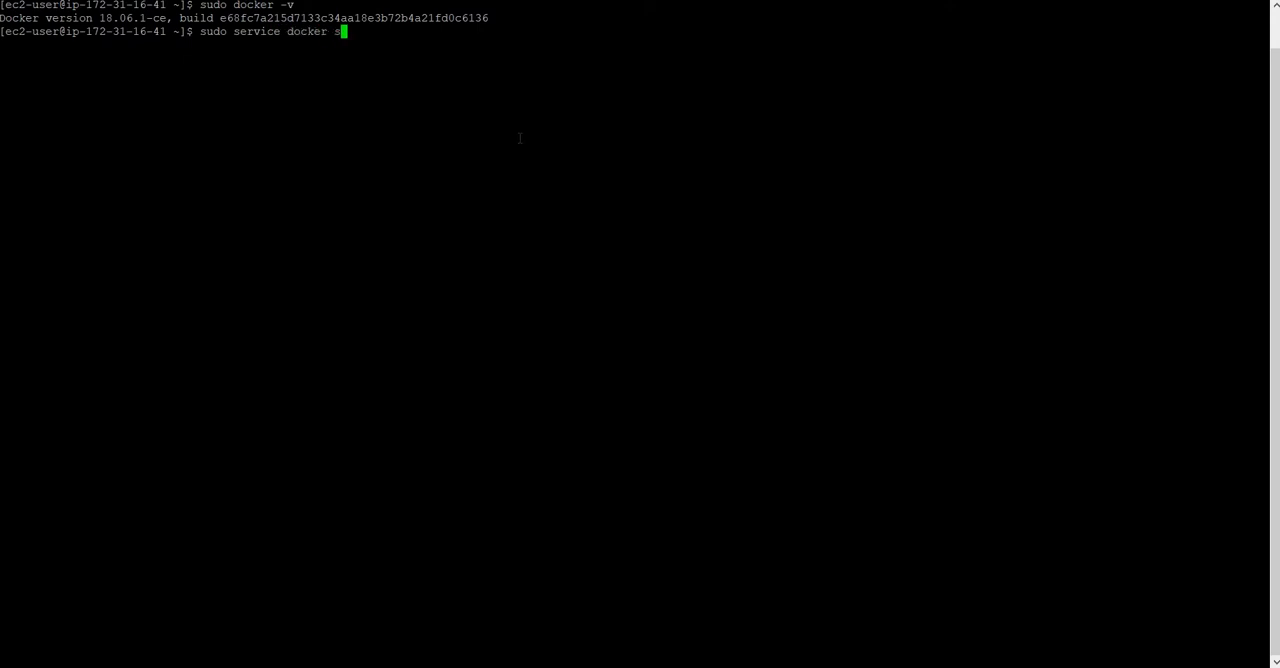
key("Return")
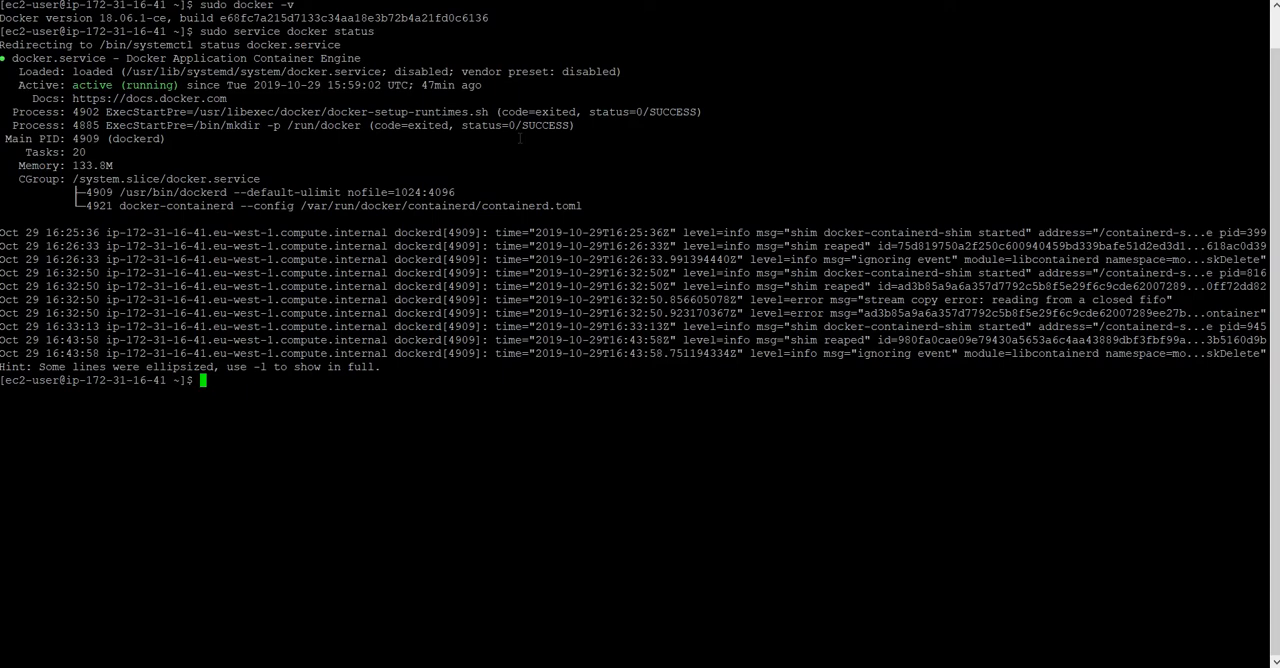
type("clear")
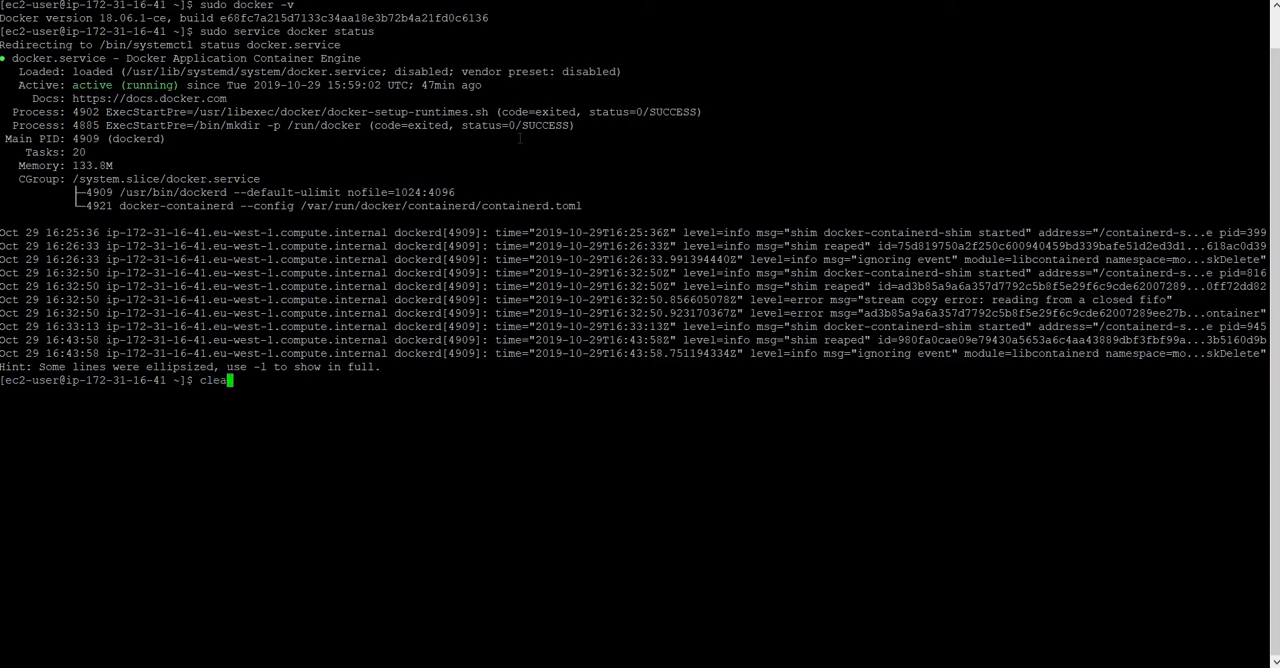
key("Return")
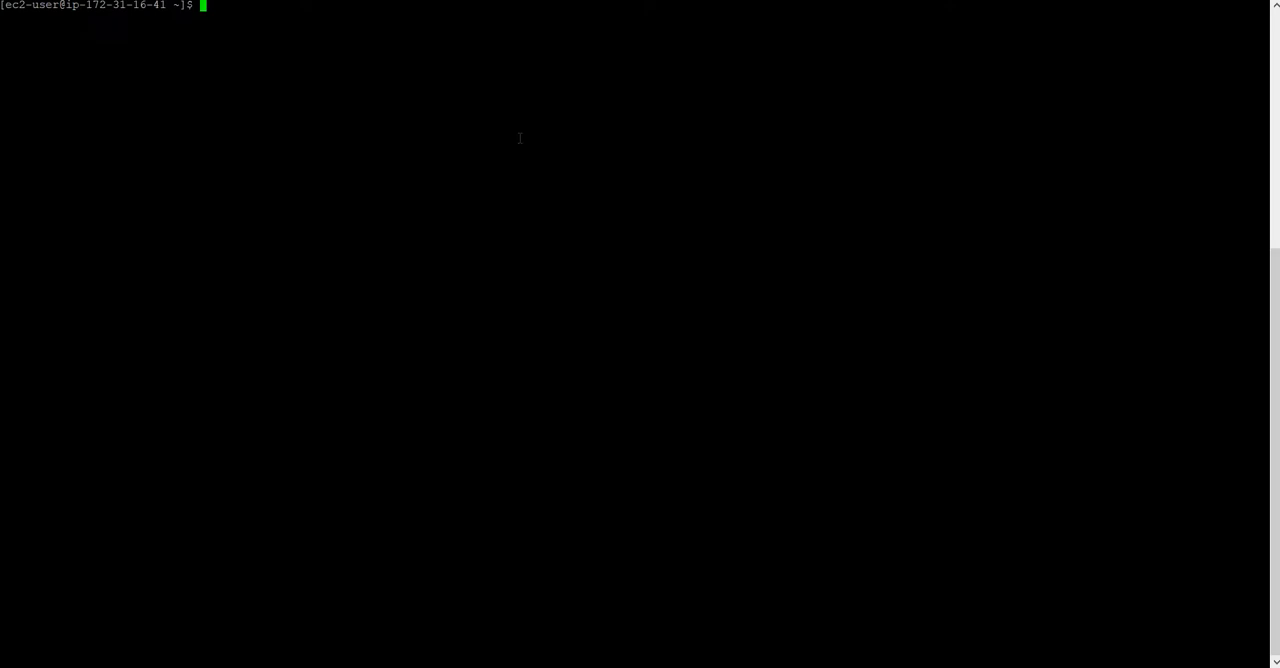
Pull the latest ubuntu image with sudo docker pull ubuntu
type("sudo doc")
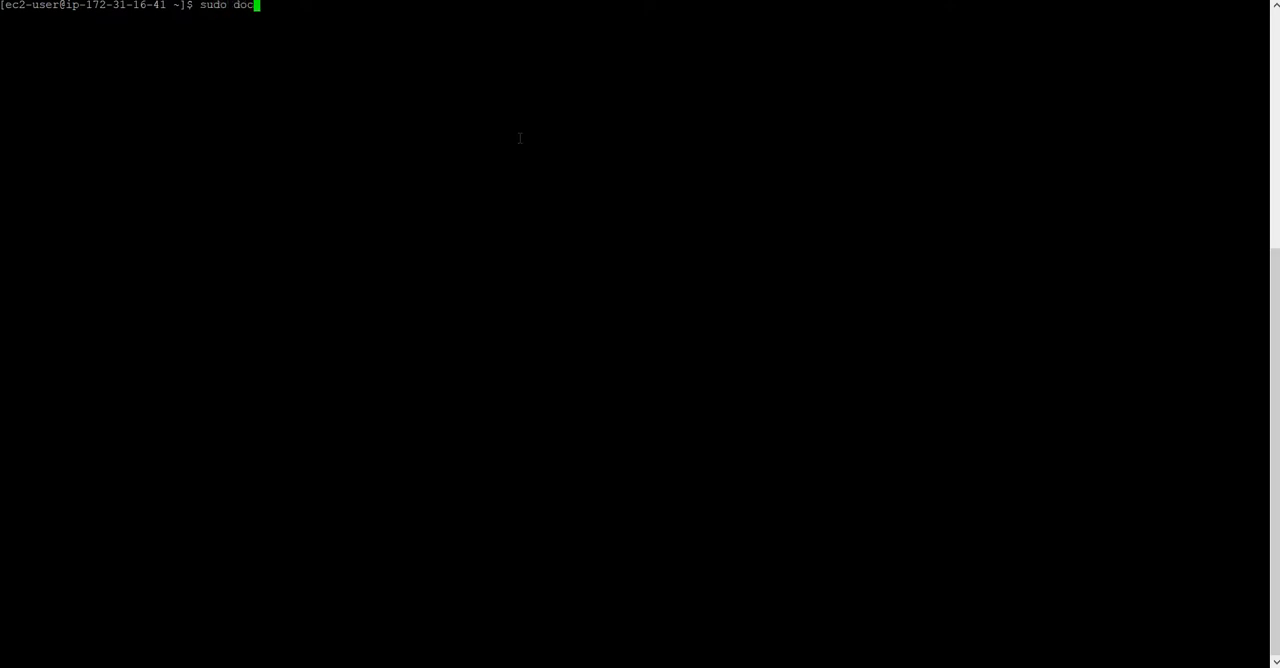
type("ker pull ubun")
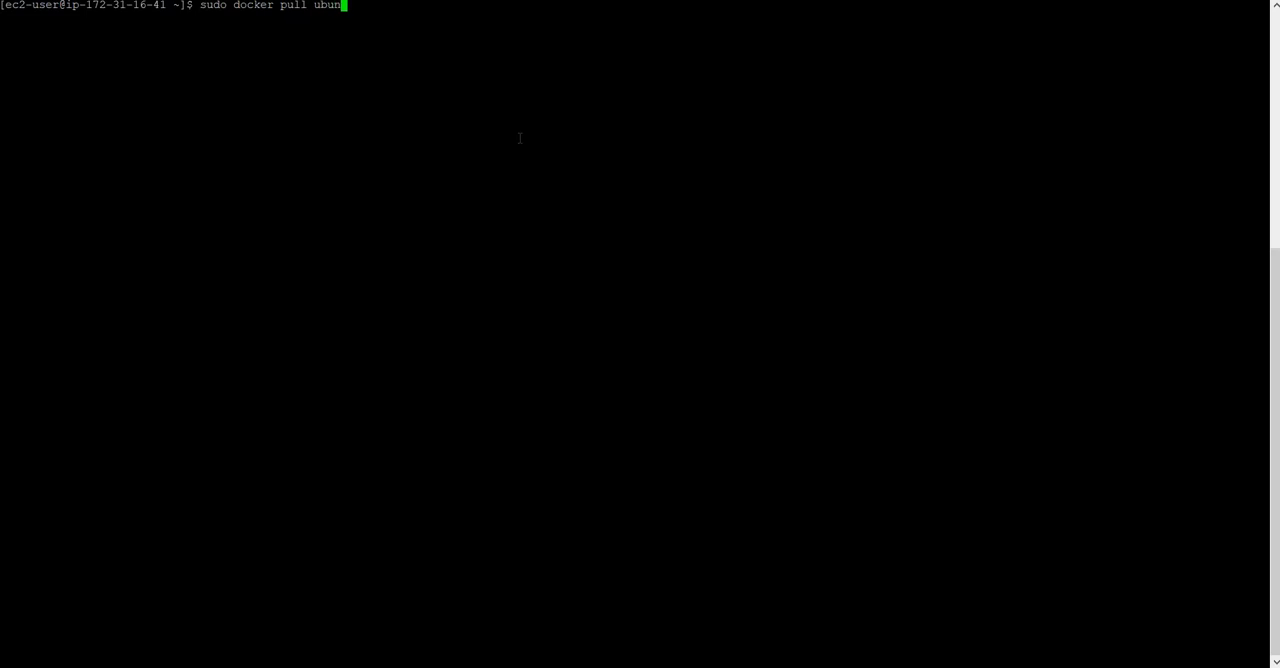
key("Return")
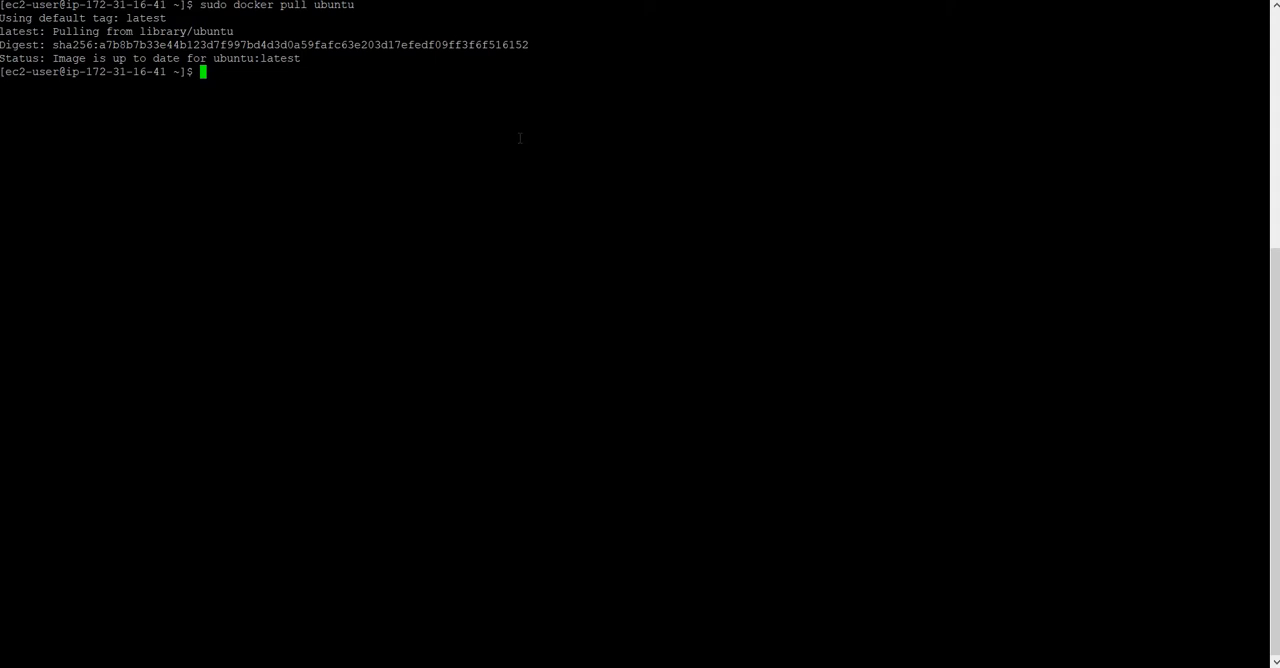
List local images, showing ubuntu:latest at 64.2MB
type("sudo")
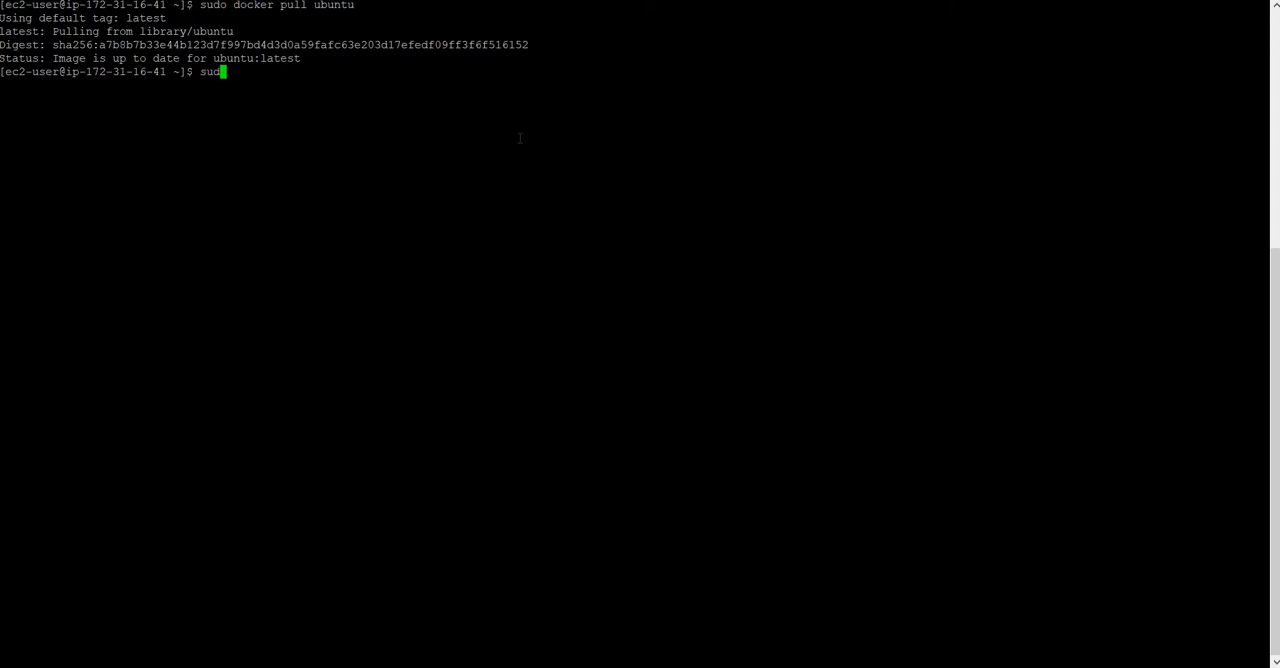
type("doc")
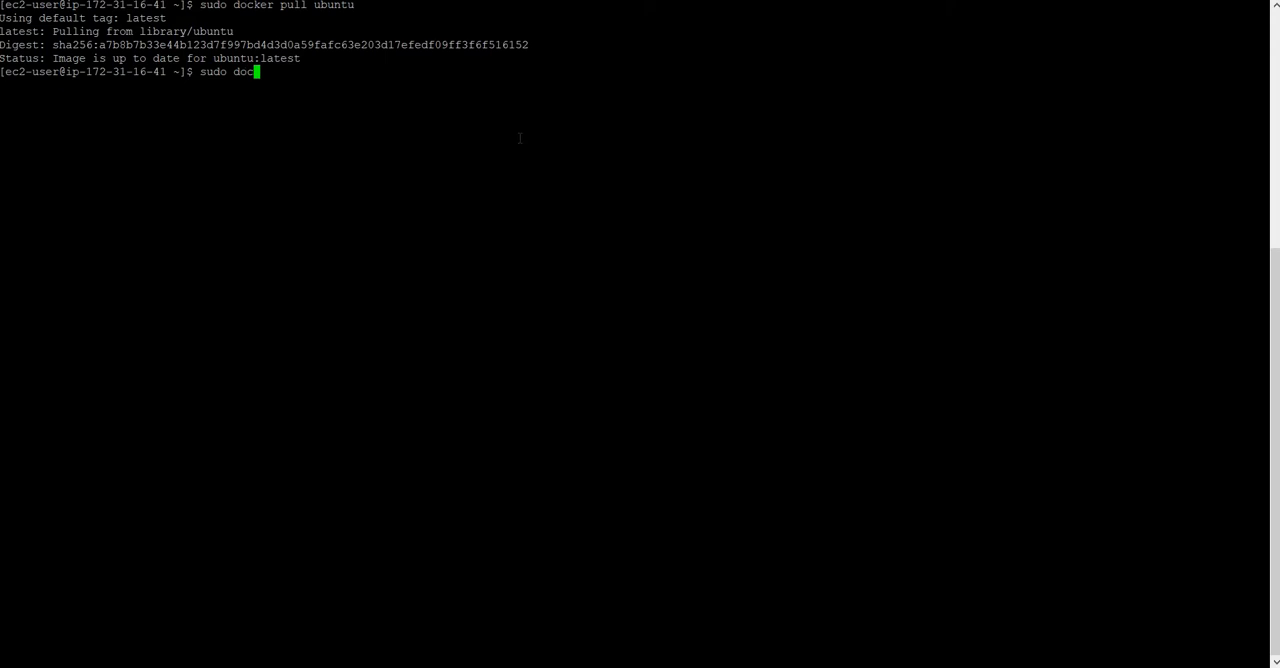
type("ker ima")
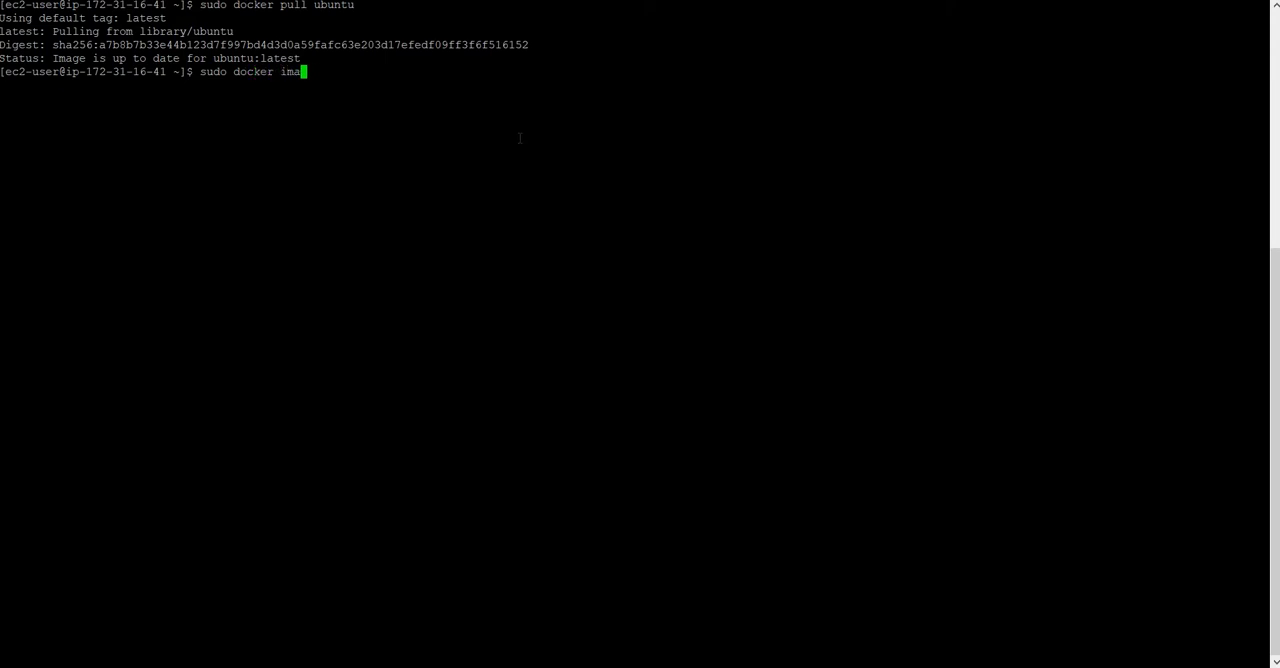
key("Return")
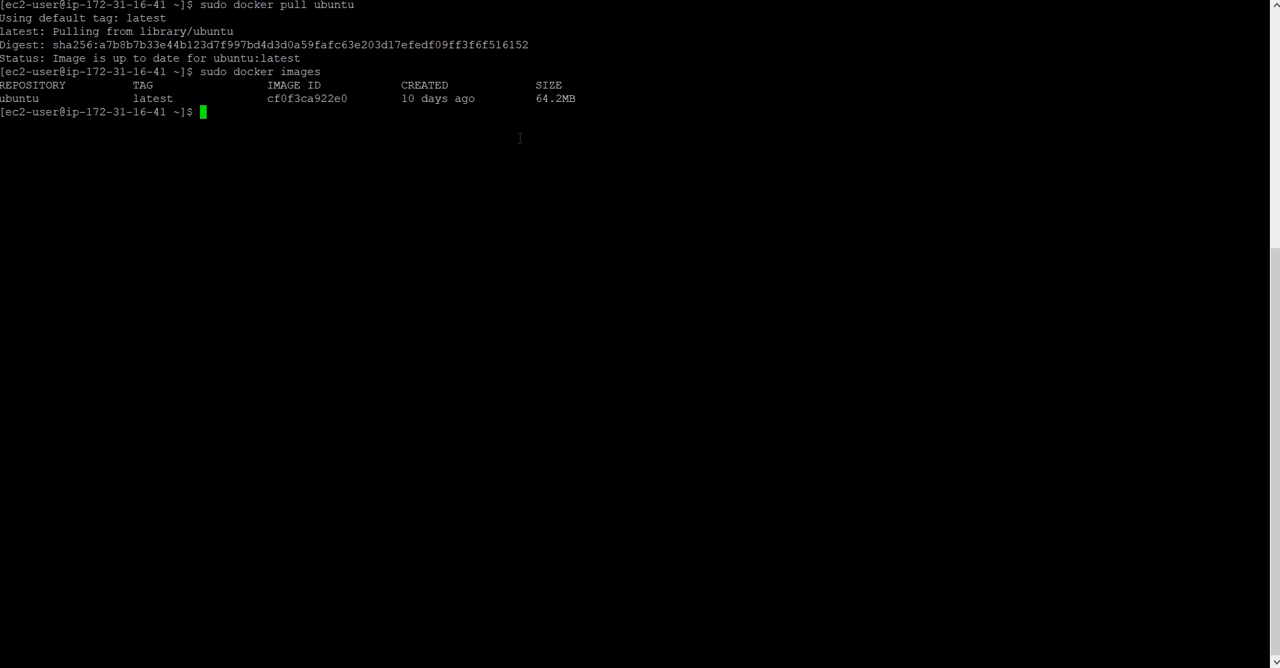
type("sudo docker r")
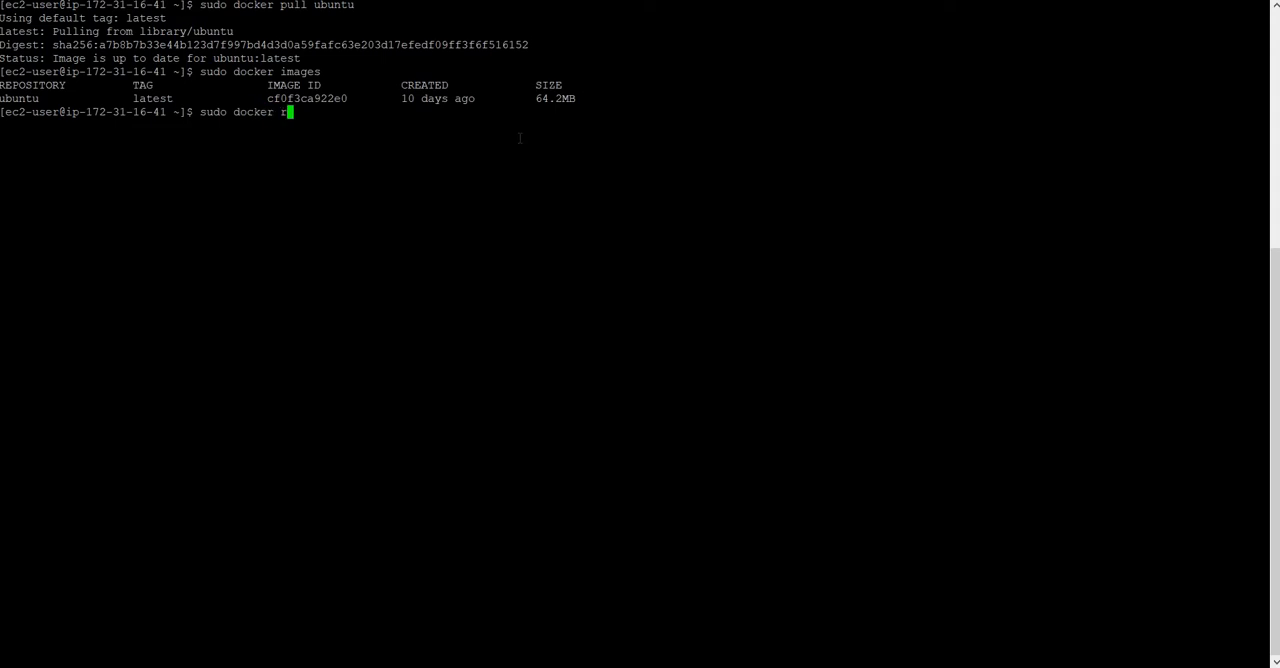
Run an interactive ubuntu container named 01 and list its root directory
type("un -t")
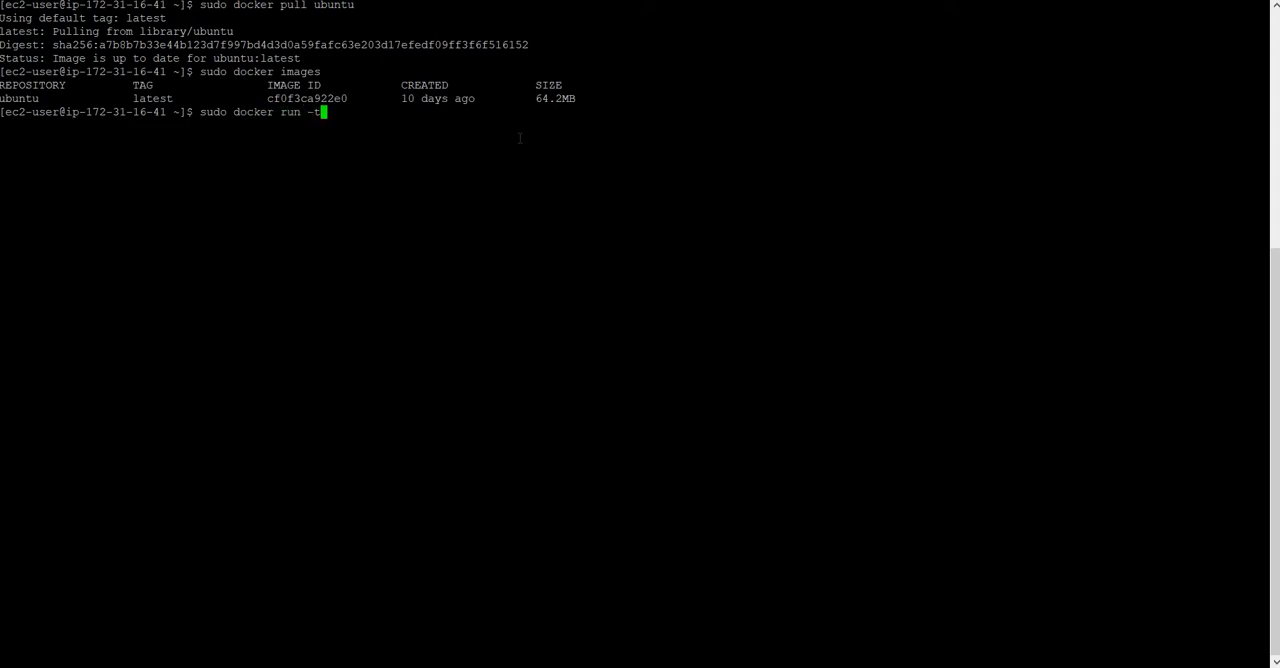
type("i")
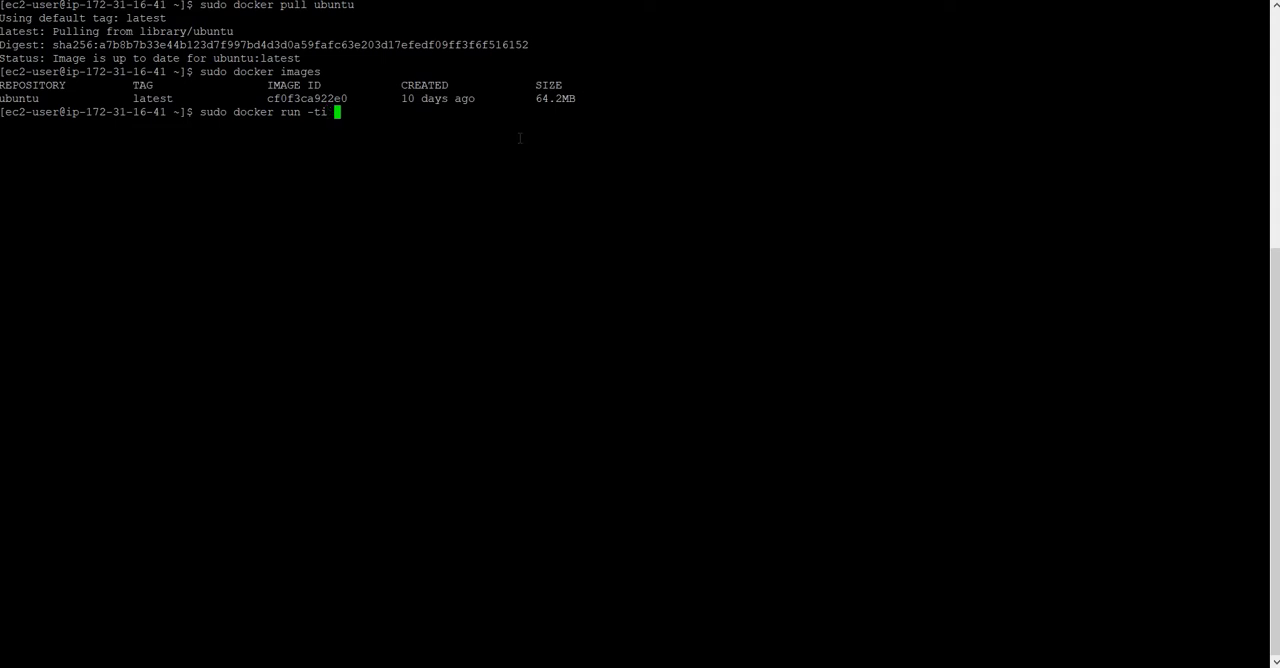
type("--name")
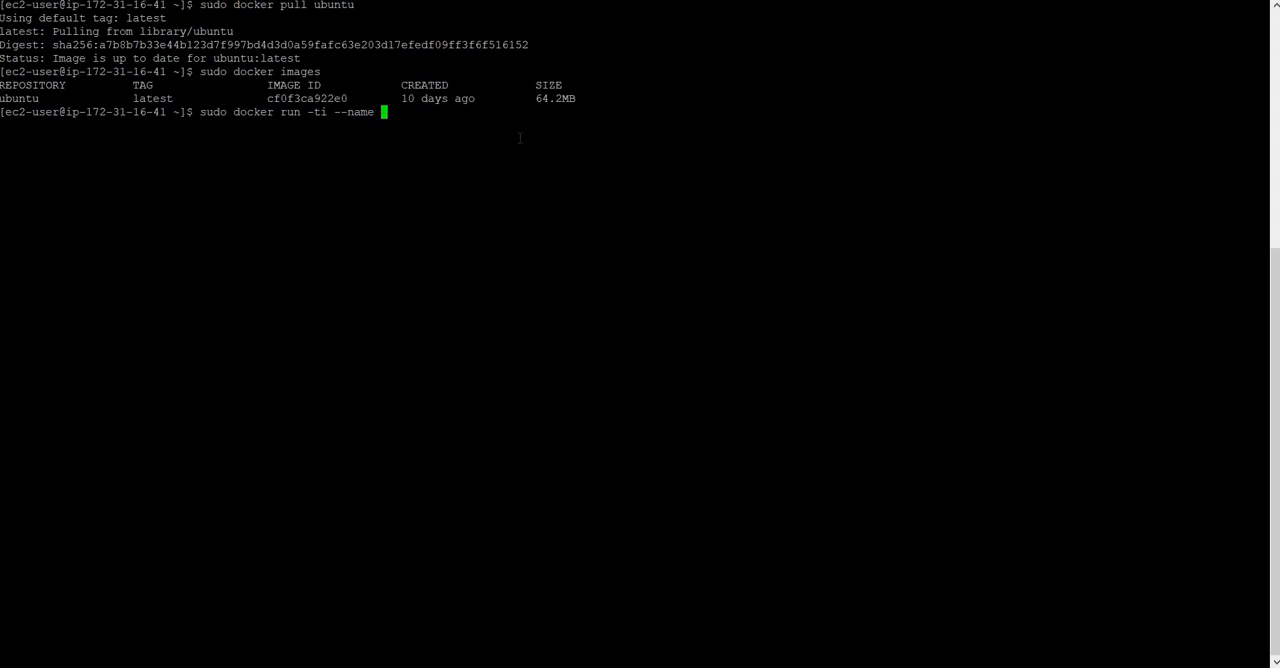
type("01")
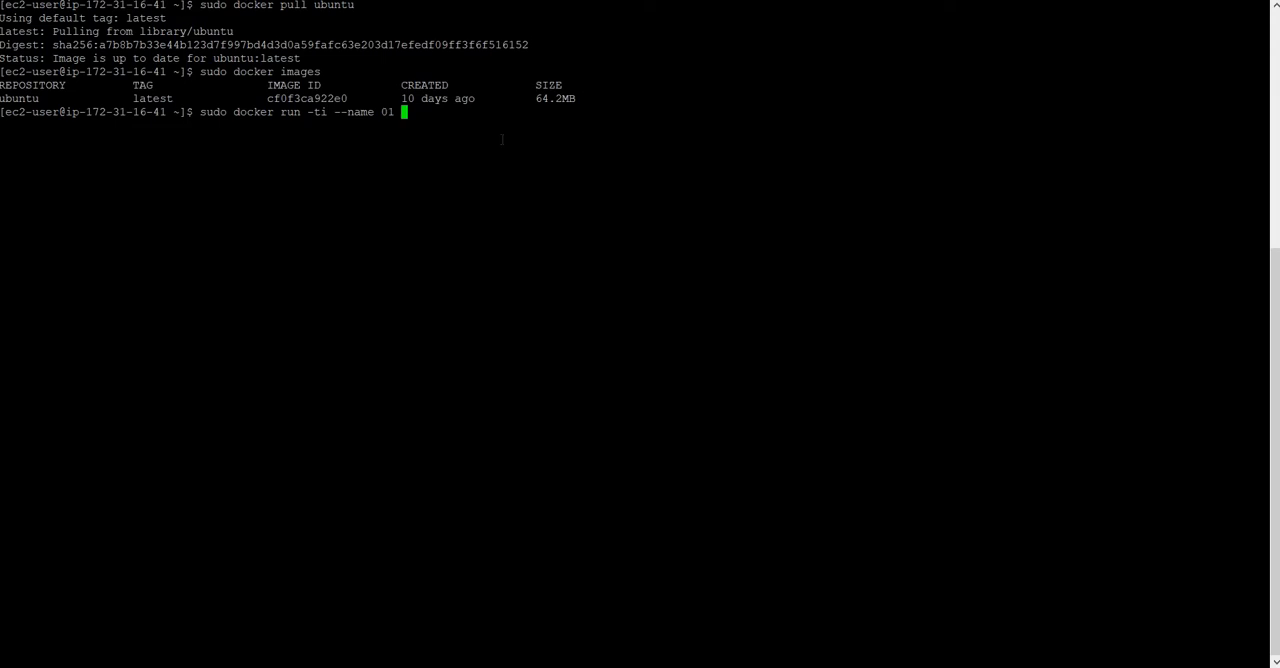
mouse_move(462, 125)
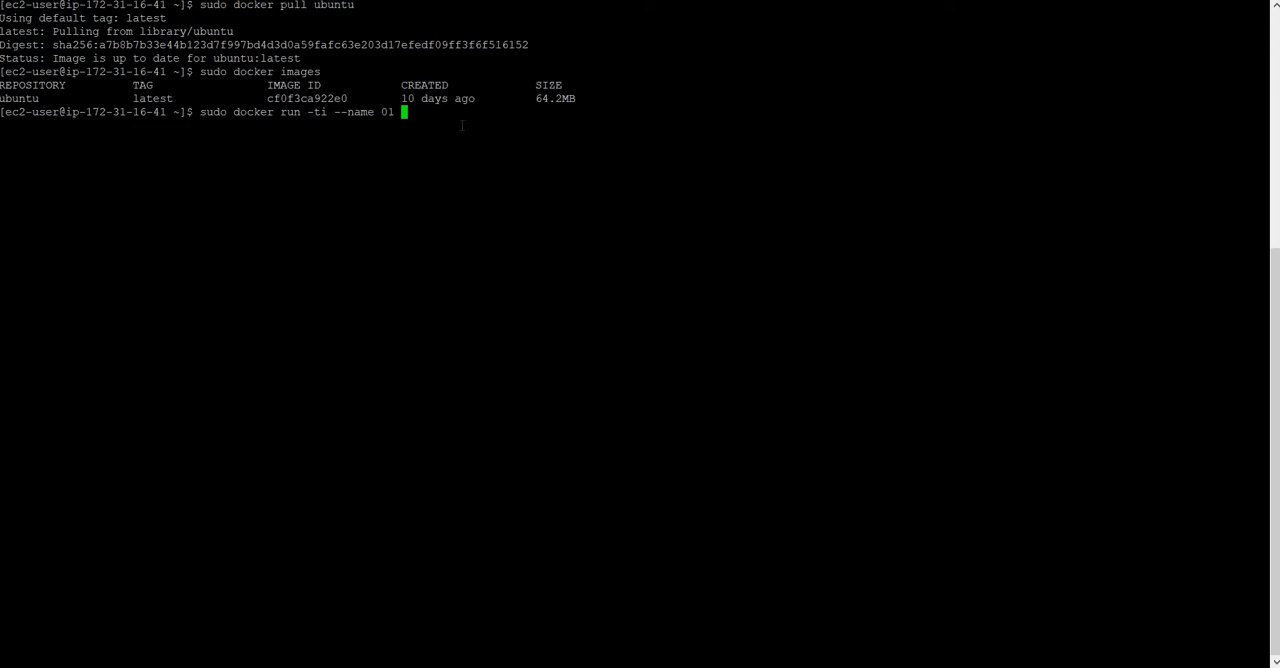
type("ubuntu")
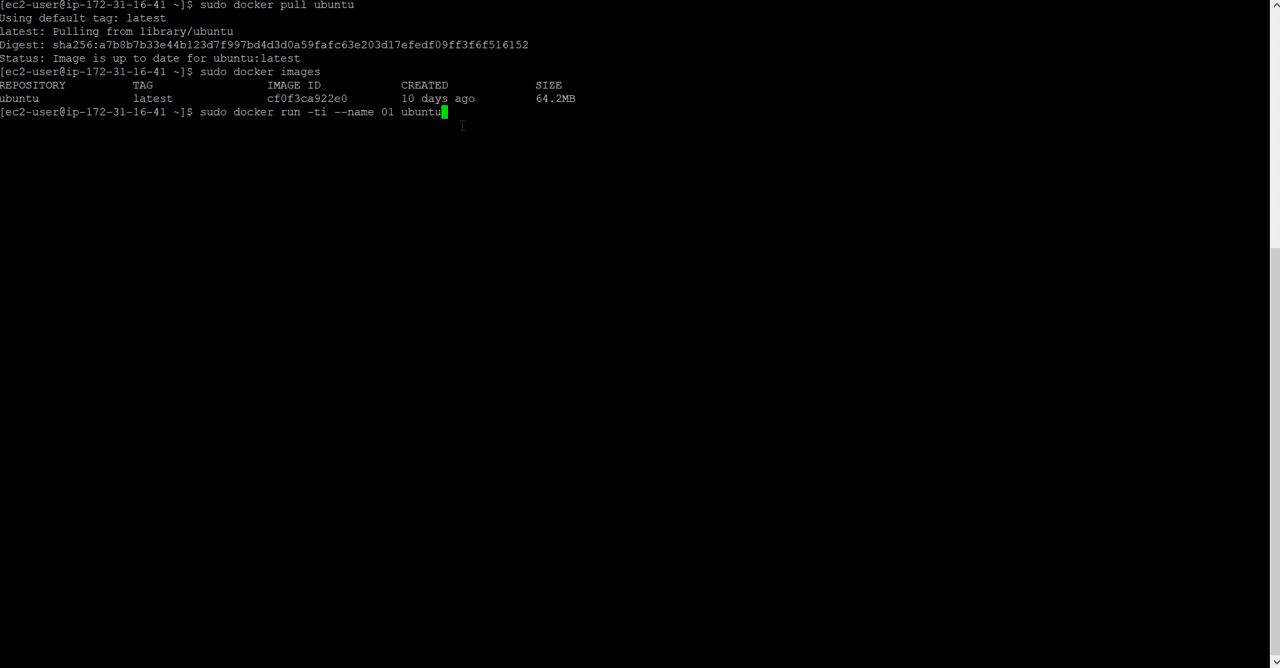
key("Return")
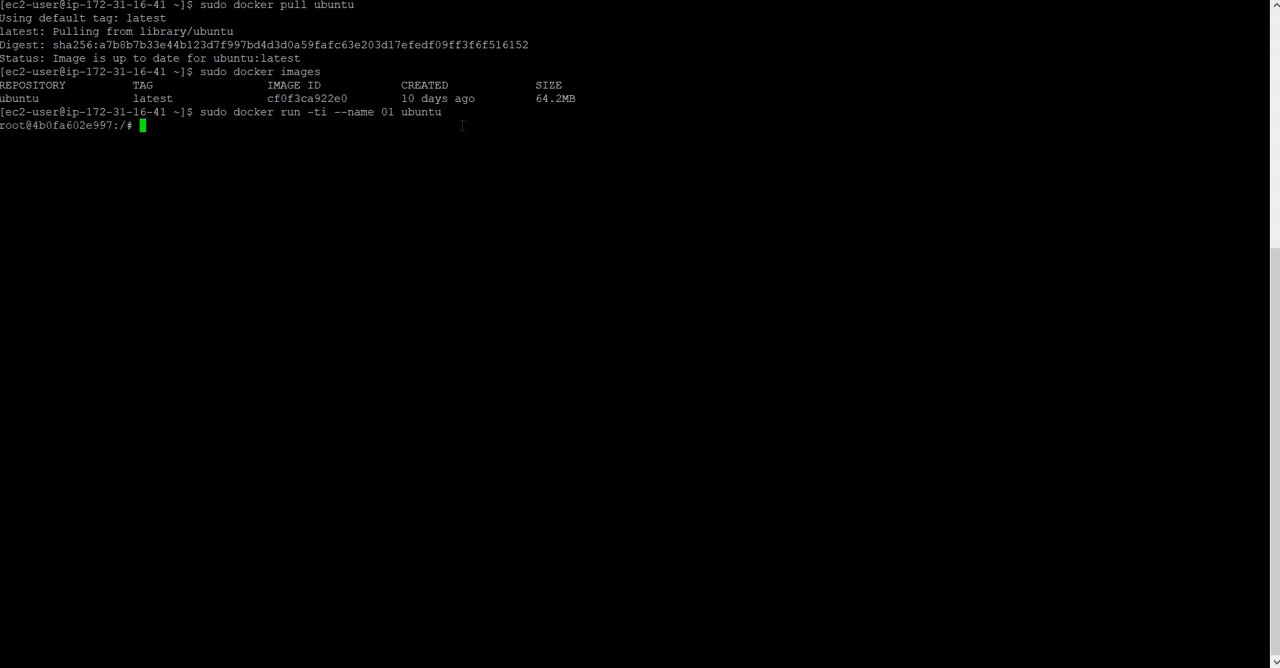
key("Return")
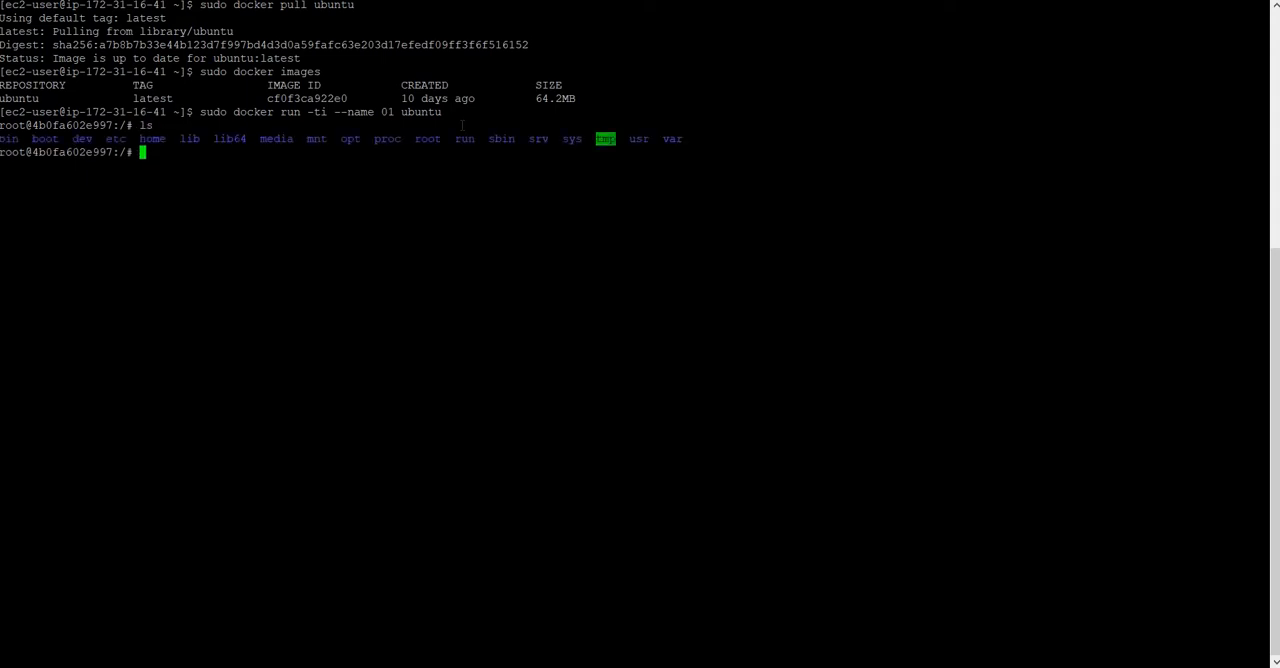
Create file01.txt through file10.txt using touch file{01..10}.txt, list them, and detach
type("cd /home/")
type("ls")
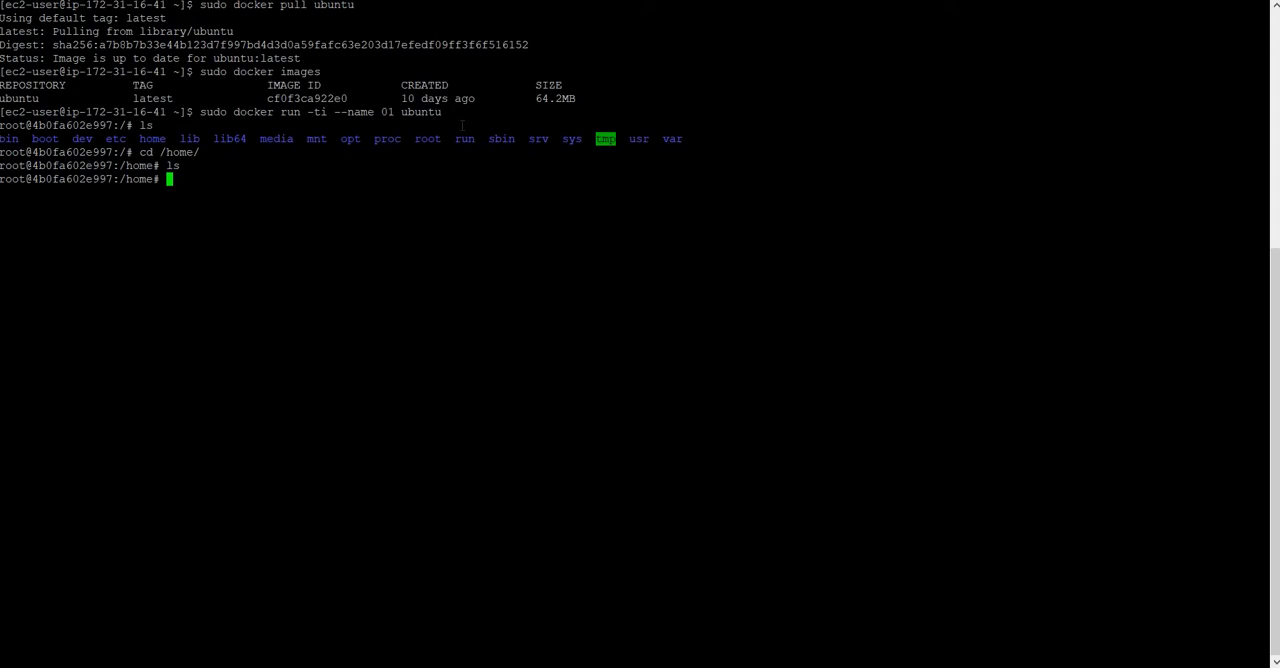
type("touch")
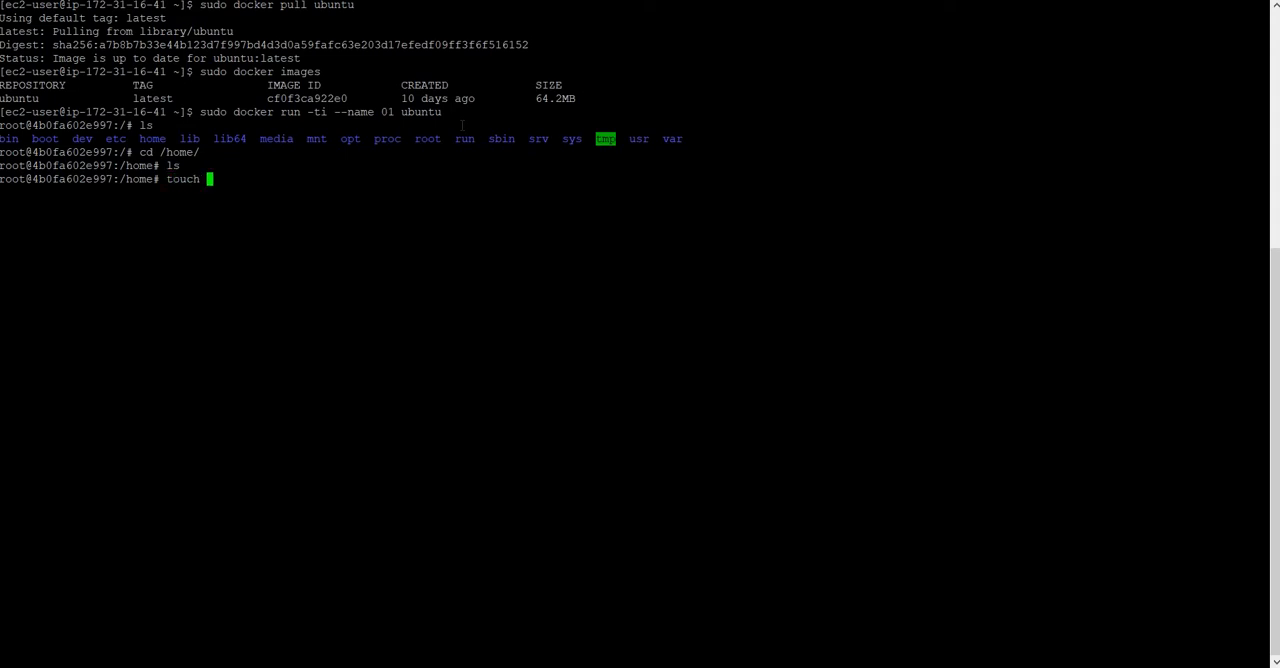
type("file")
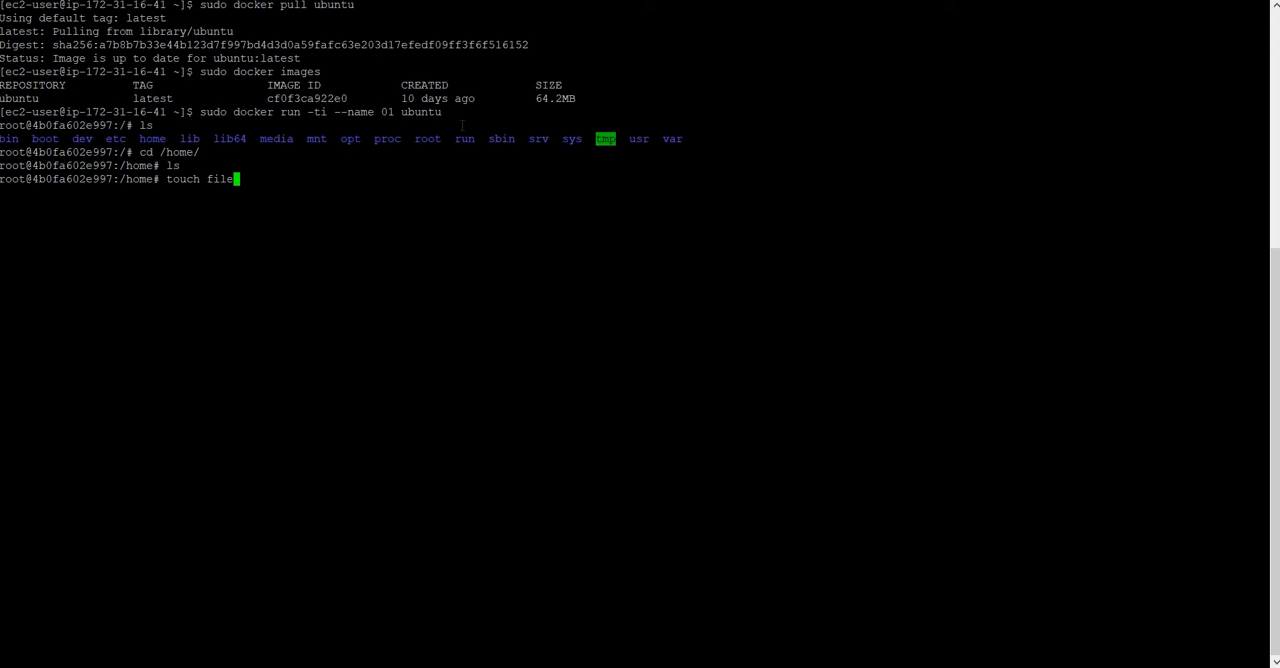
type("{}")
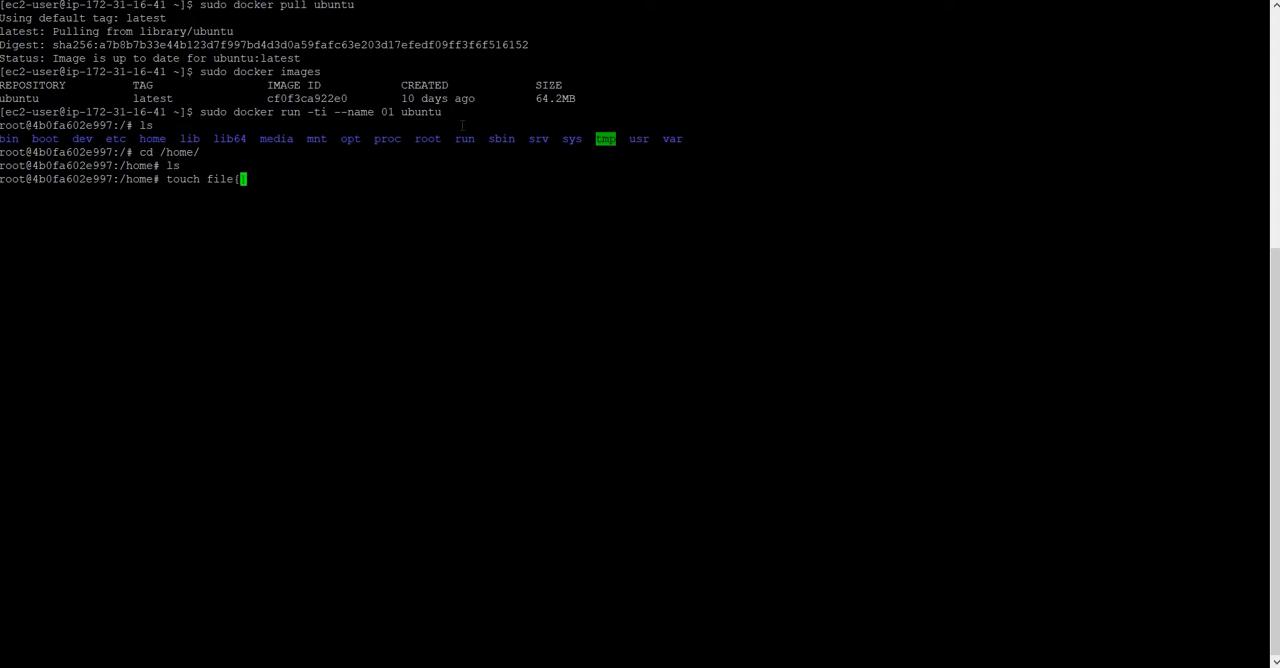
type("01")
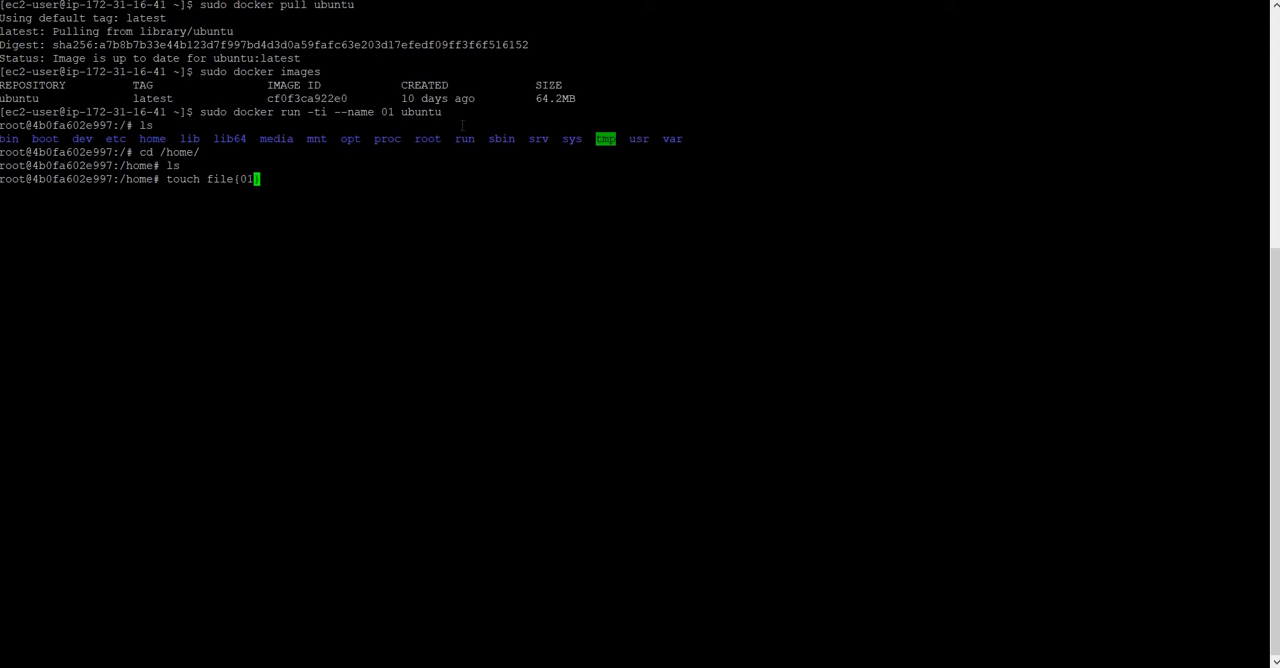
type("..10}")
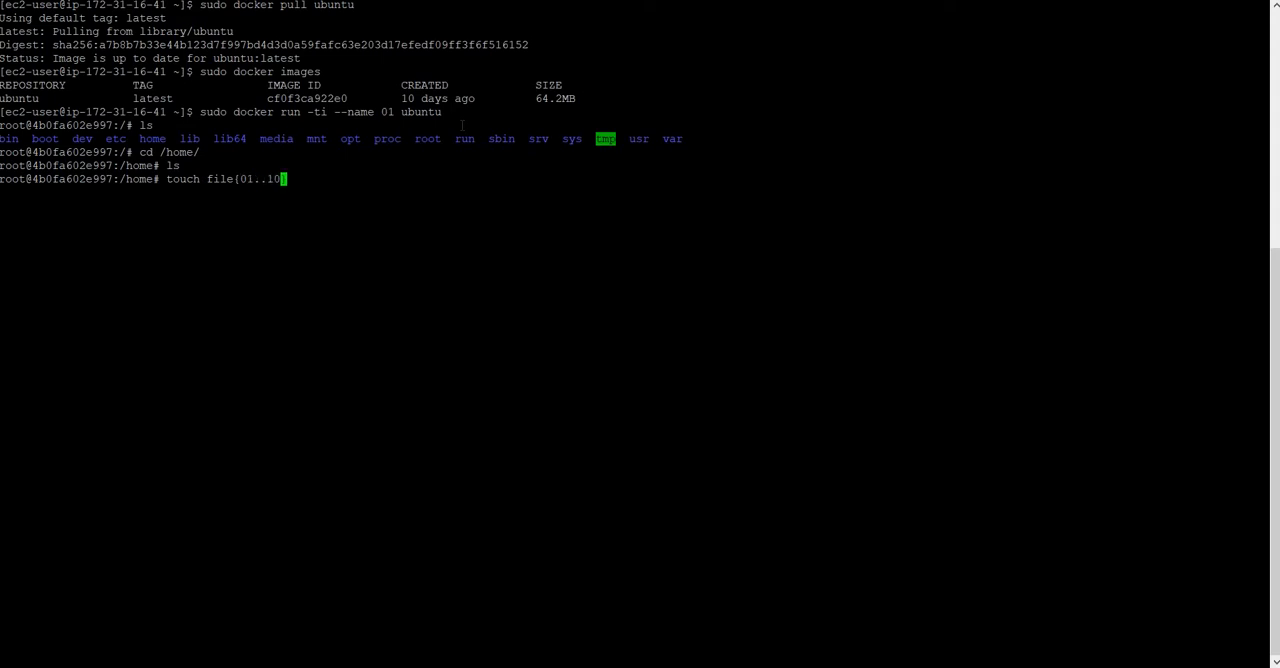
type("}")
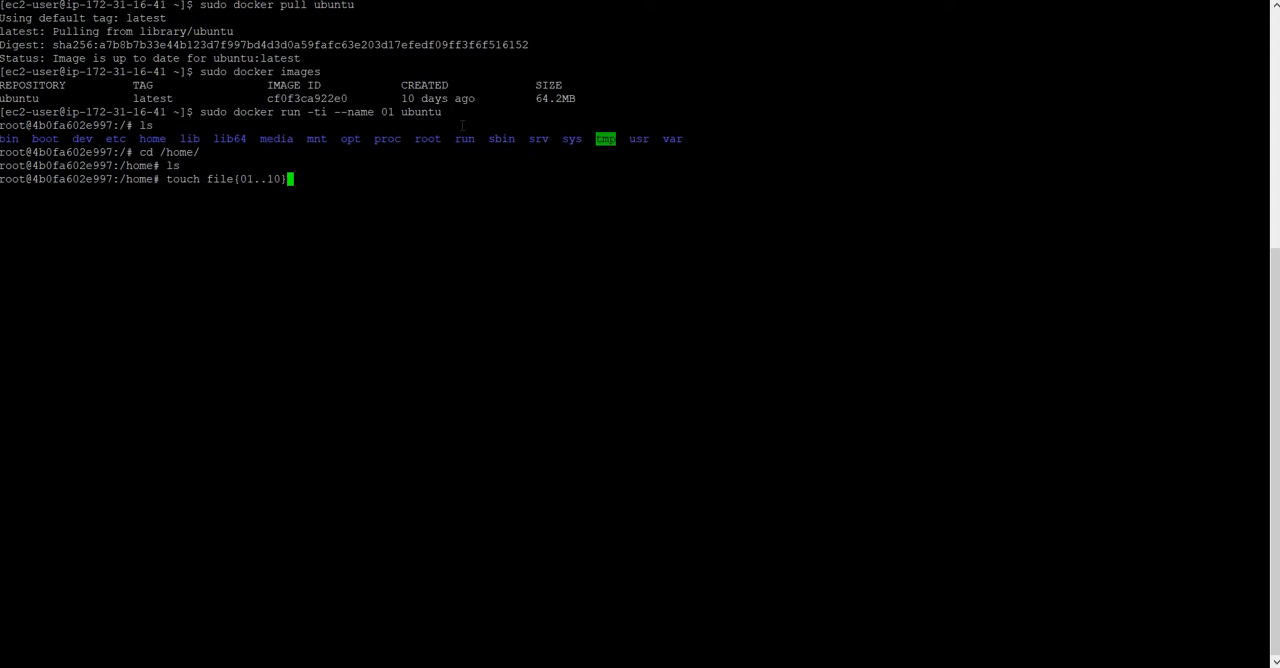
type(".txt")
type("ls")
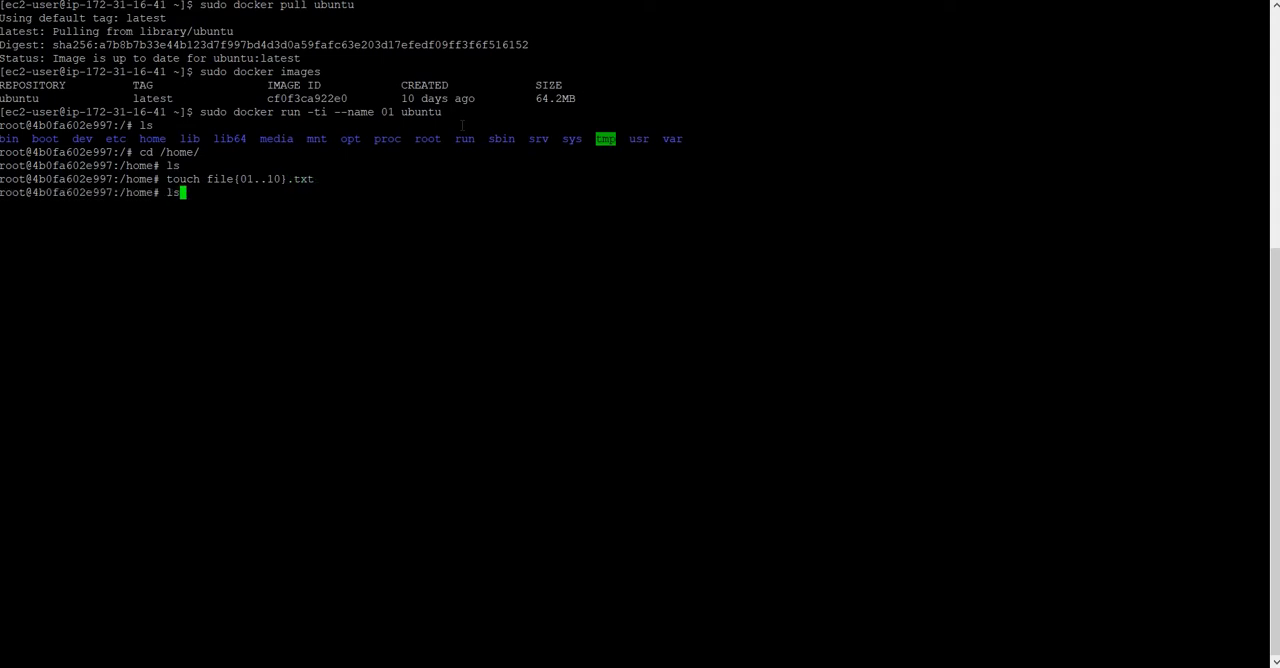
key("Return")
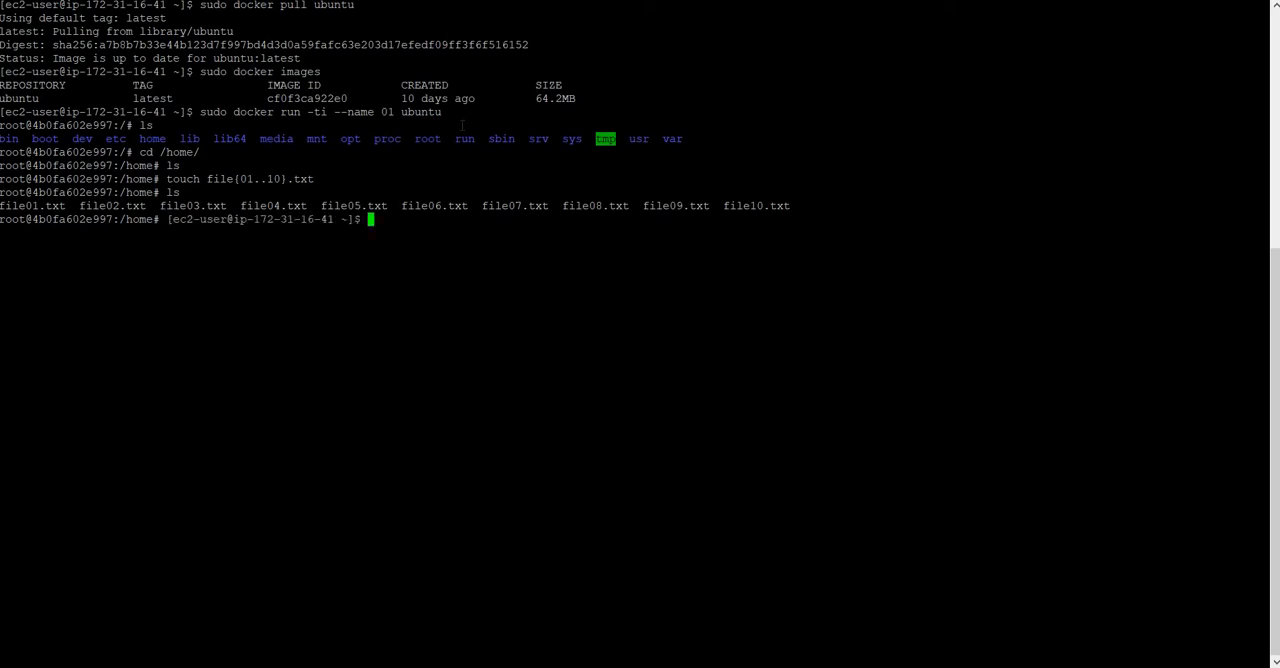
Clear the host terminal screen
key("Return")
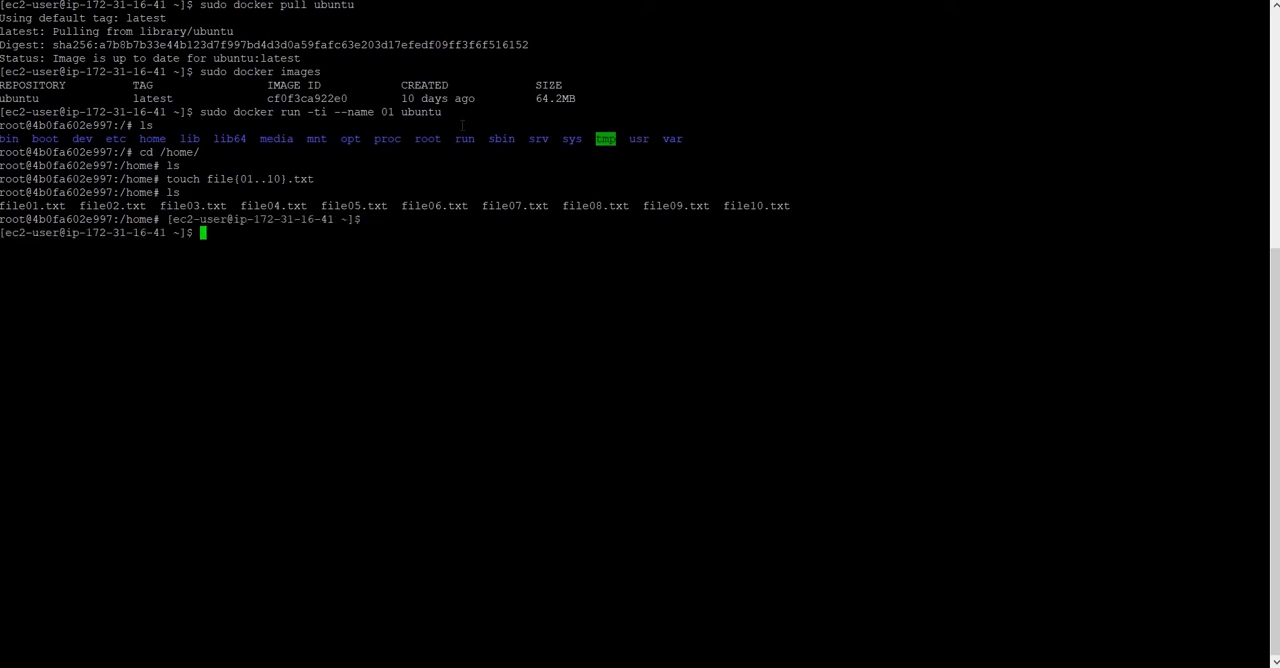
type("cle")
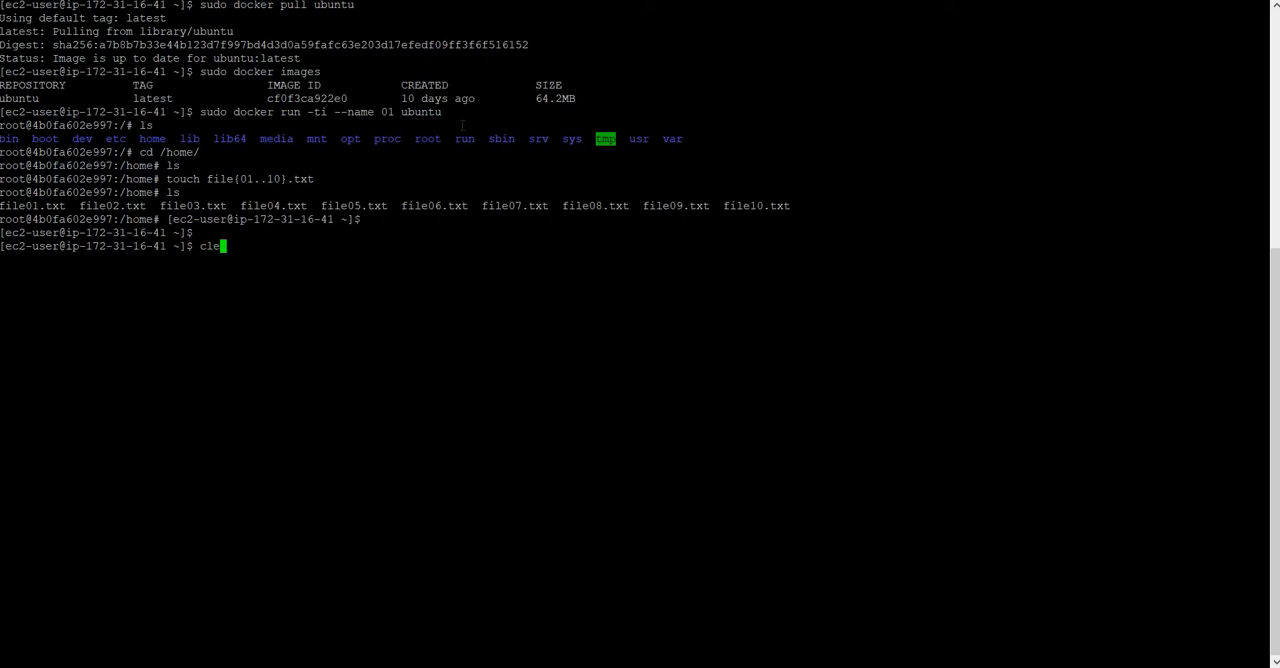
key("Return")
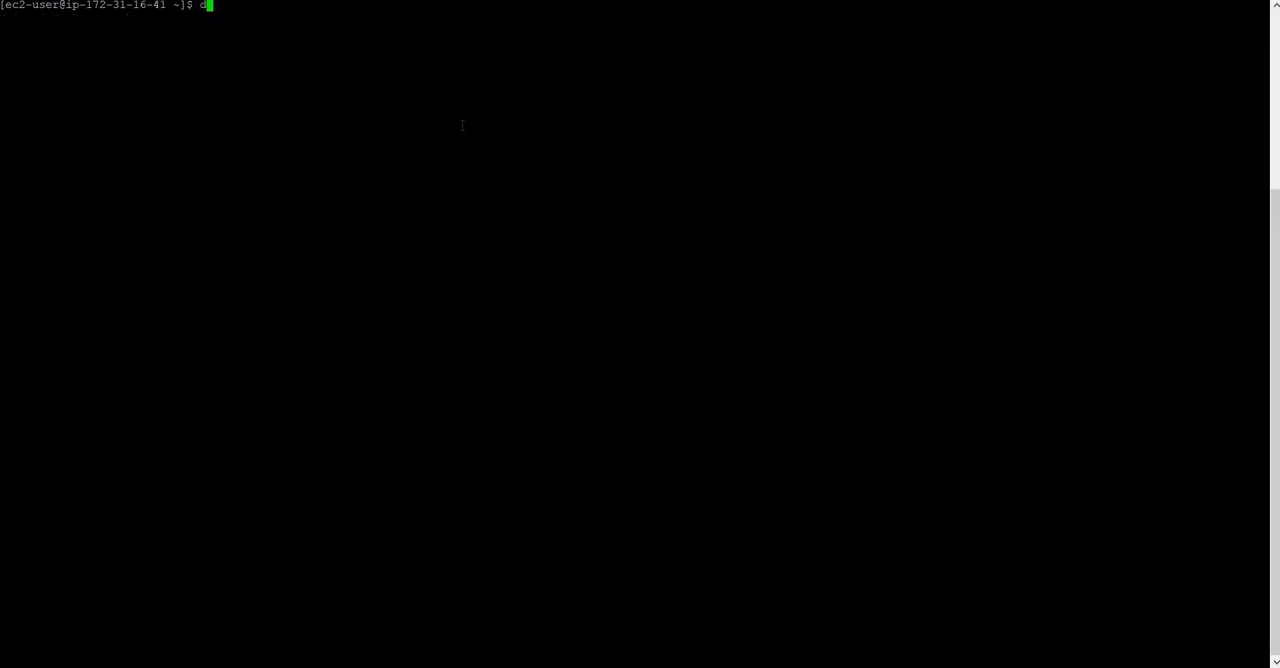
List all containers, stopped ones included, with sudo docker ps -a
type("ocker")
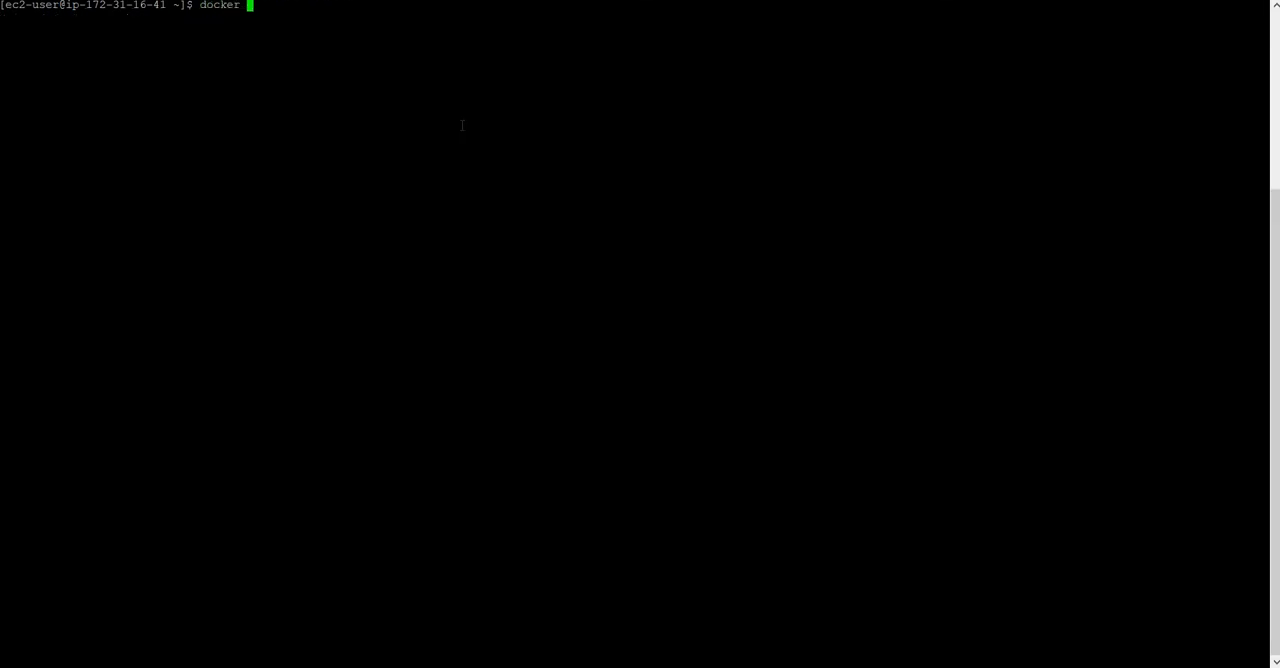
type("ps")
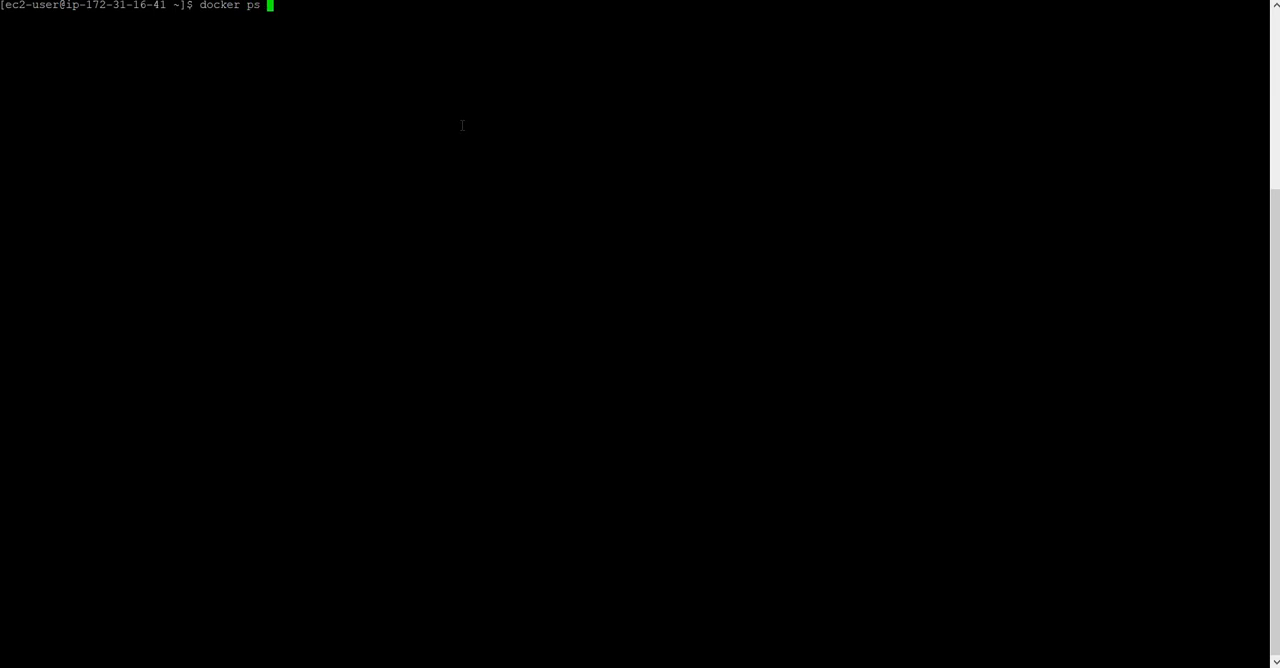
type("-a")
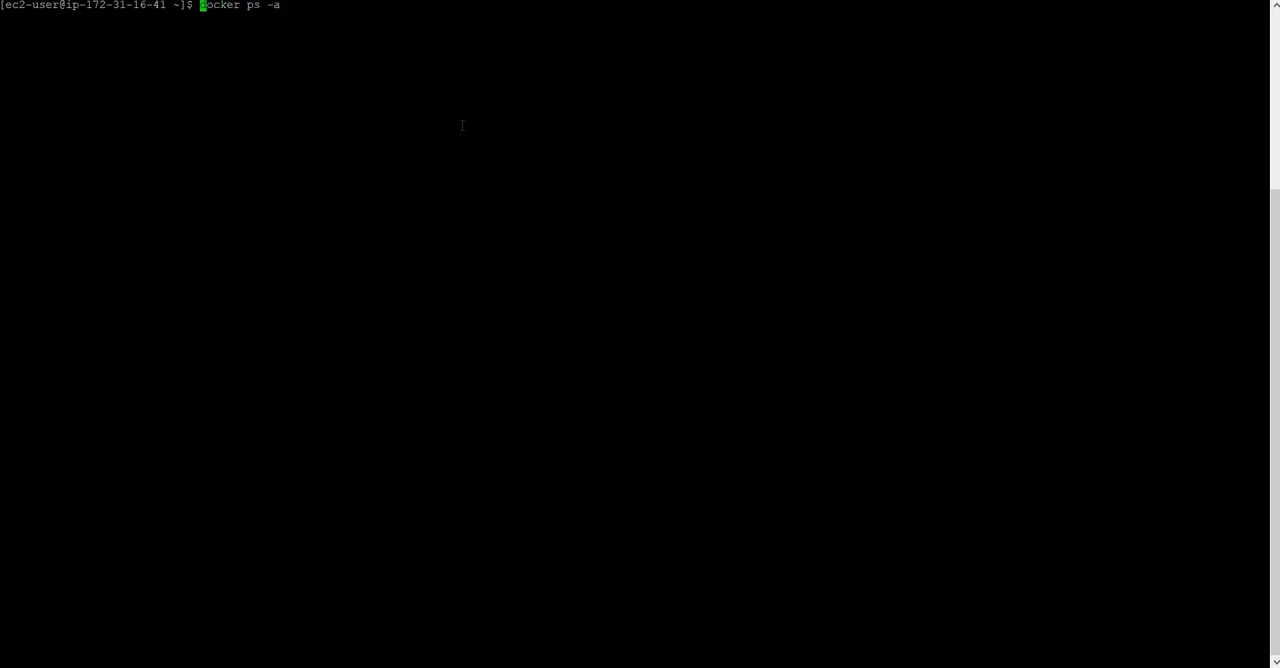
type("sudo")
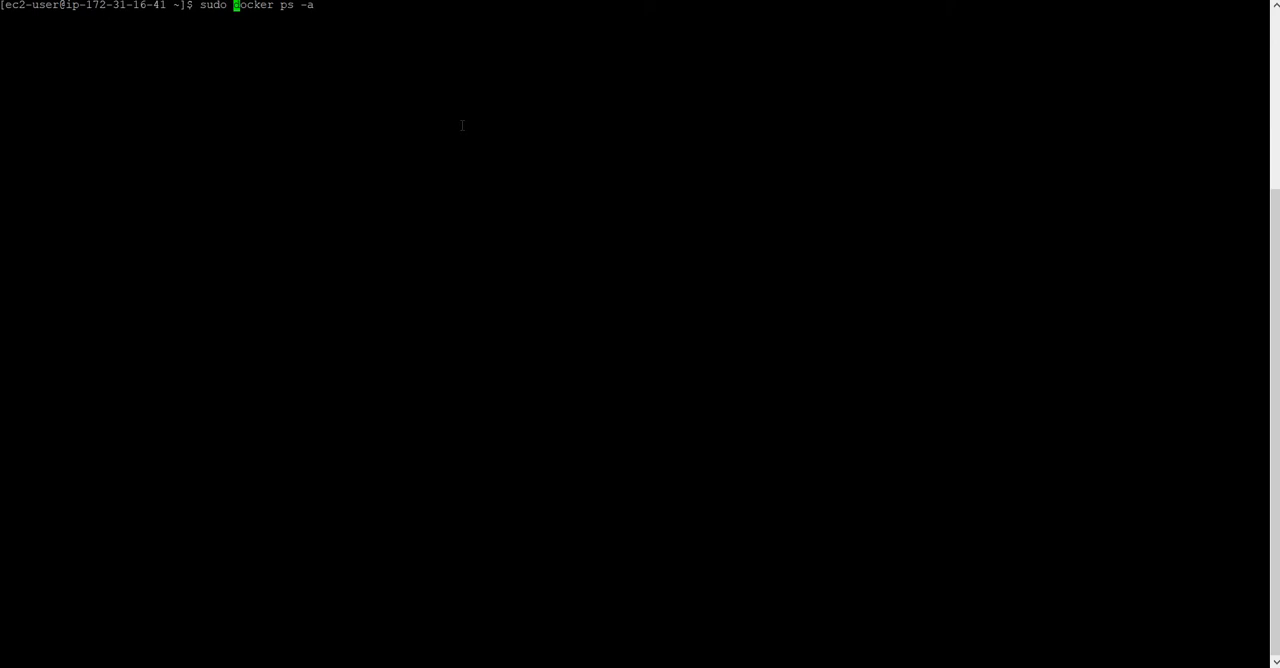
key("Return")
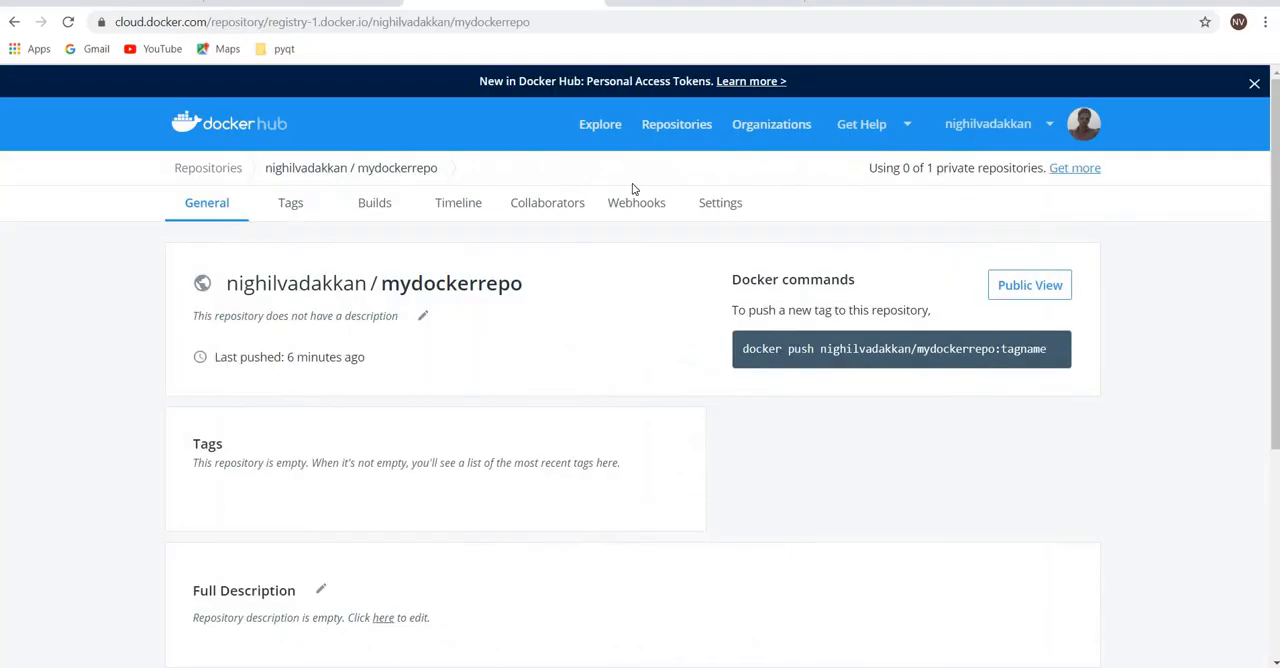
mouse_move(521, 314)
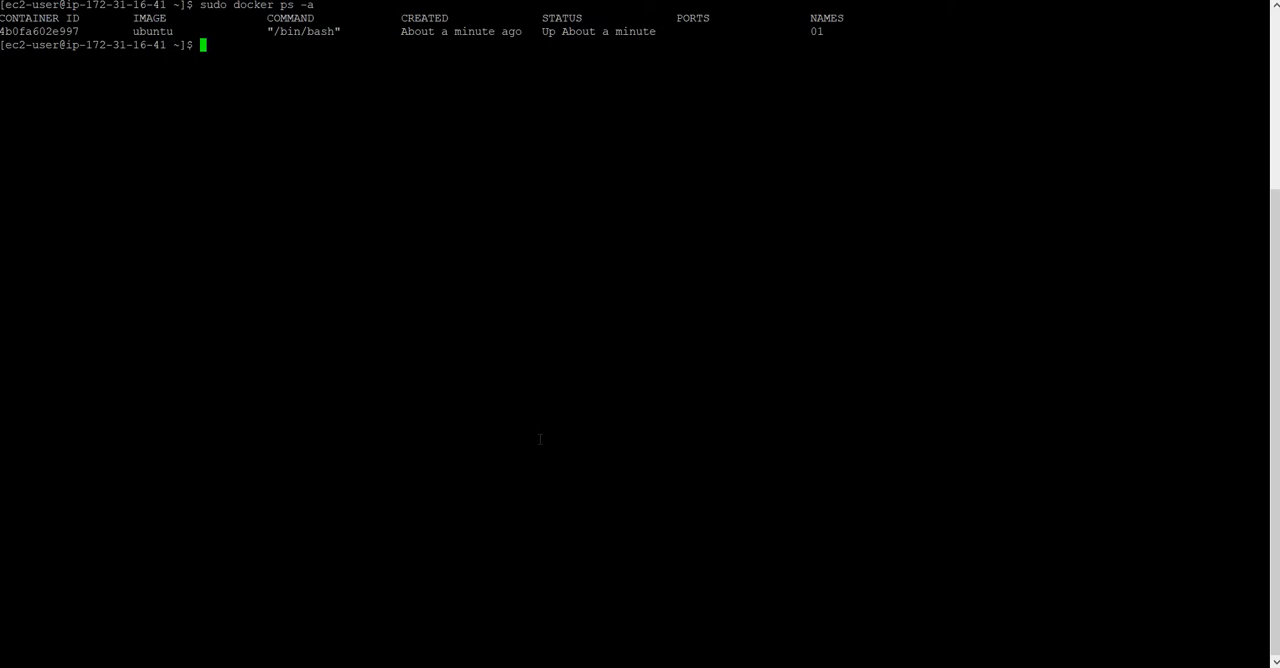
Type a docker commit of container 4b0fa602e997 with message "my image"
type("sudo")
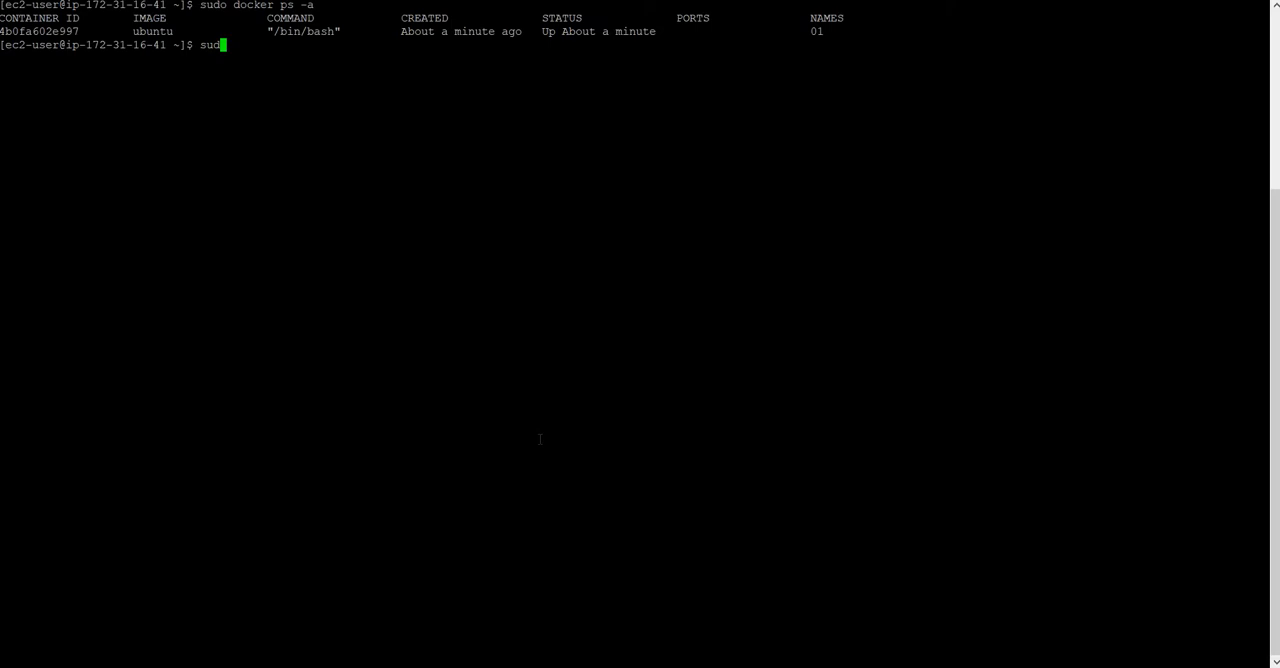
type("do")
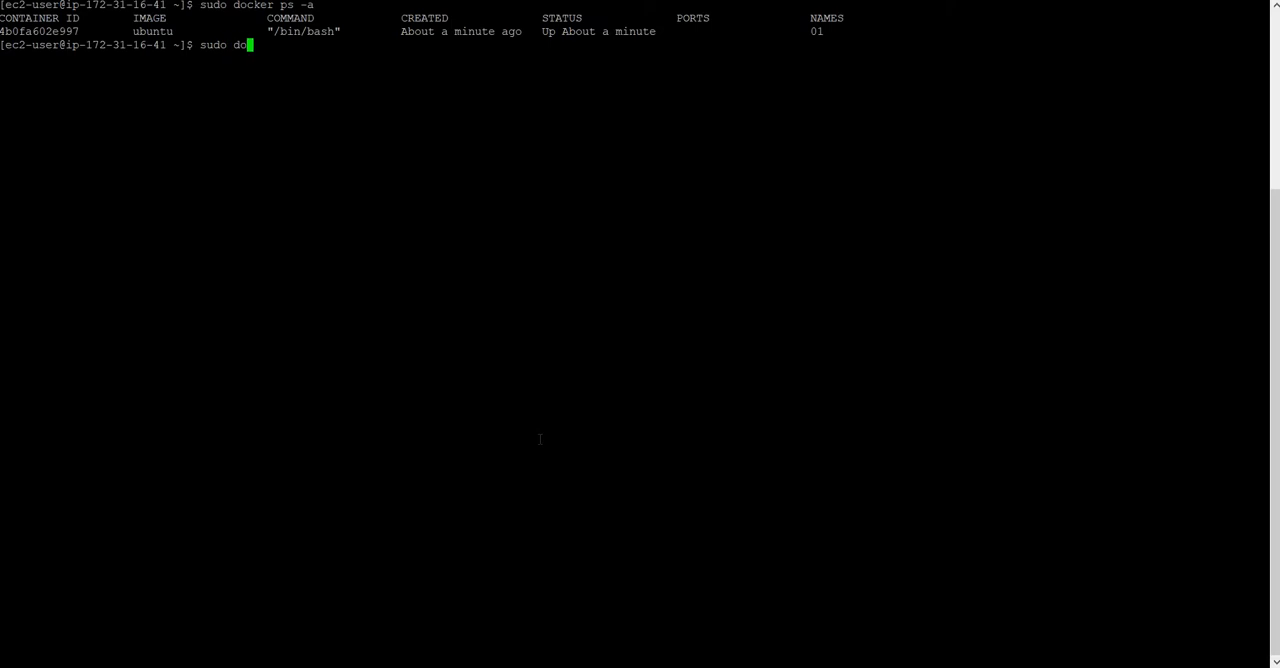
type("cker")
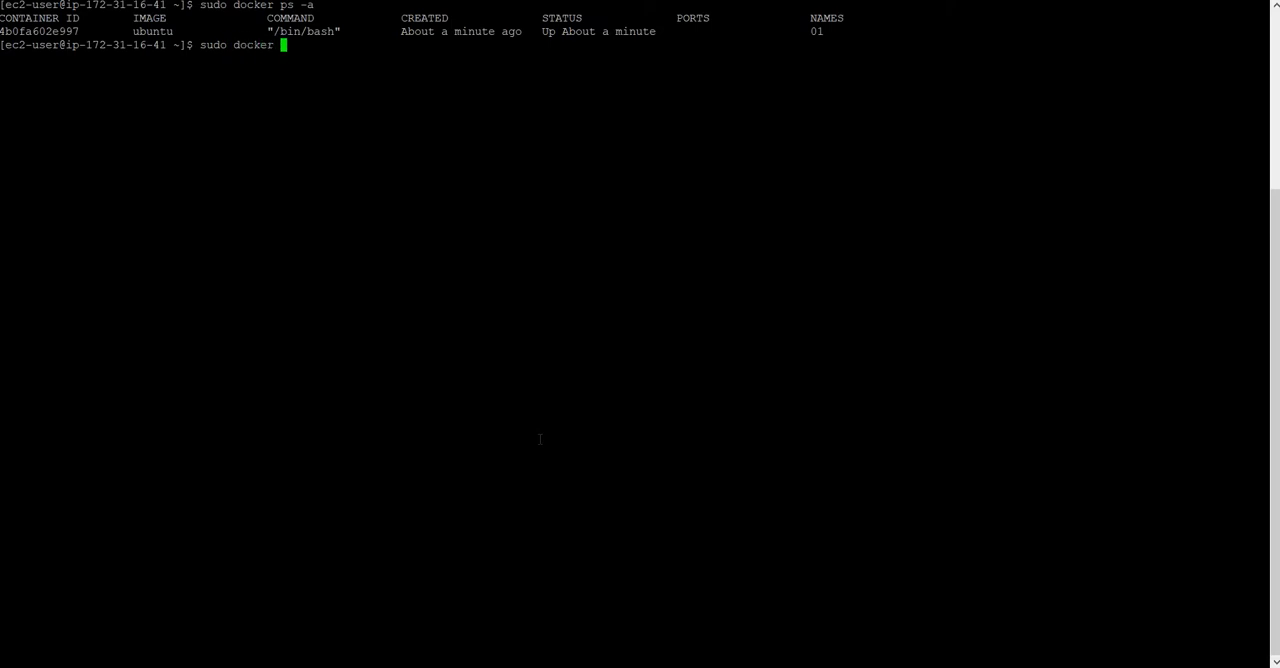
type("commit")
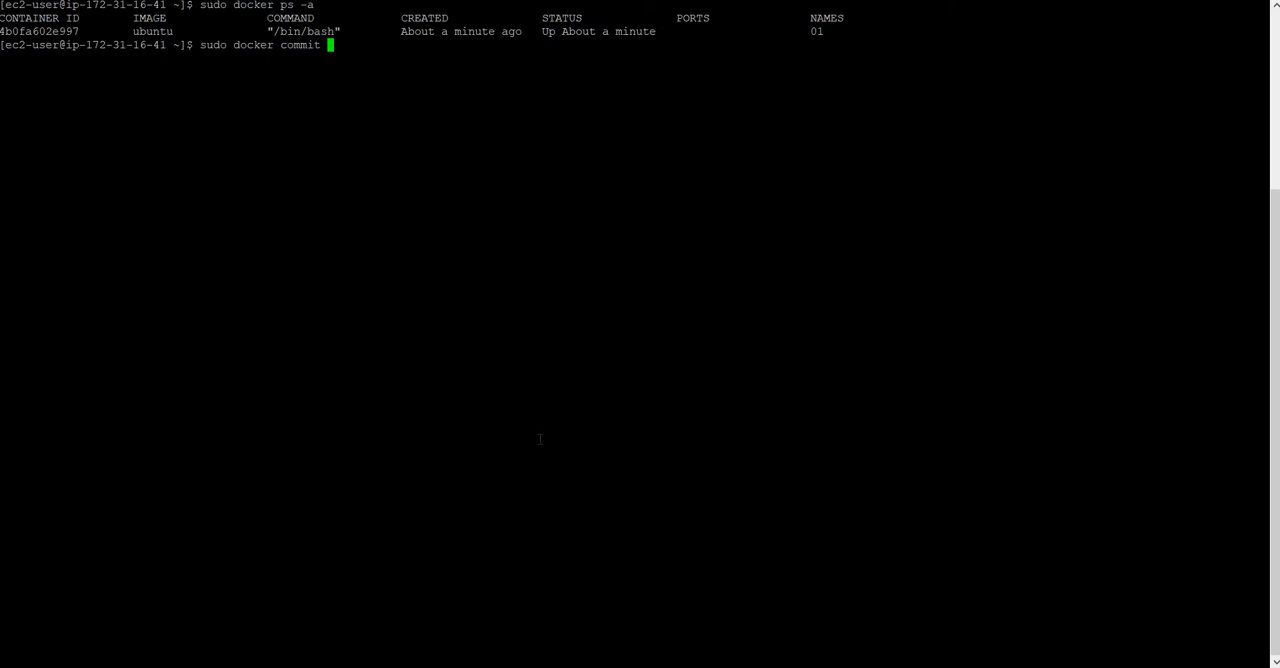
type("-")
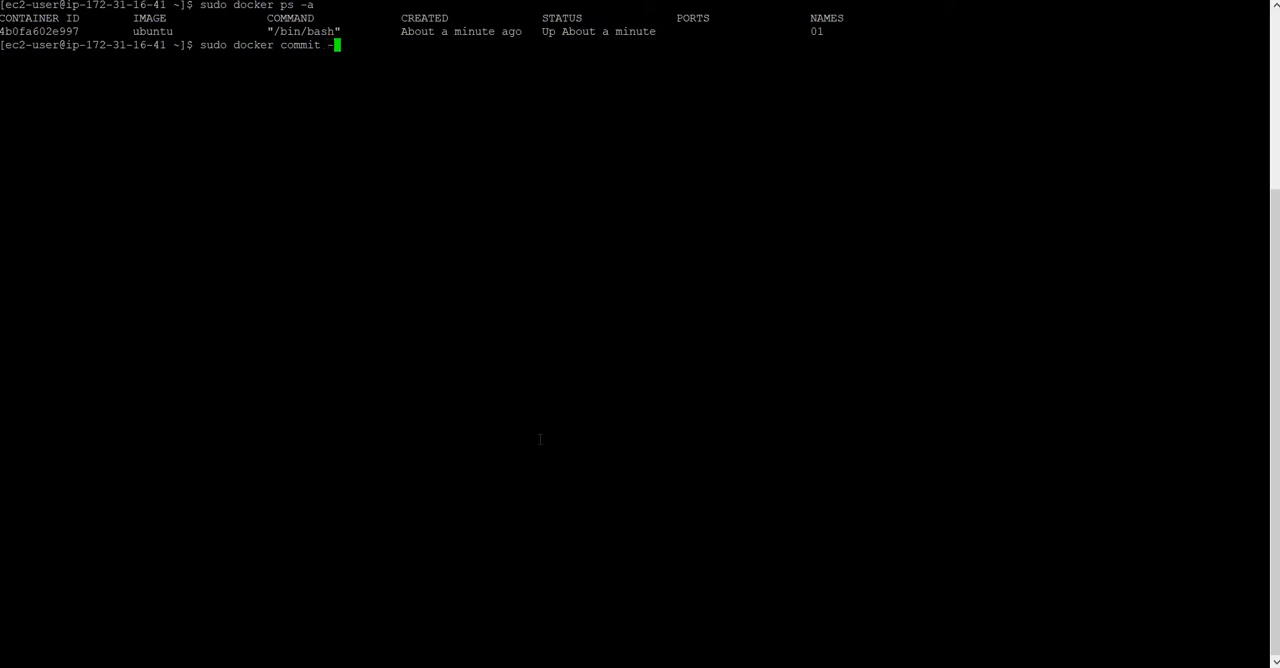
type("m\"\"")
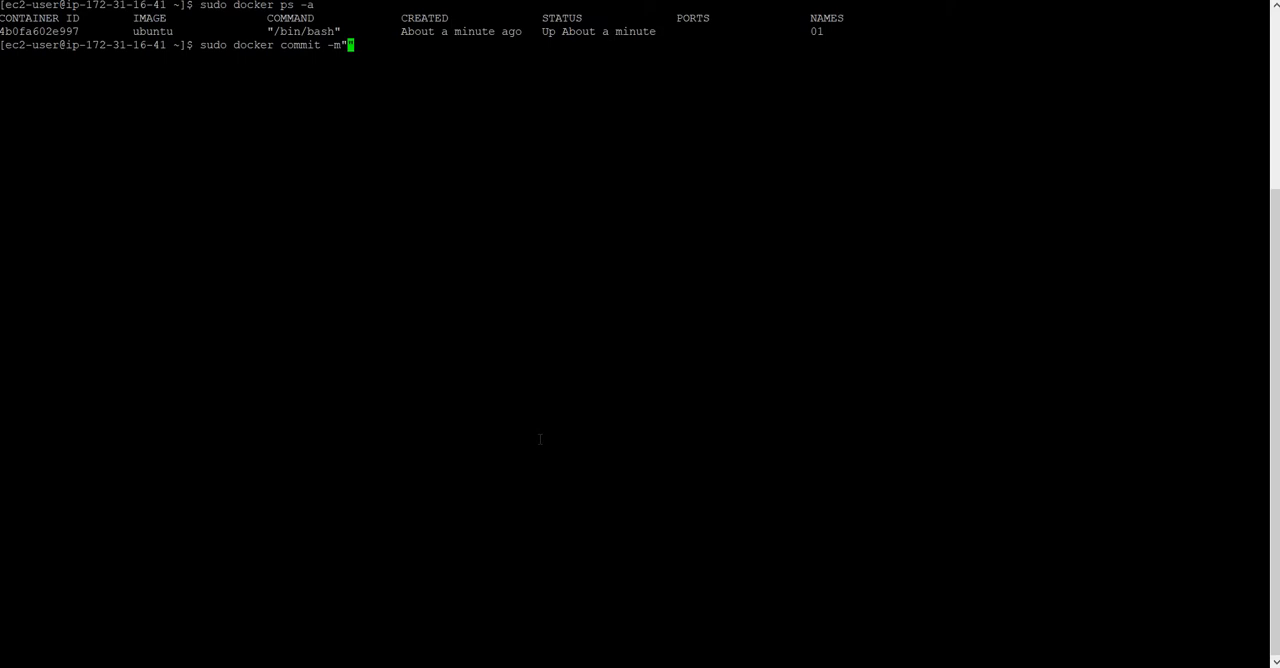
type("my")
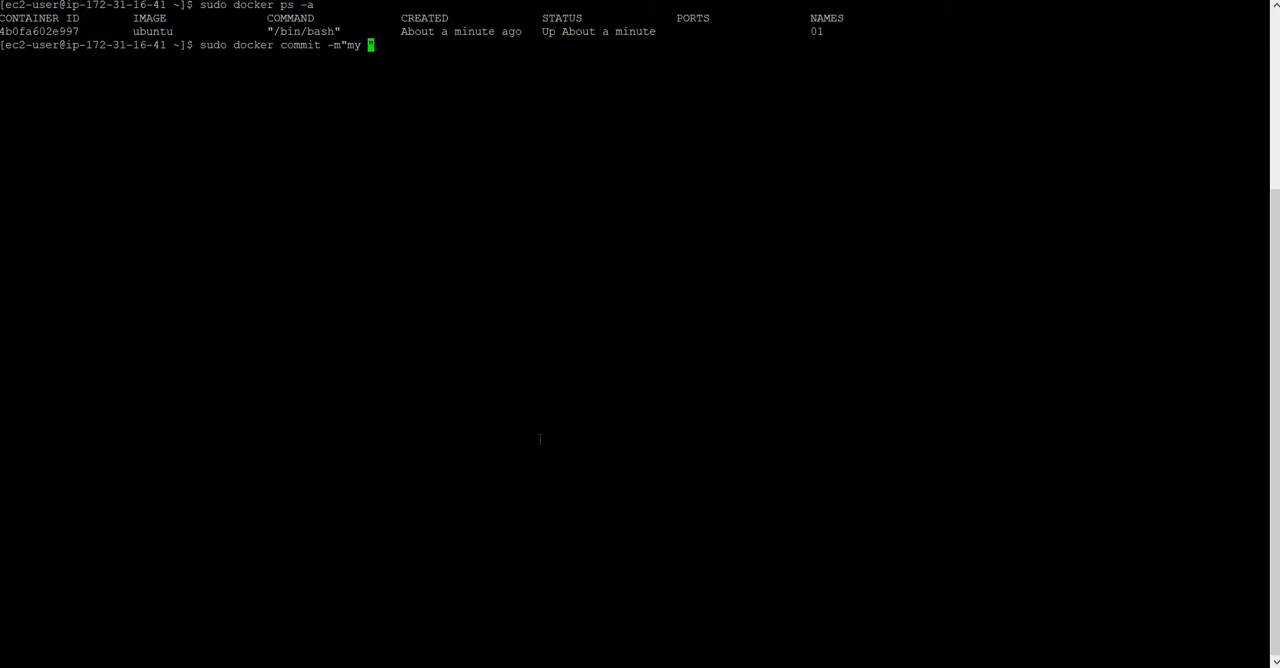
type("image")
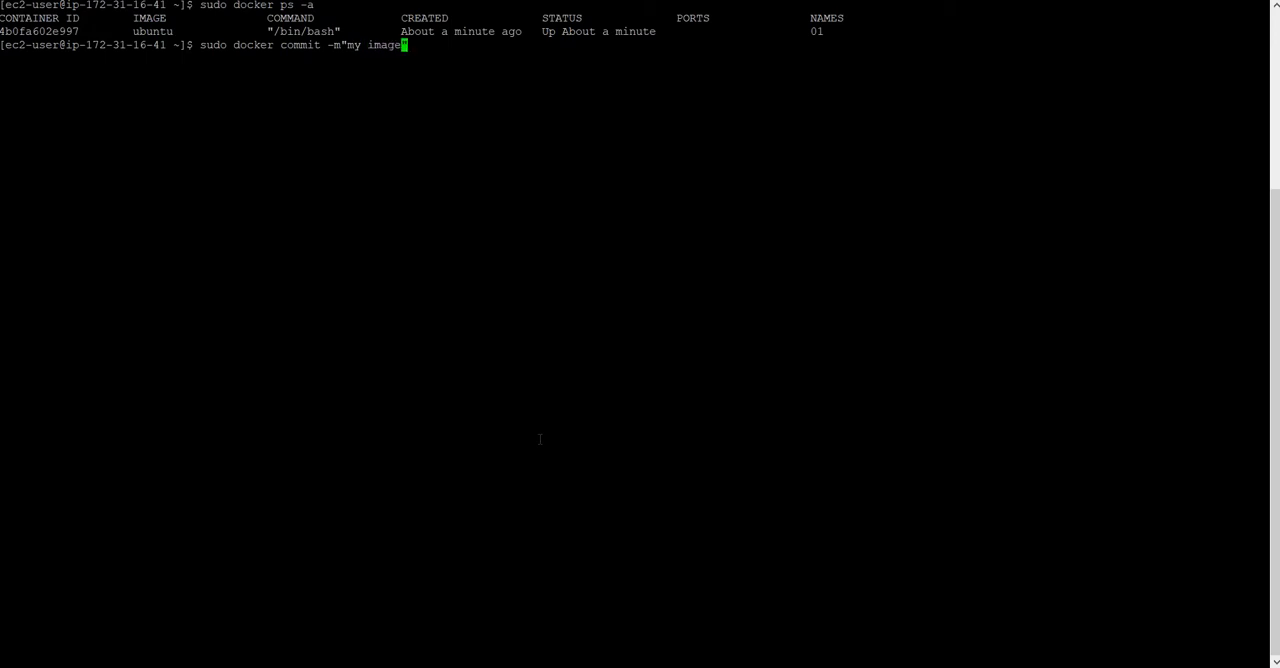
type("\"")
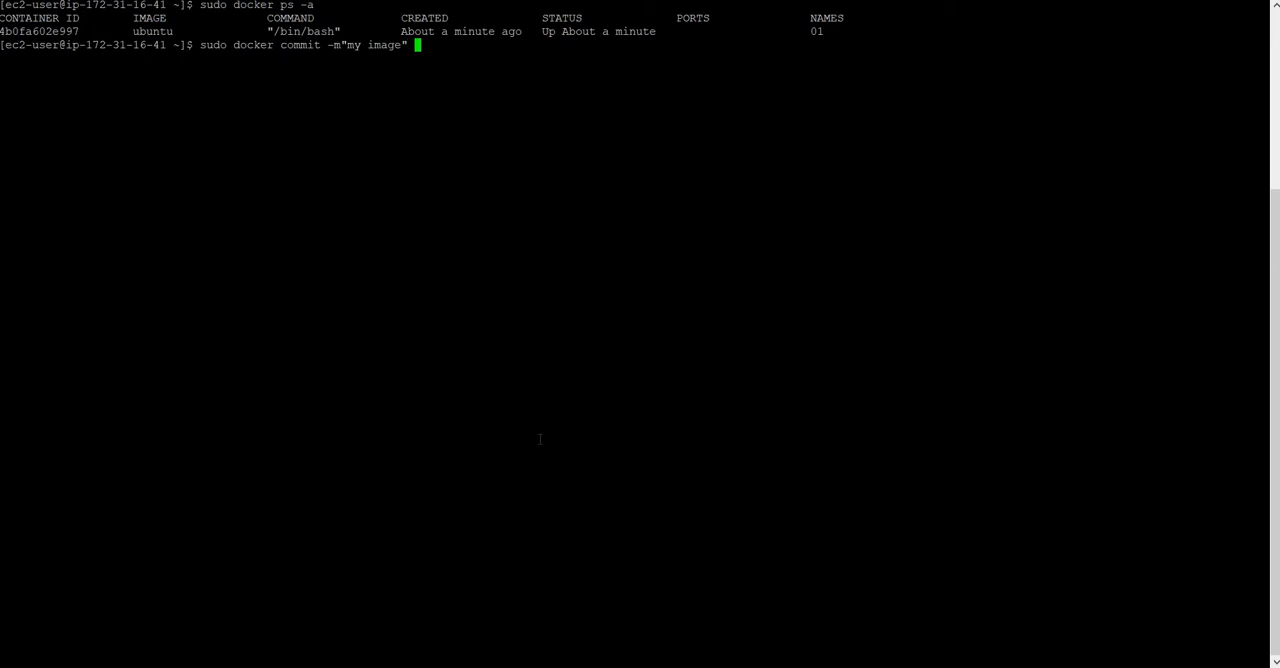
mouse_move(645, 593)
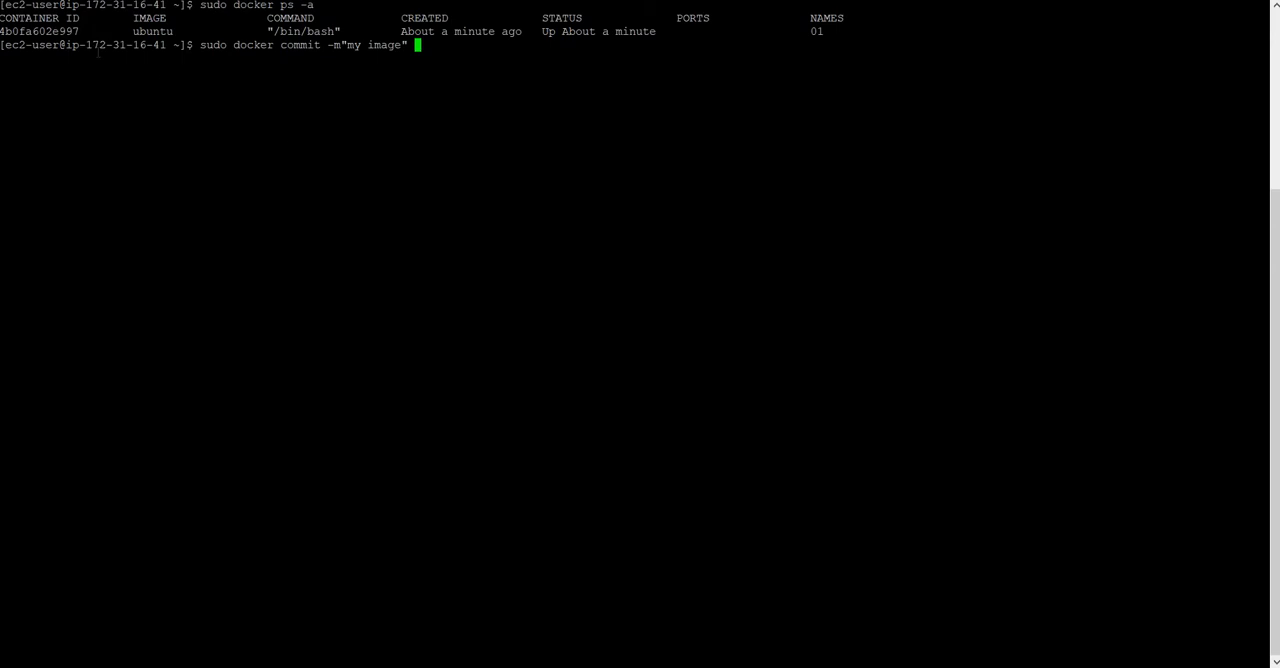
double_click(40, 31)
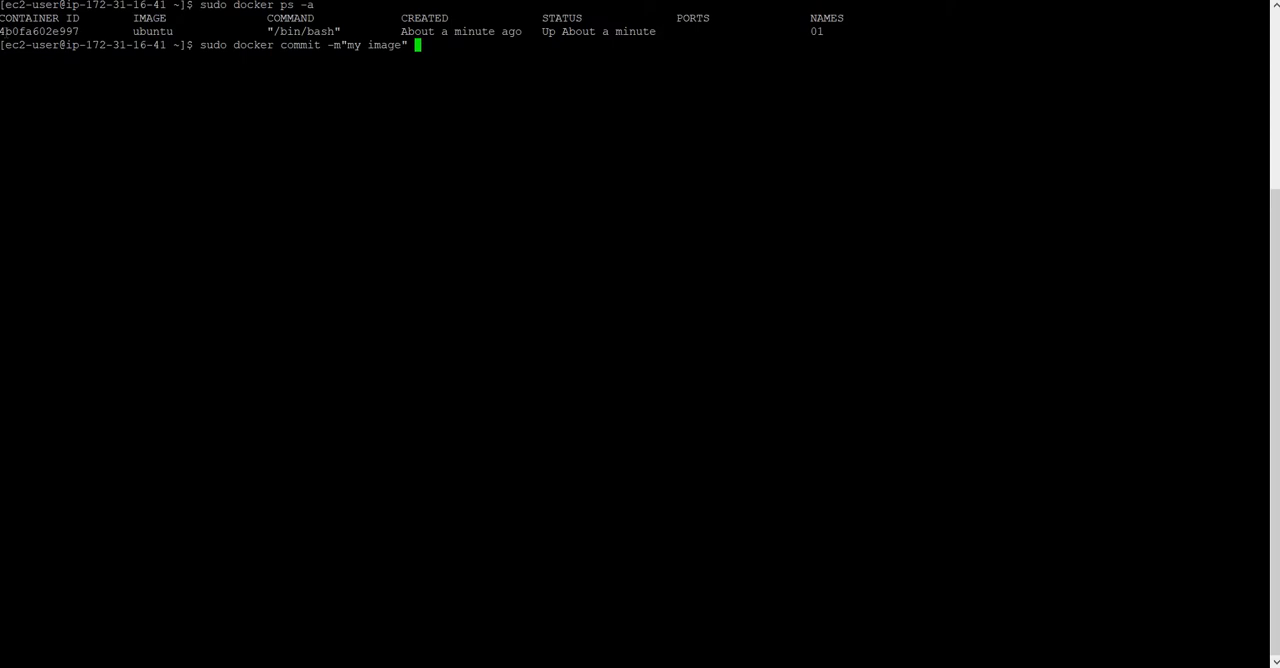
type("4b0fa602e997")
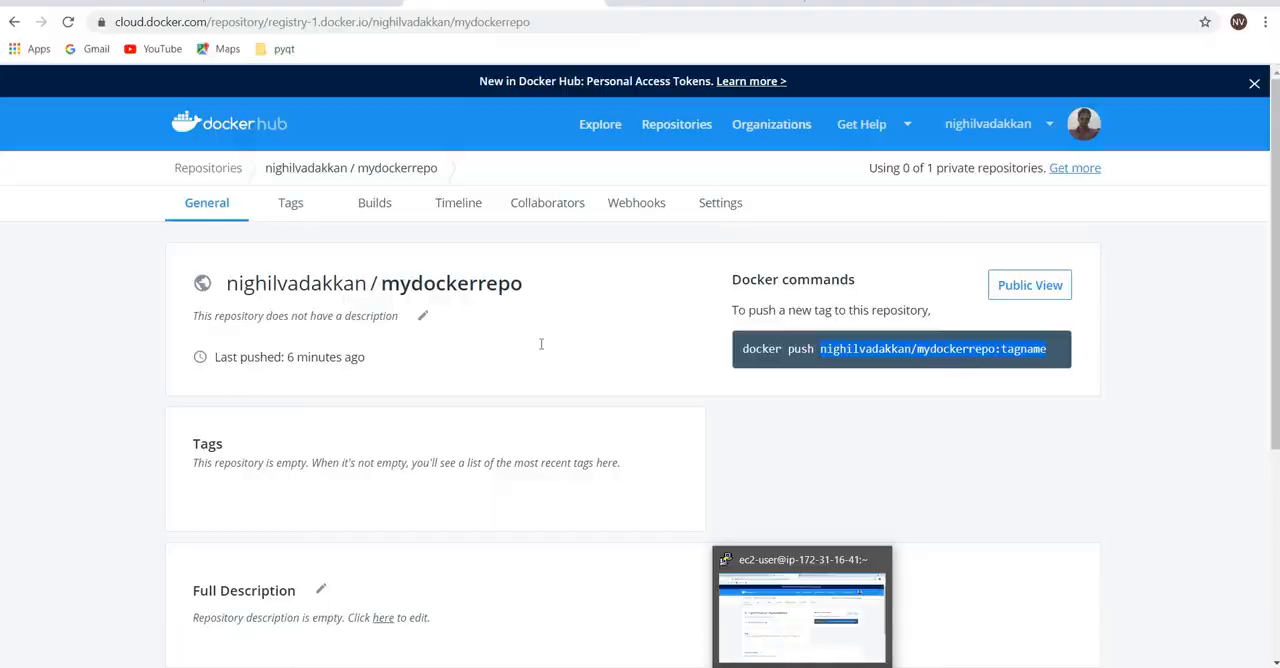
Commit container 01 as nighilvadakkan/mydockerrepo:myubuntu01
left_click(800, 600)
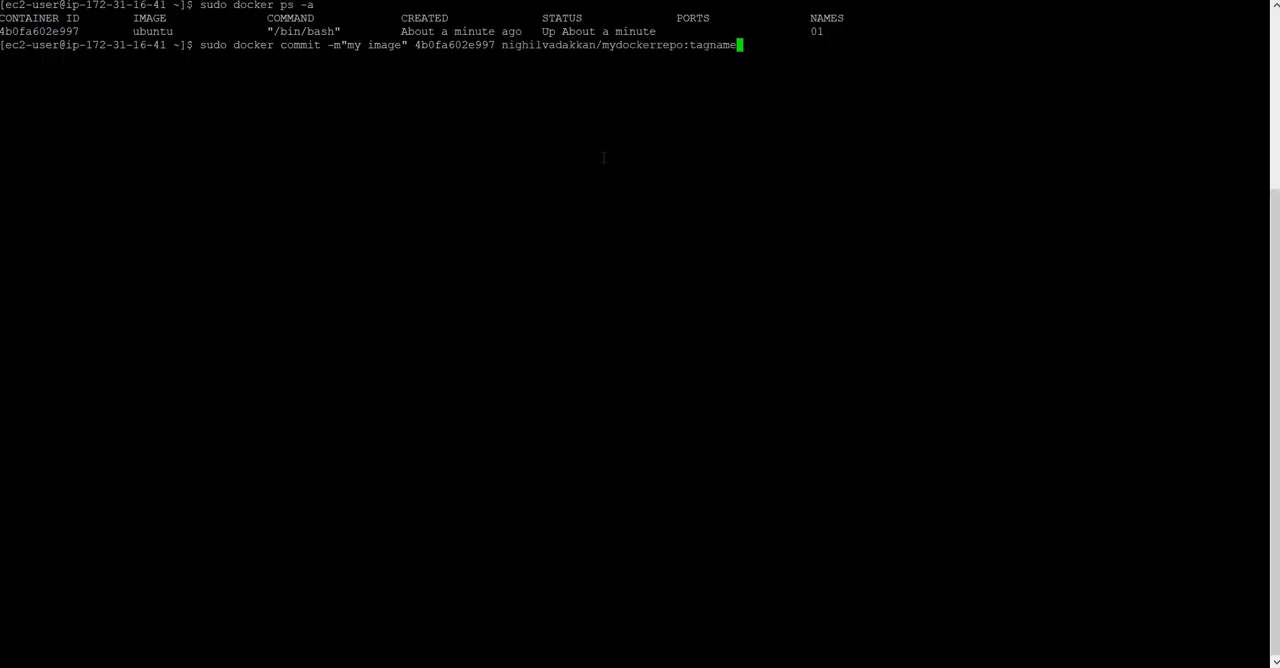
key("BackSpace")
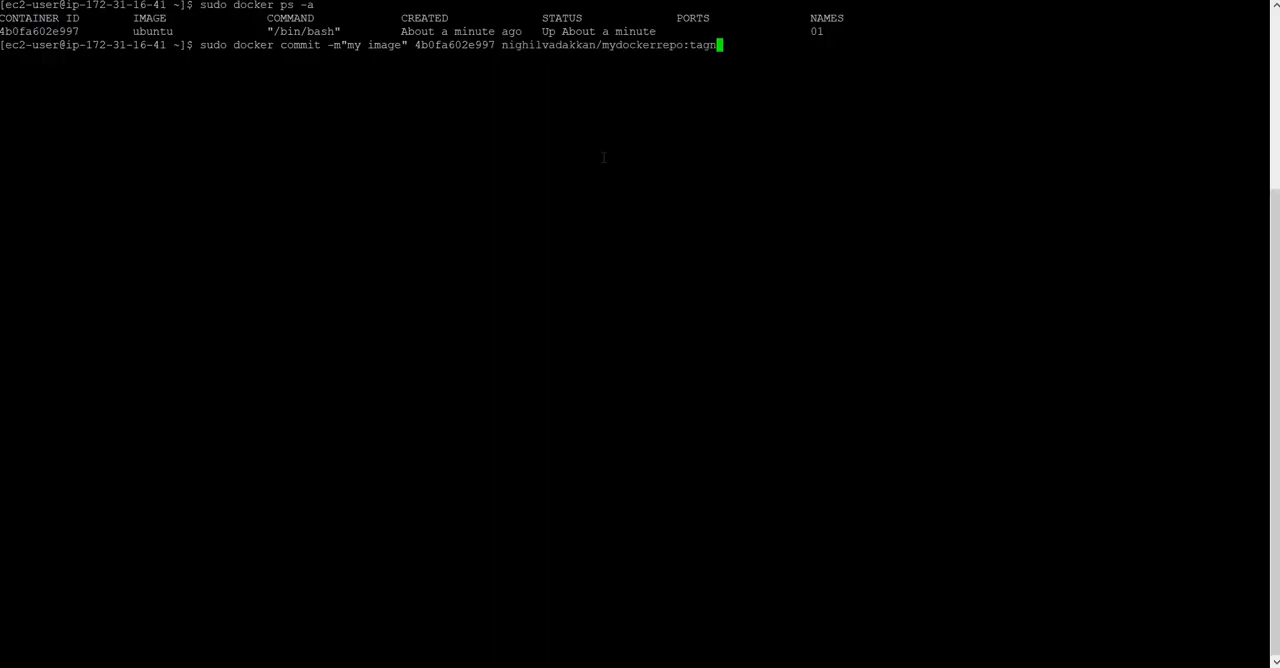
key("BackSpace")
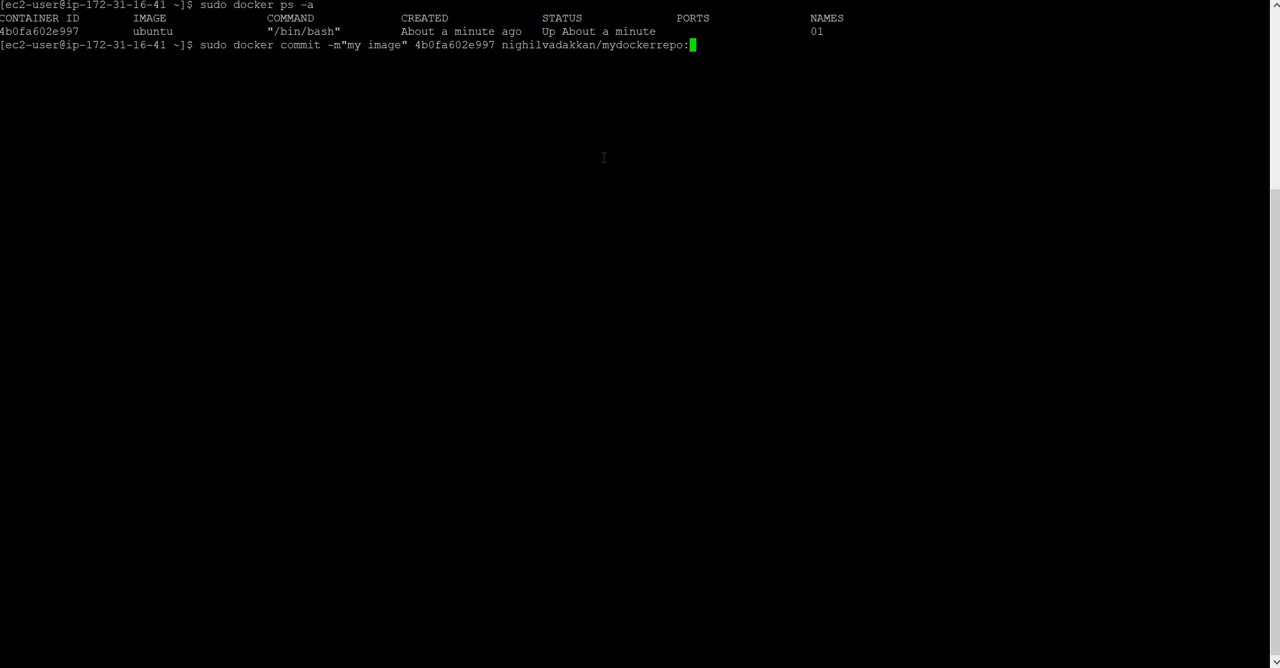
type("m")
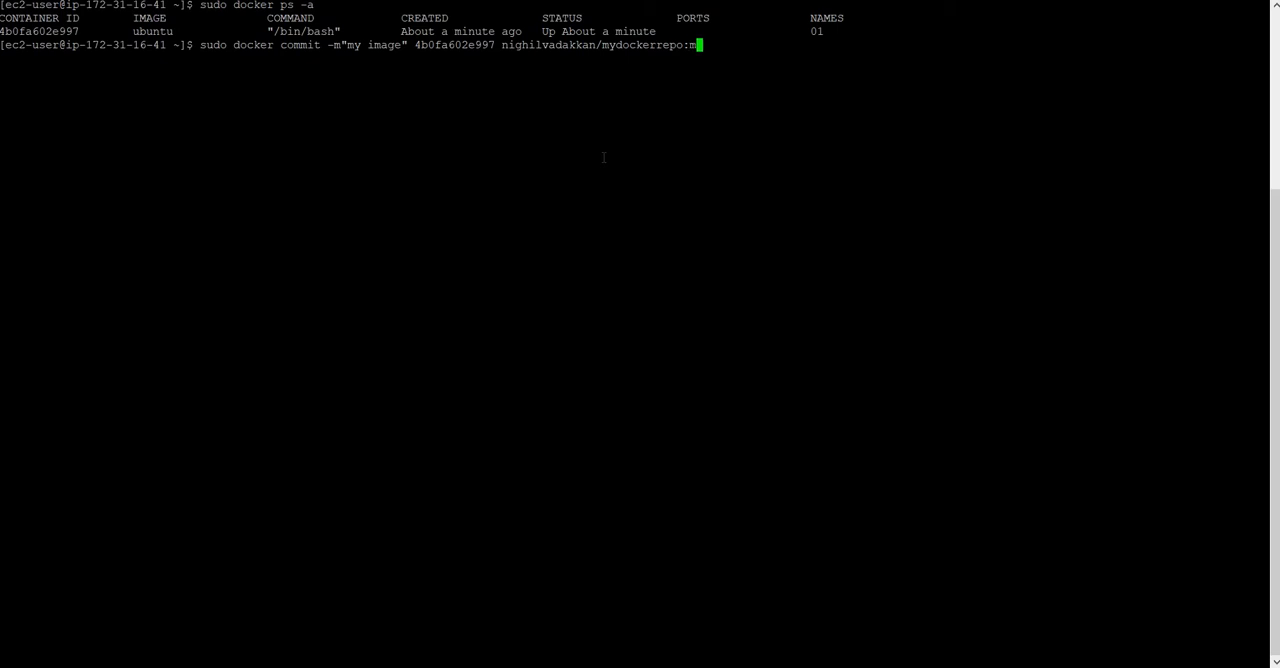
type("yub")
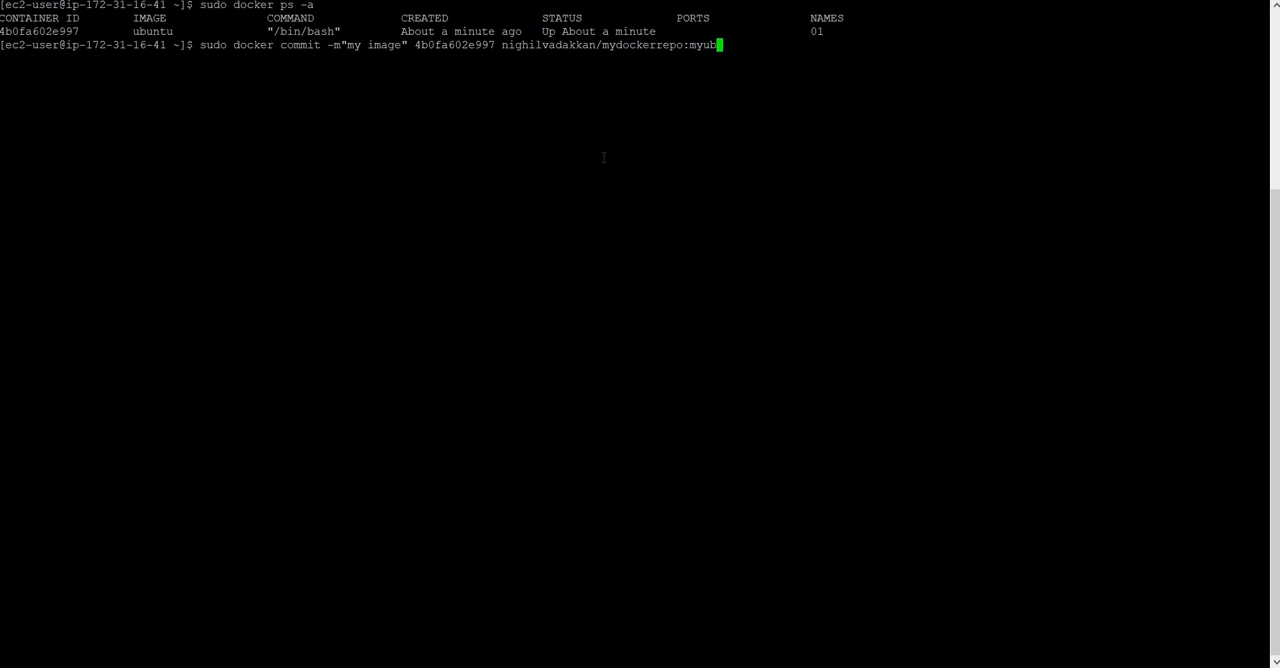
type("untu")
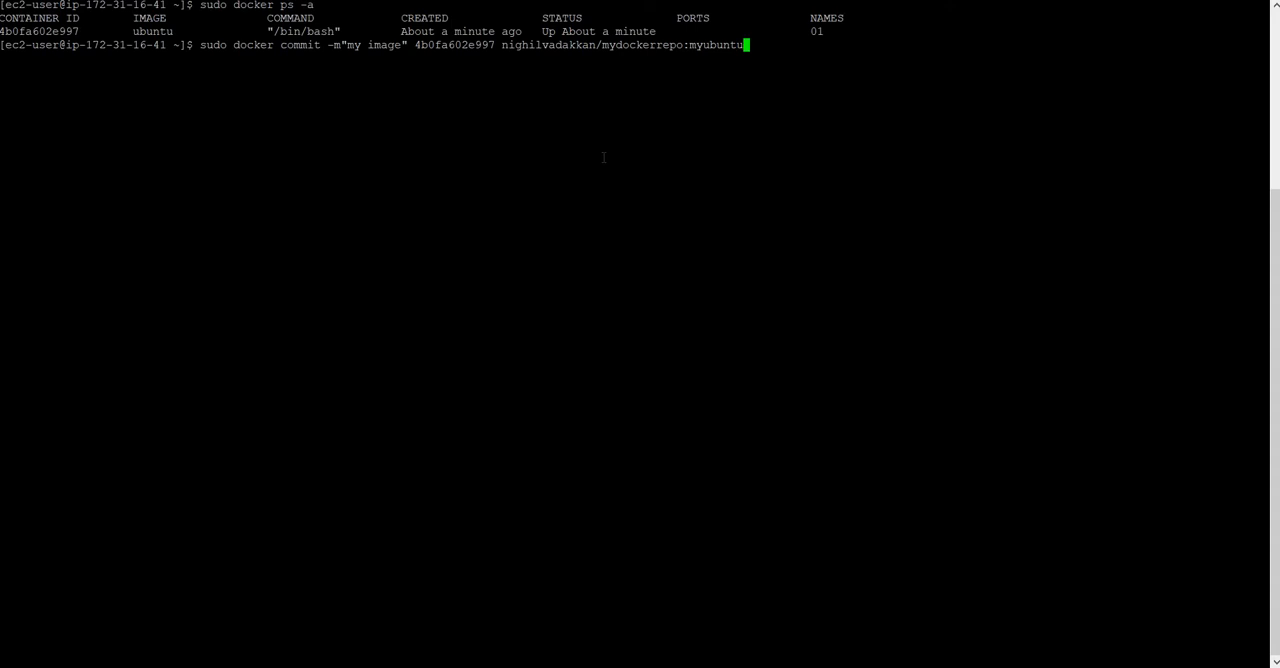
type("01")
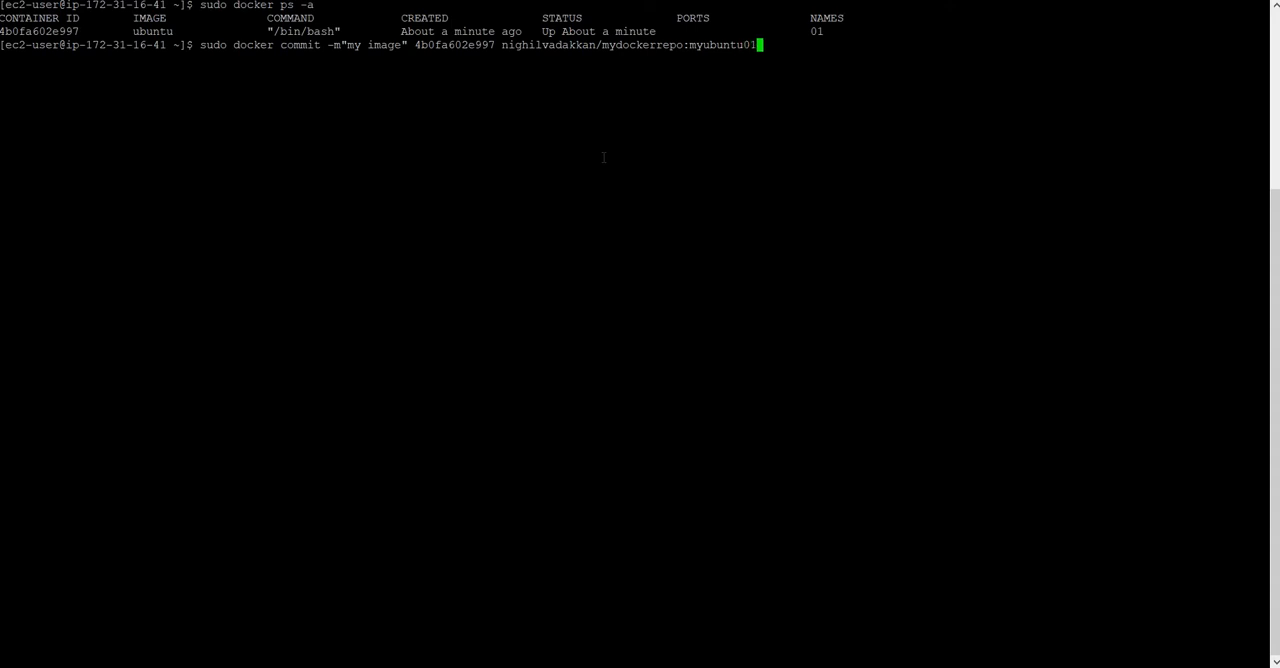
key("Return")
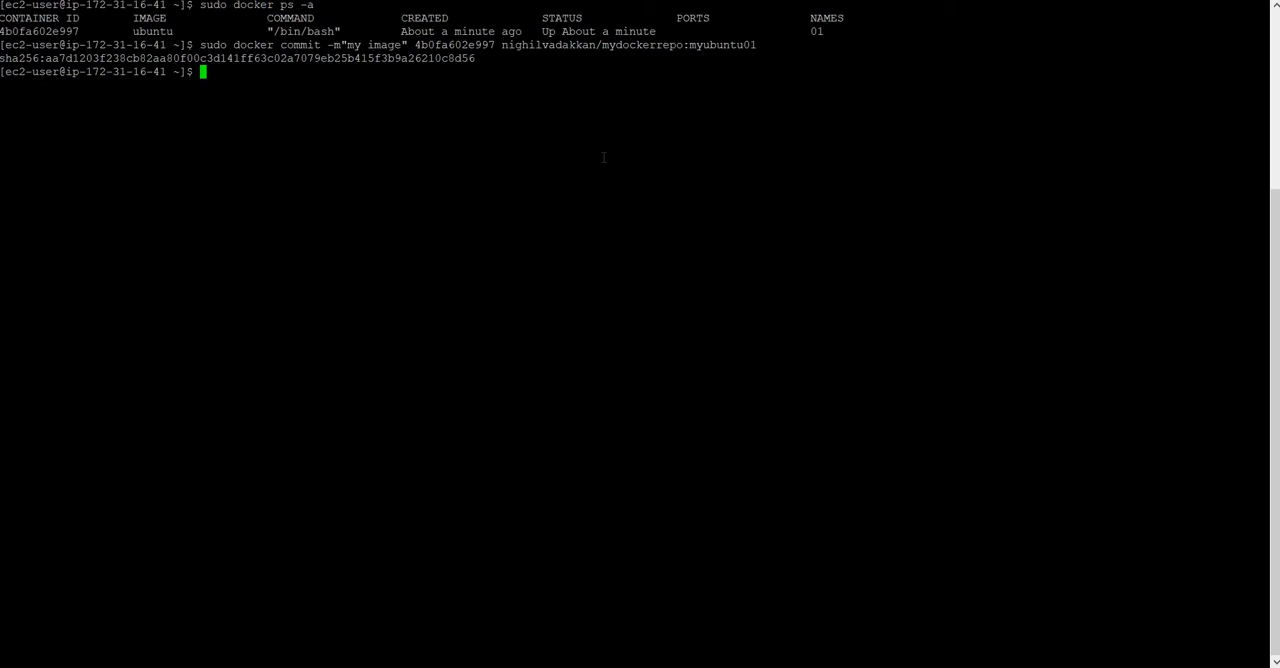
List local images to see mydockerrepo:myubuntu01 beside ubuntu:latest
type("sudo")
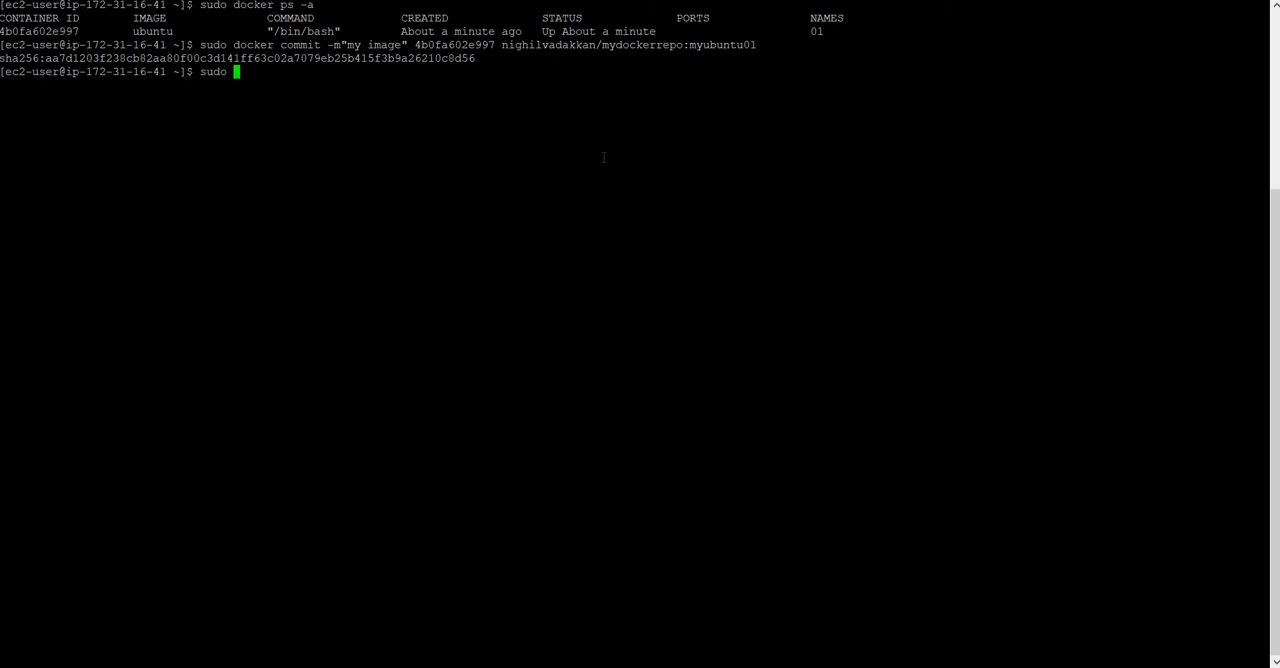
type("docker images")
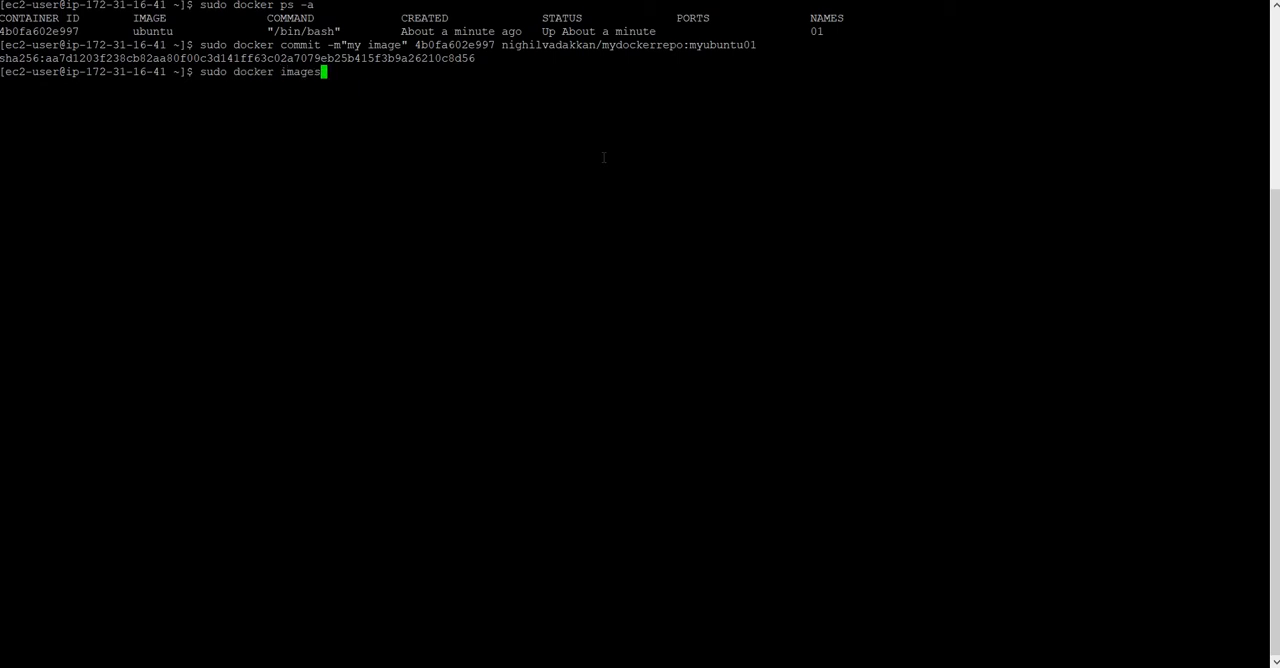
key("Return")
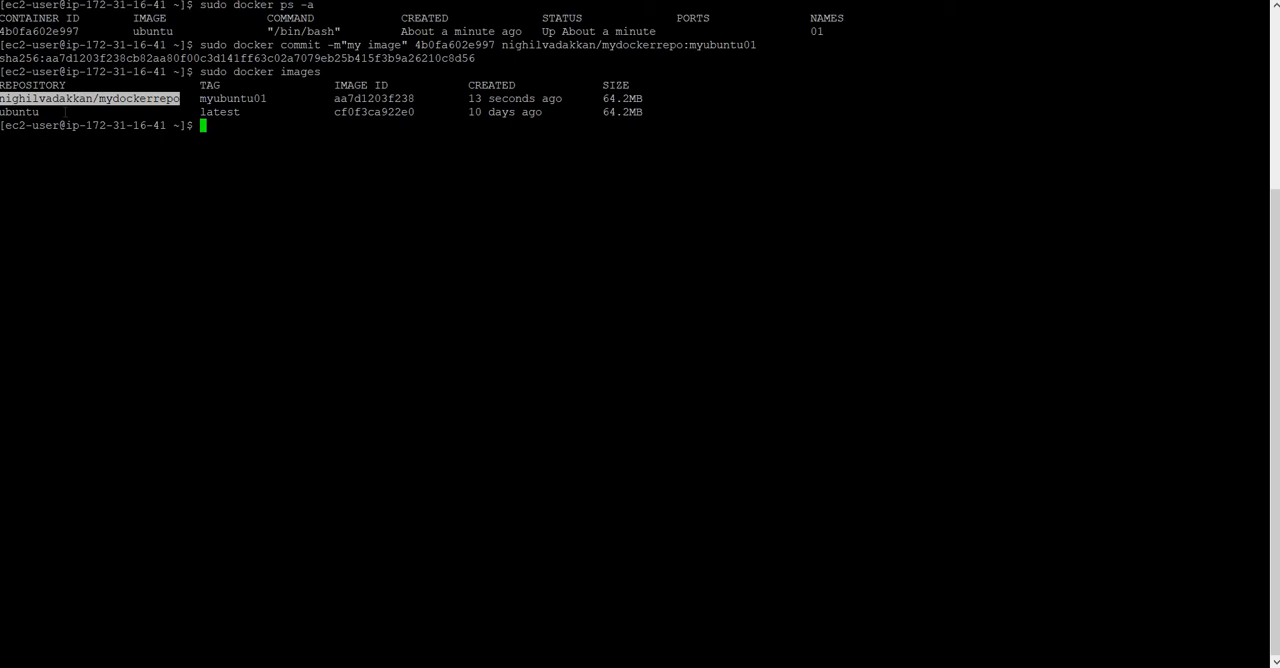
mouse_move(298, 161)
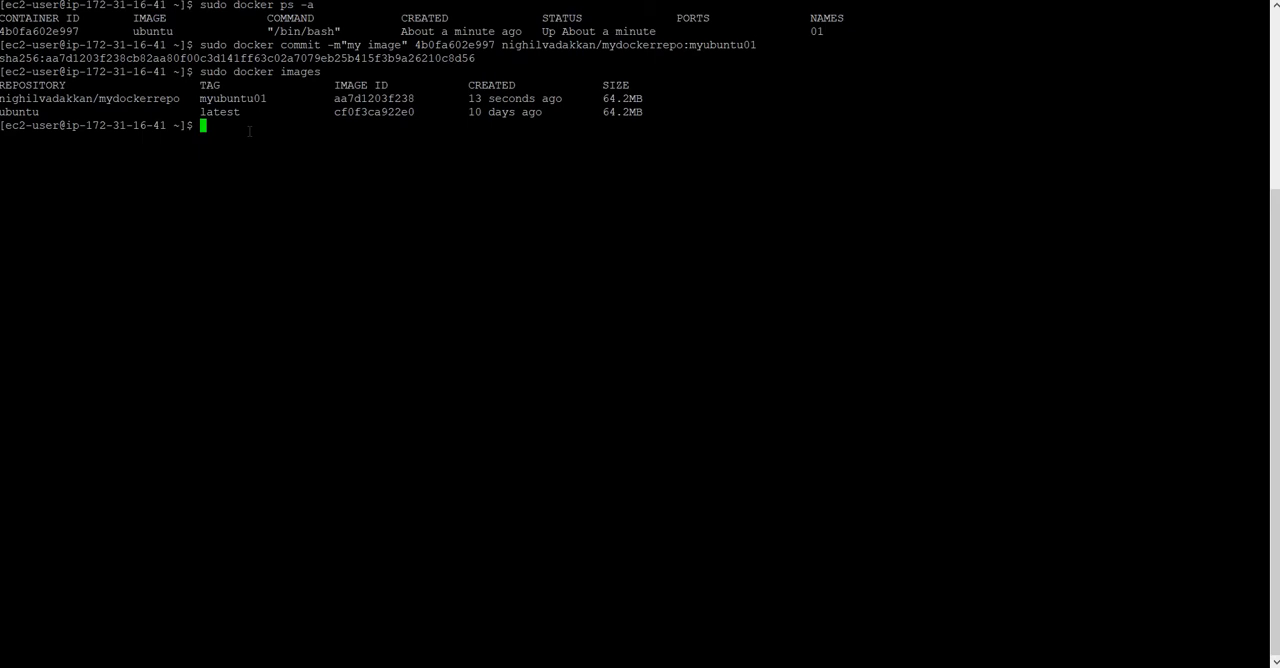
Push nighilvadakkan/mydockerrepo:myubuntu01 to Docker Hub
type("s")
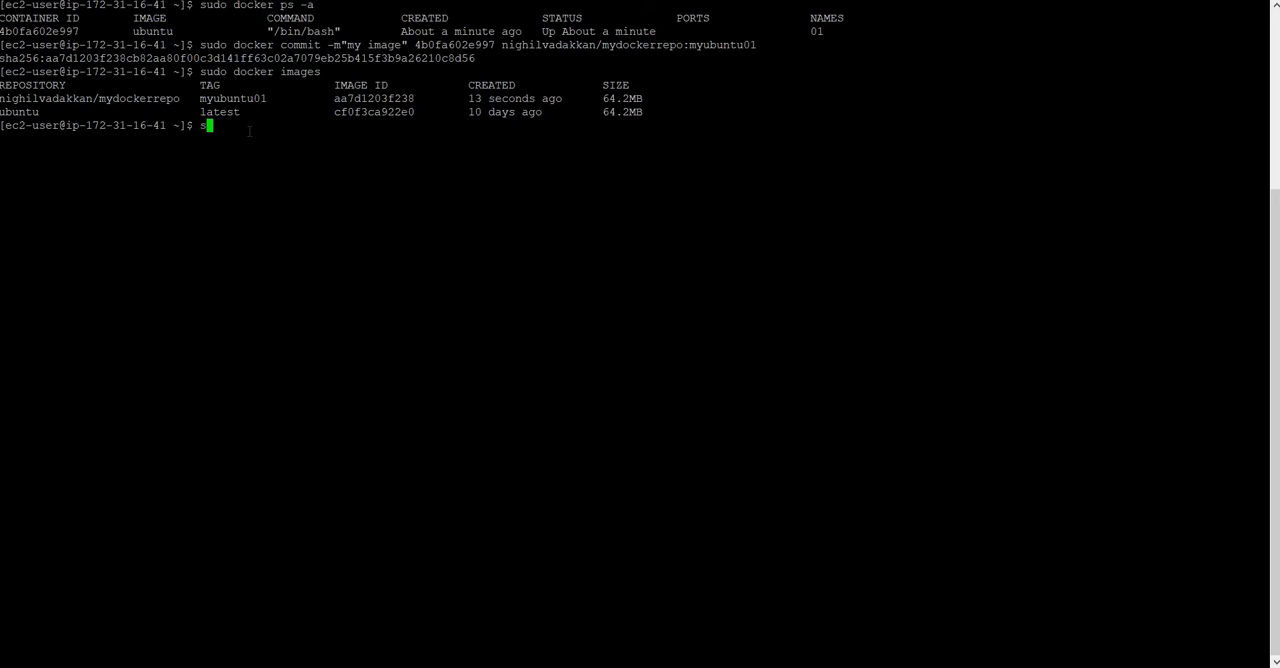
type("udo")
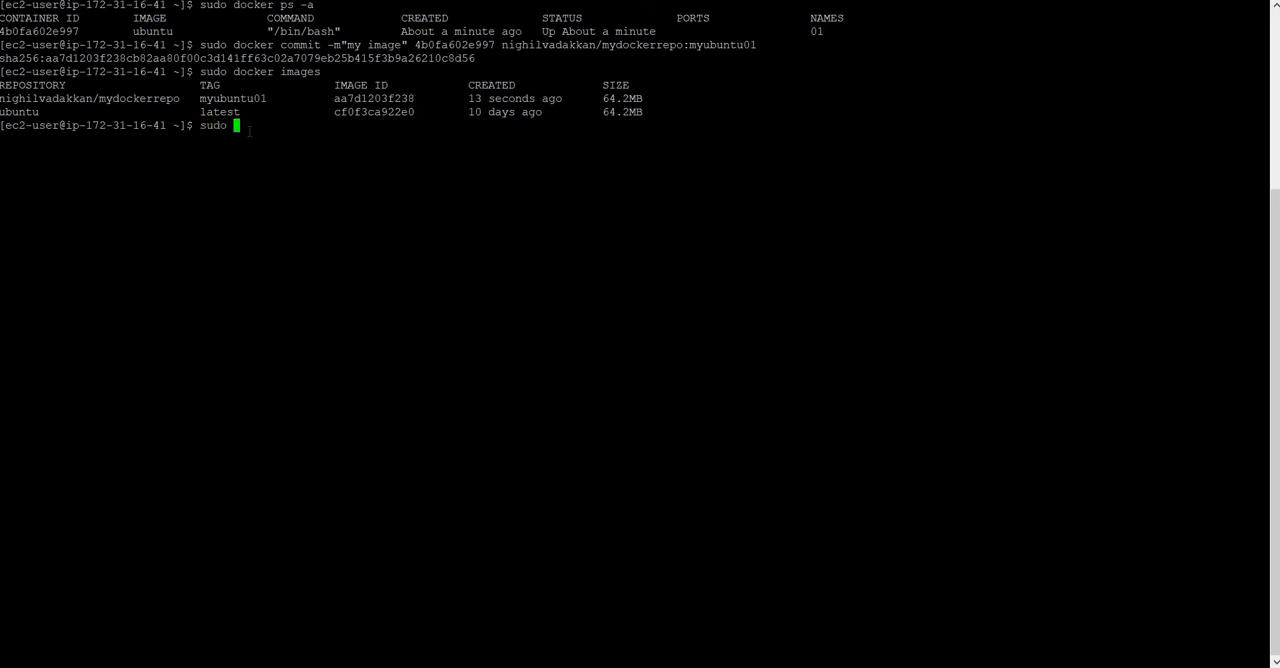
type("docker")
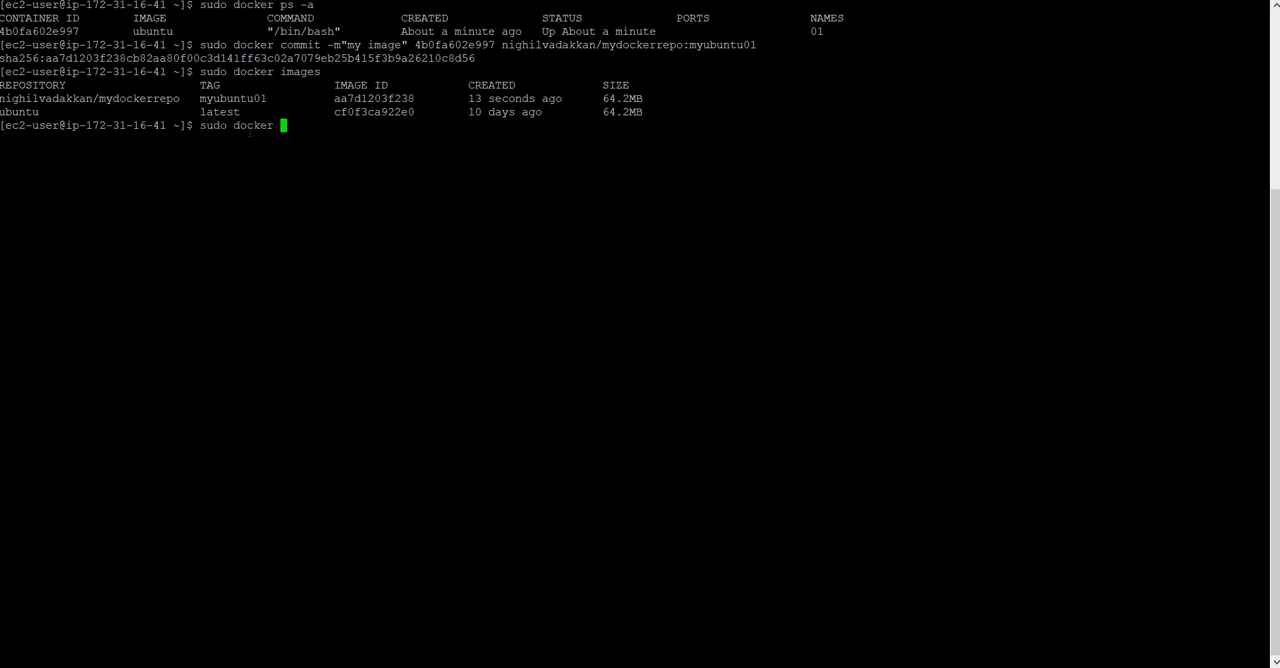
type("pu")
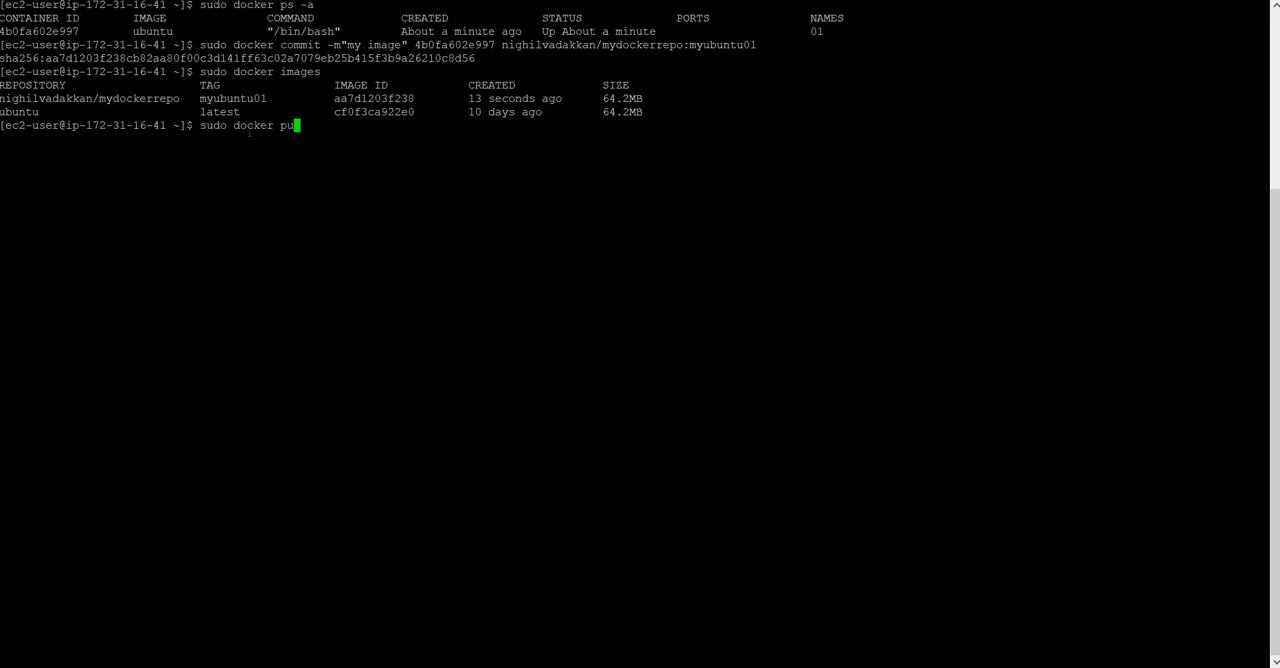
type("sh")
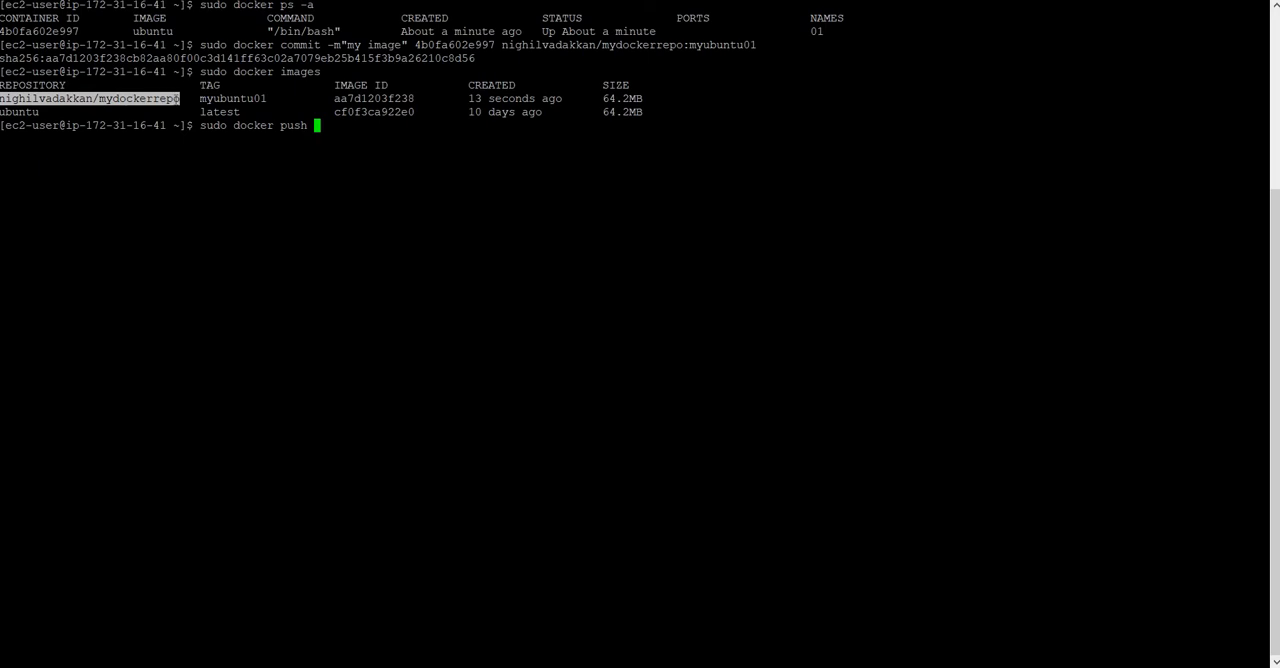
type("nighilvadakkan/mydockerrepo")
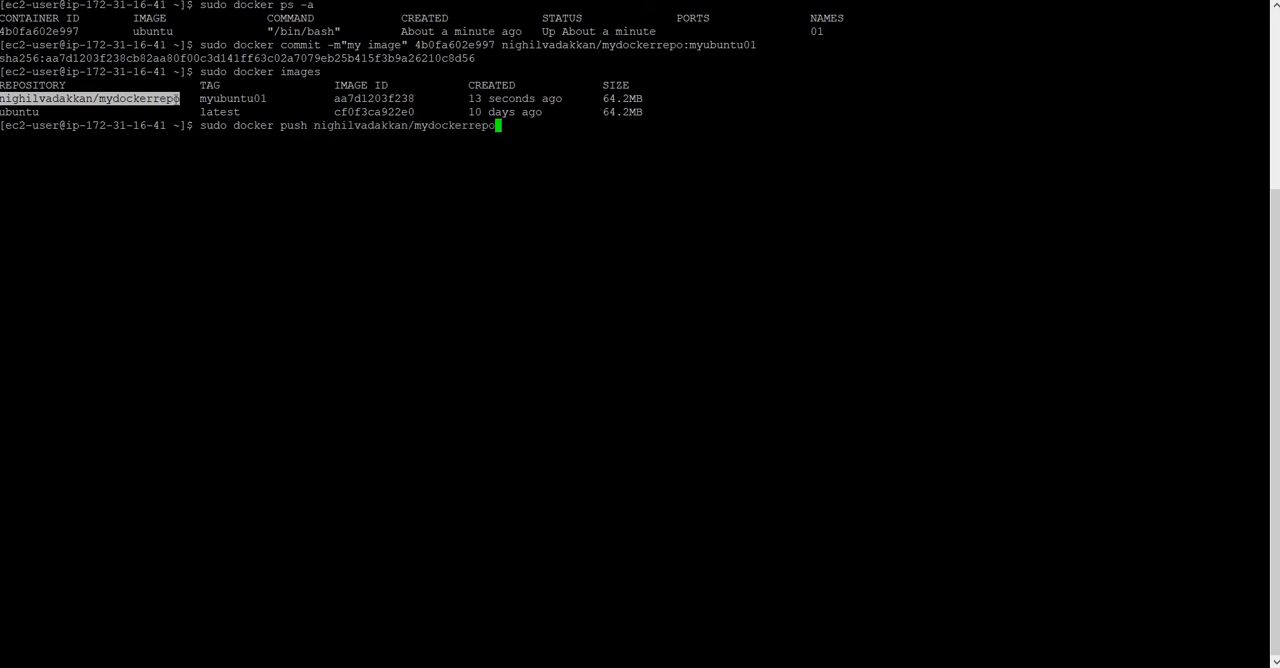
type(":")
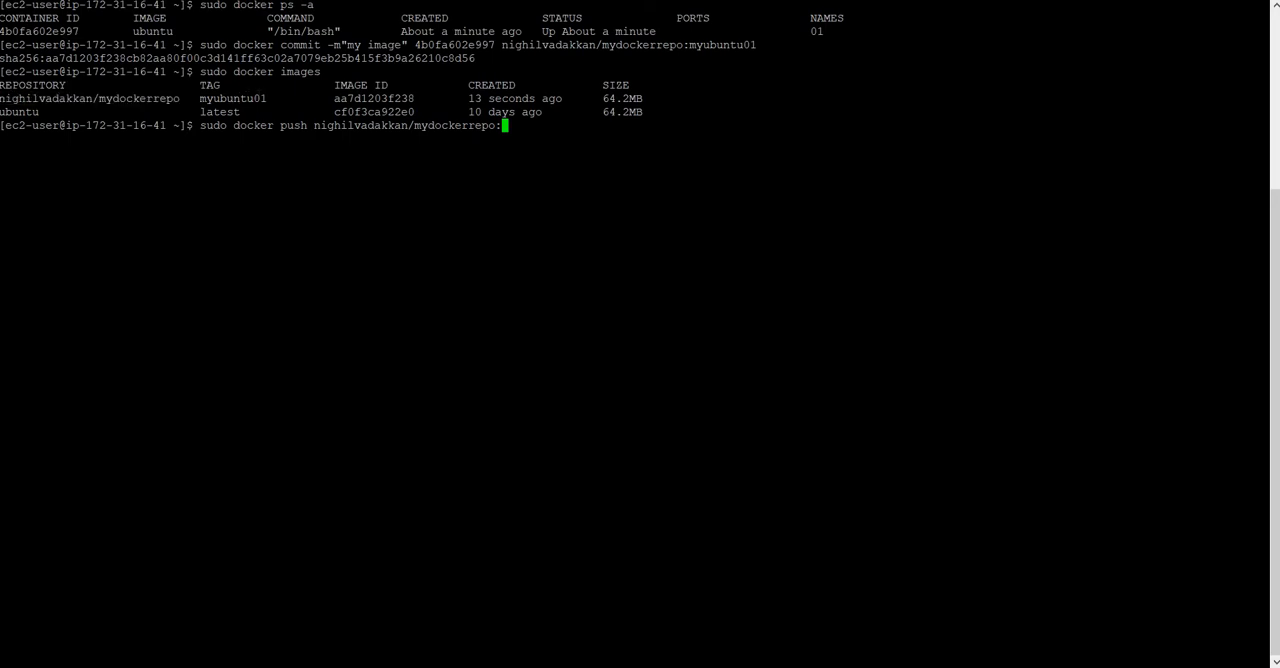
type("myubuntu01")
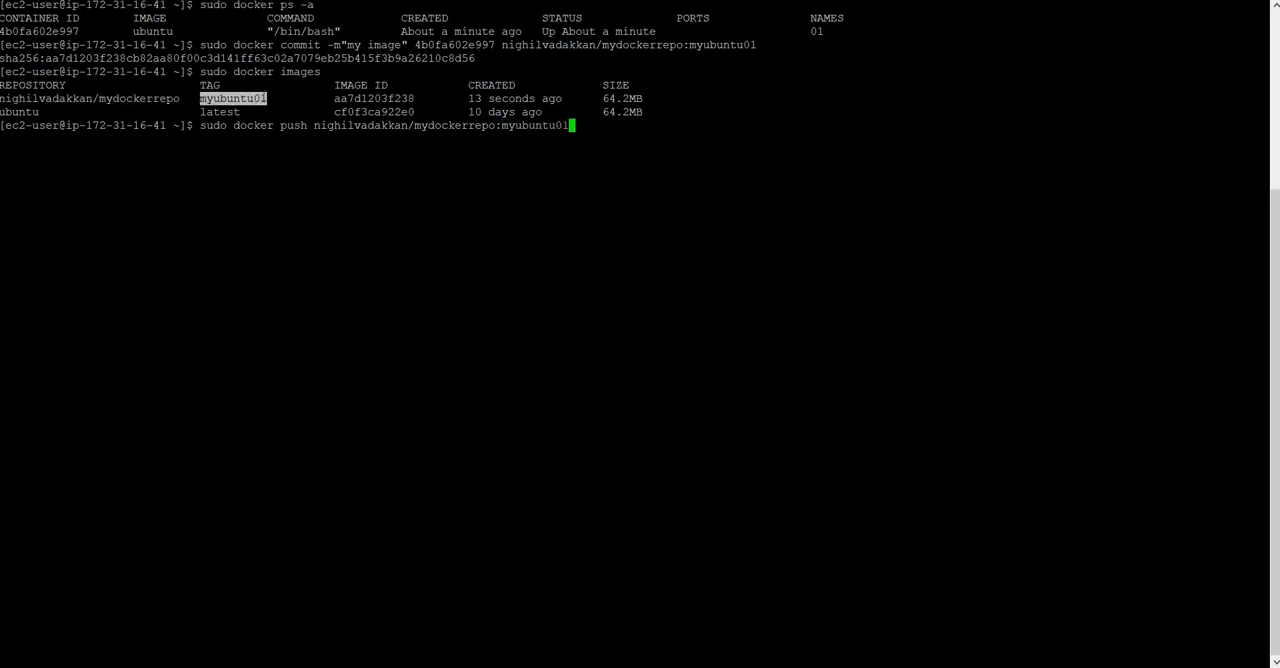
key("Return")
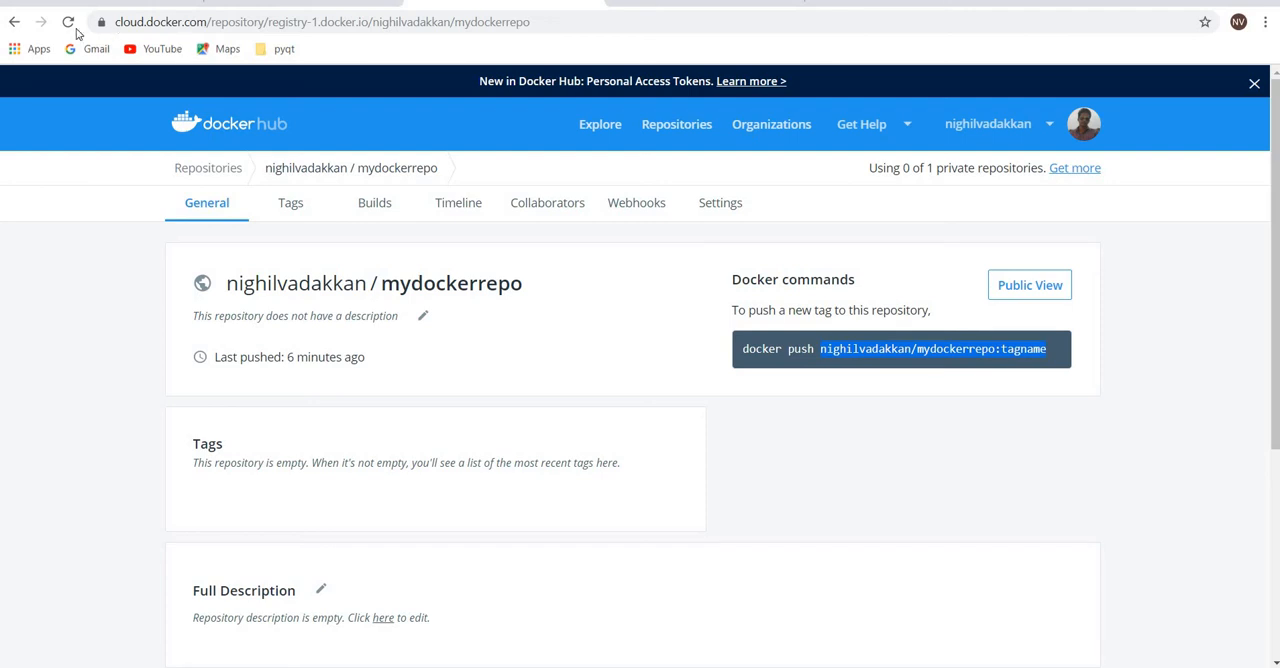
mouse_move(349, 173)
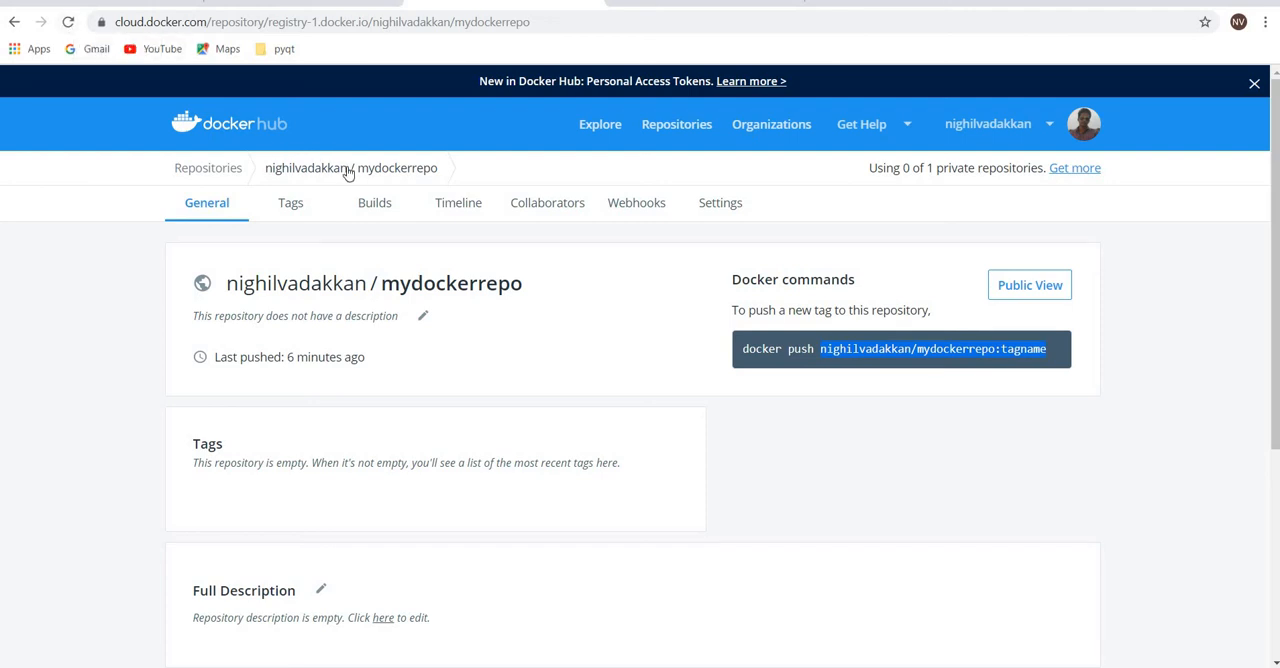
mouse_move(350, 167)
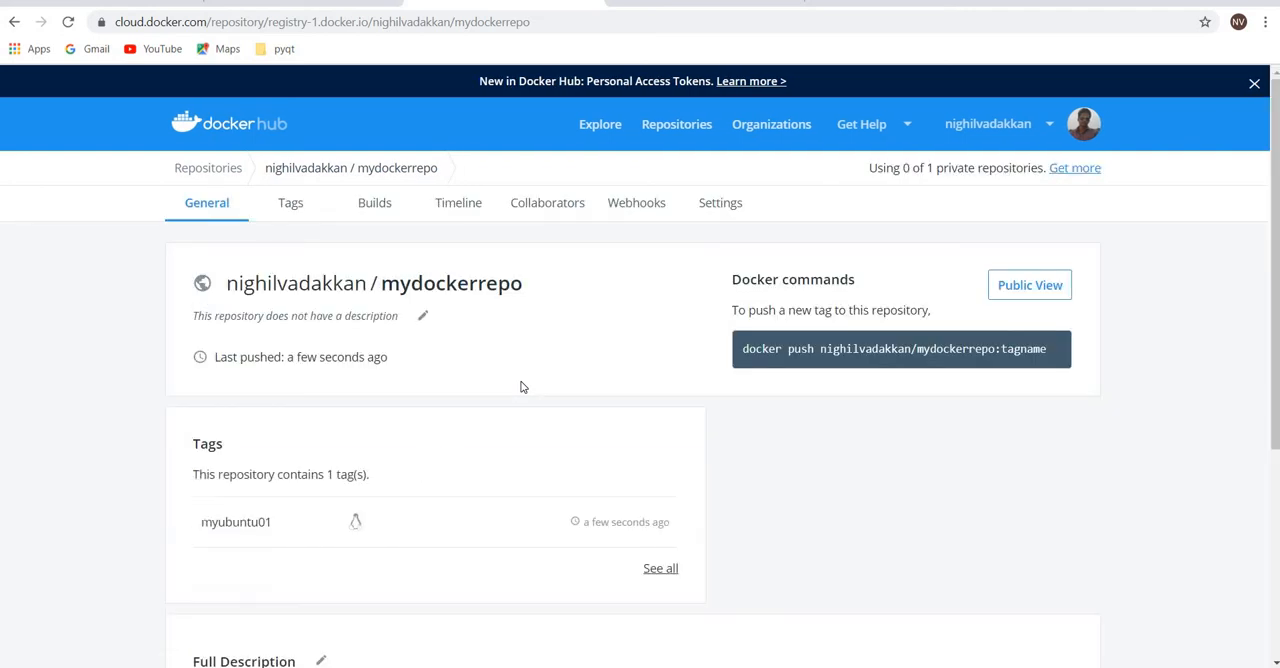
mouse_move(321, 534)
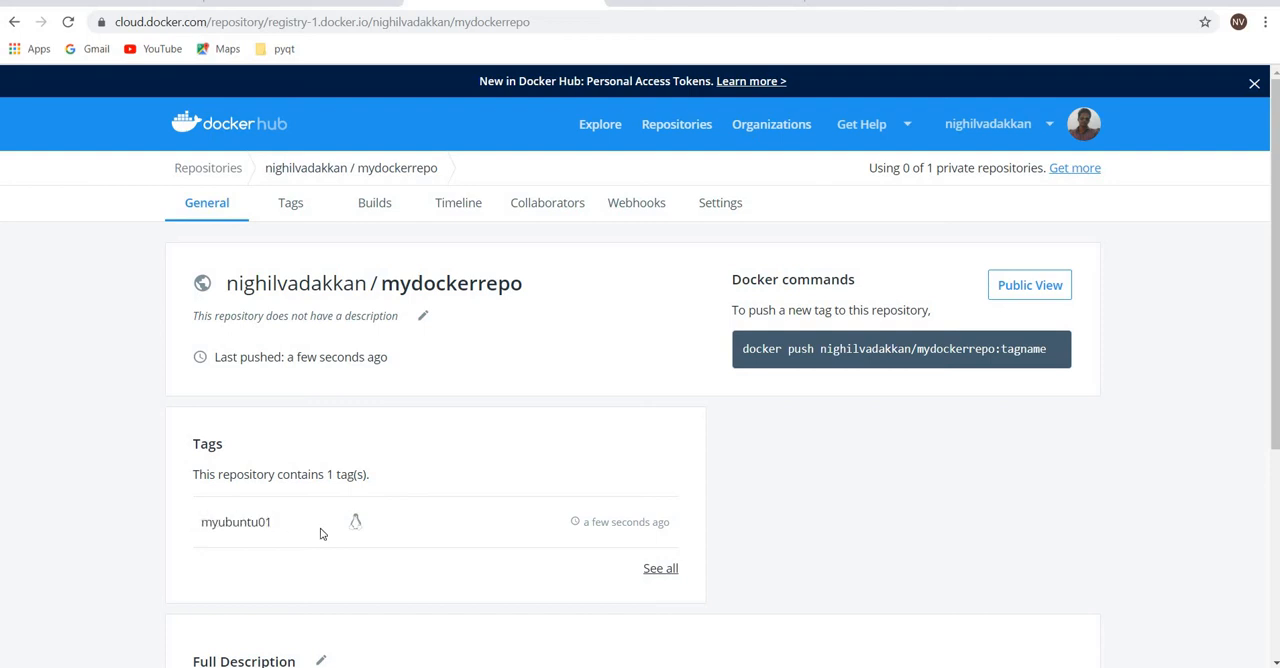
View mydockerrepo's tags and select the 27 MB myubuntu01 tag
left_click(290, 202)
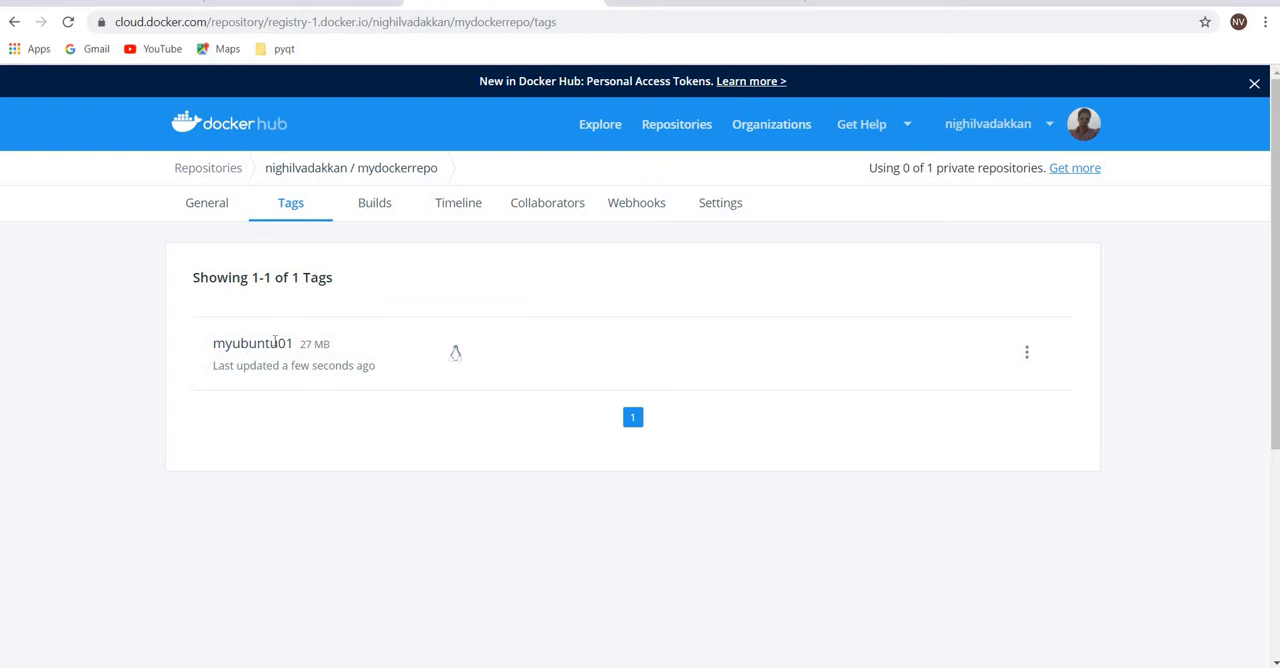
double_click(251, 343)
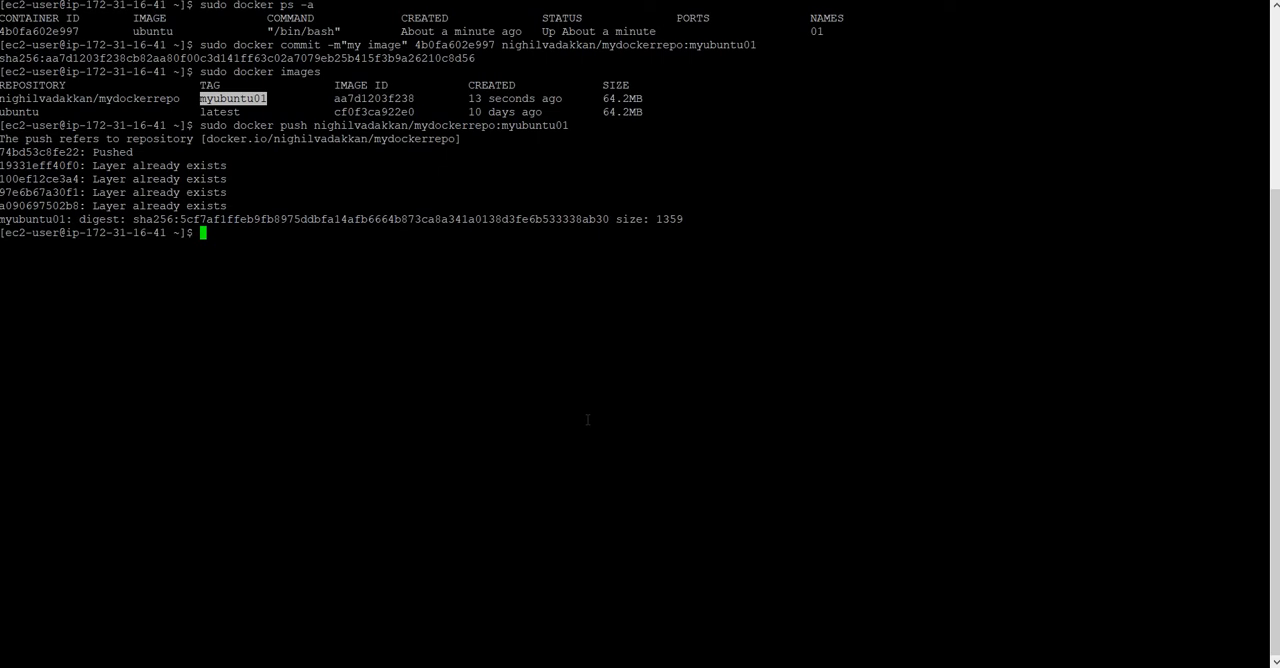
List local images, type docker rmi aa7d1203f238, and clear the screen
type("sudo docker images")
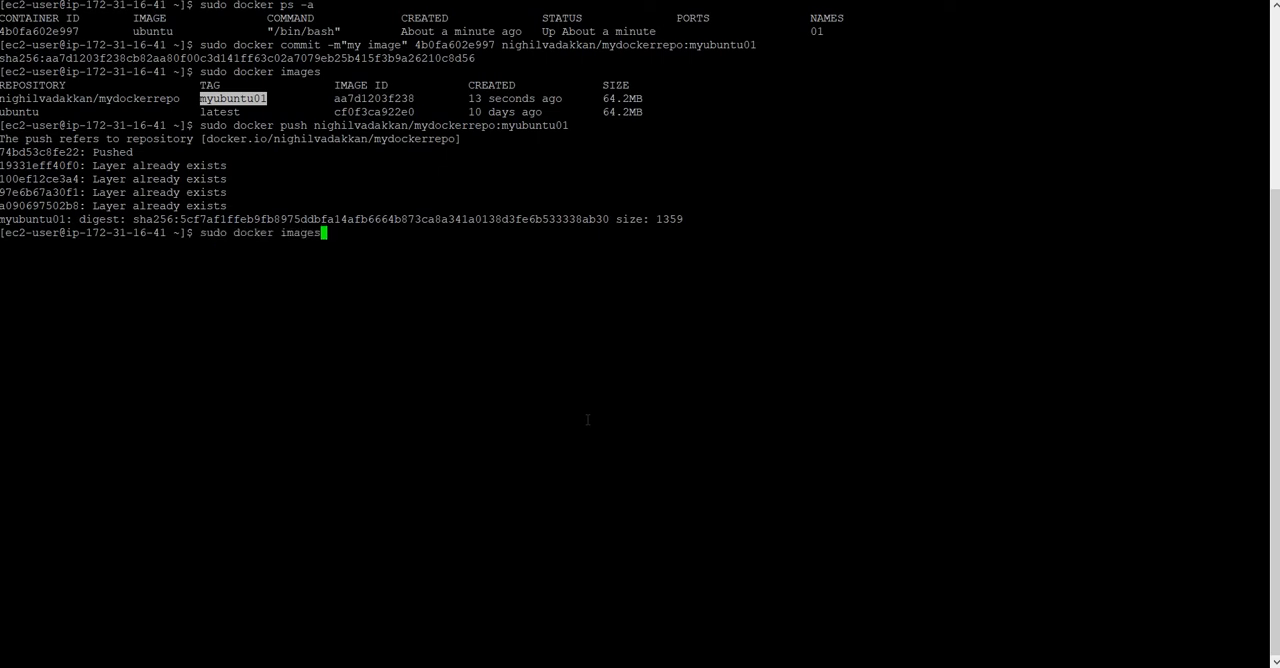
key("Return")
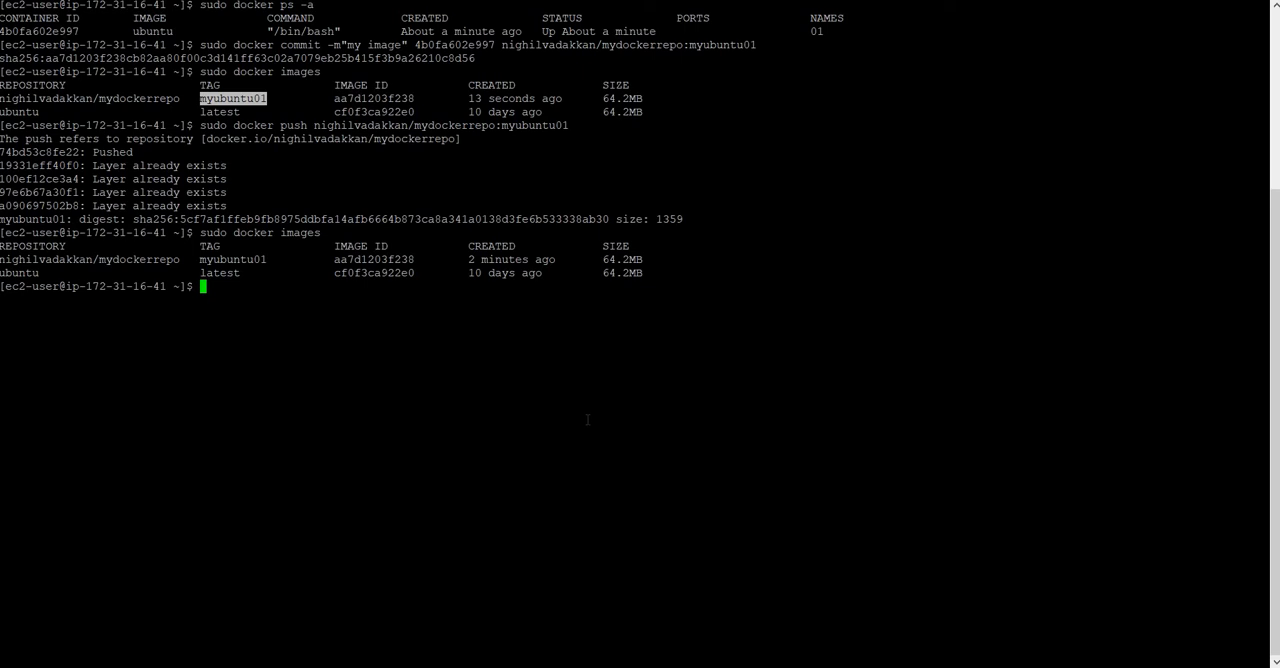
type("su")
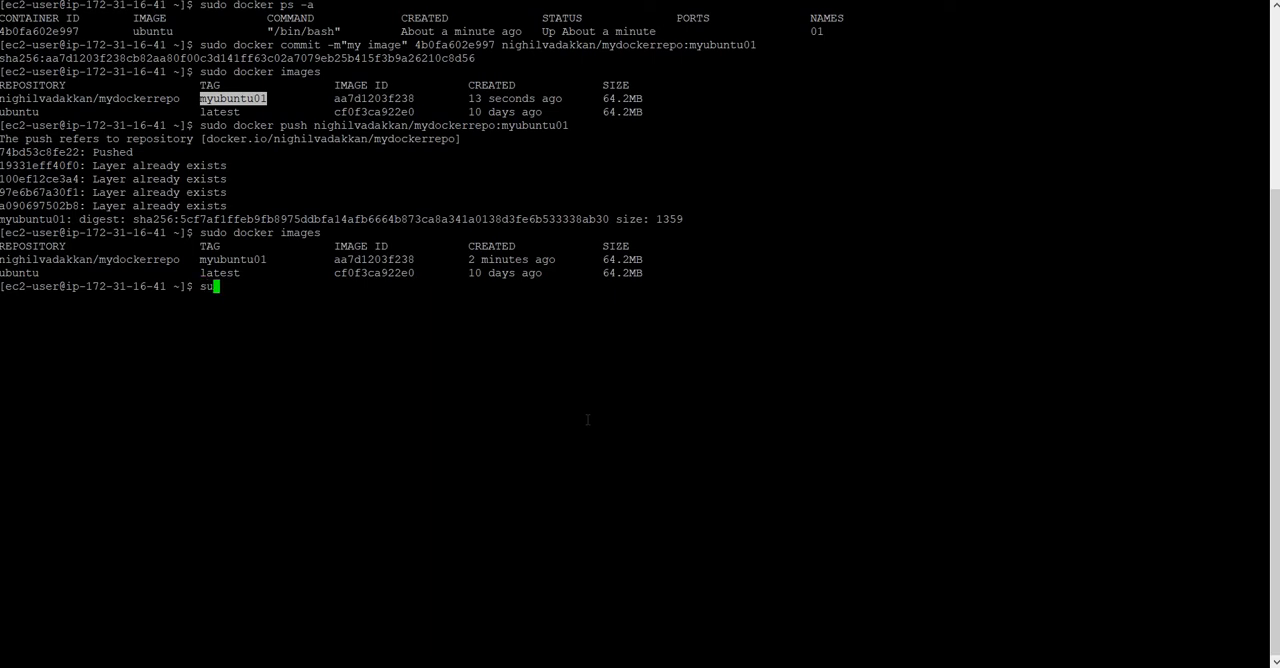
type("do")
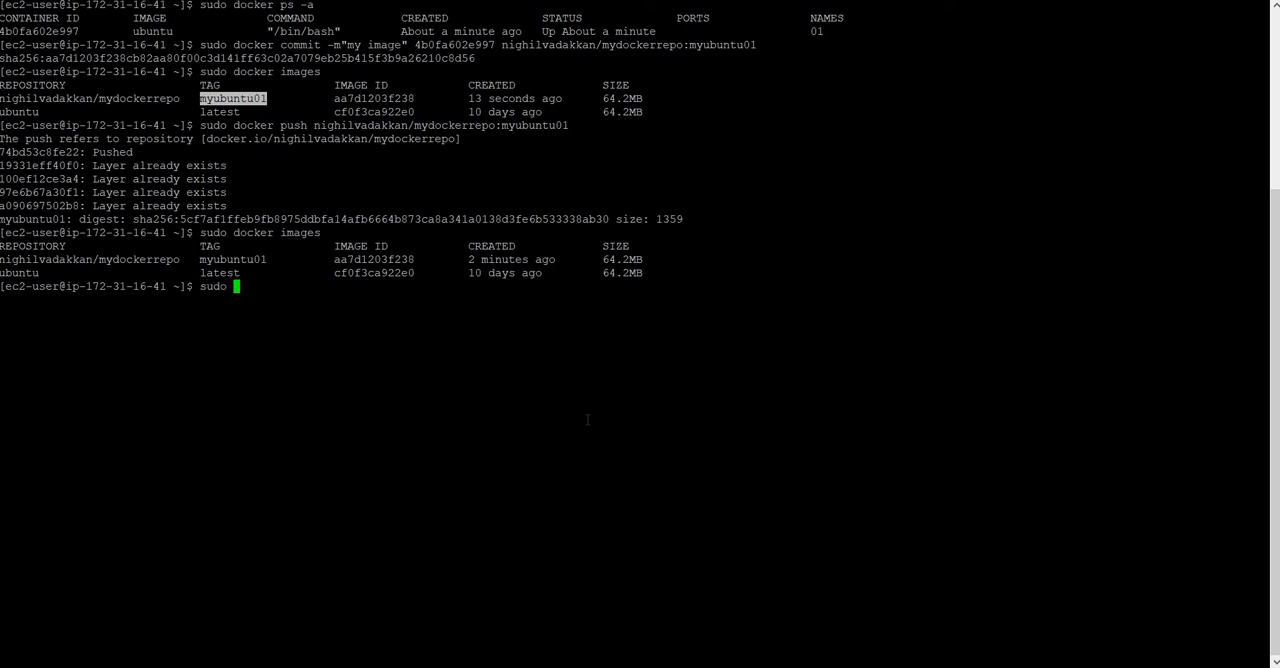
type("docker")
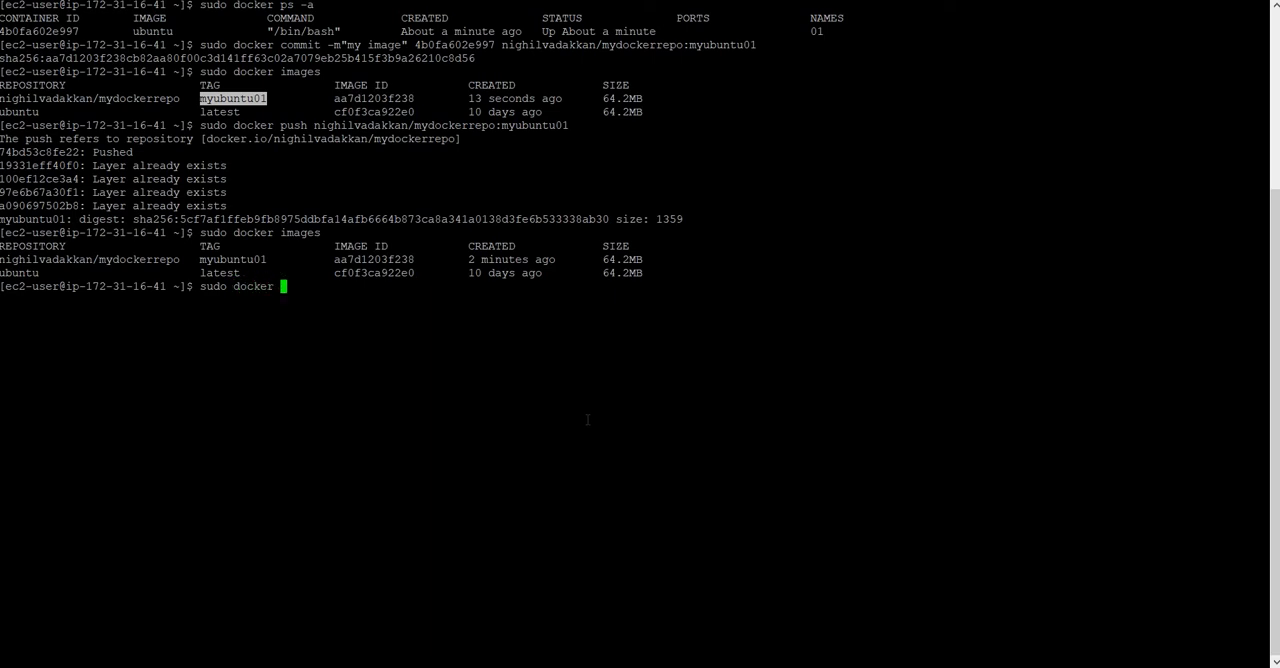
type("rmi")
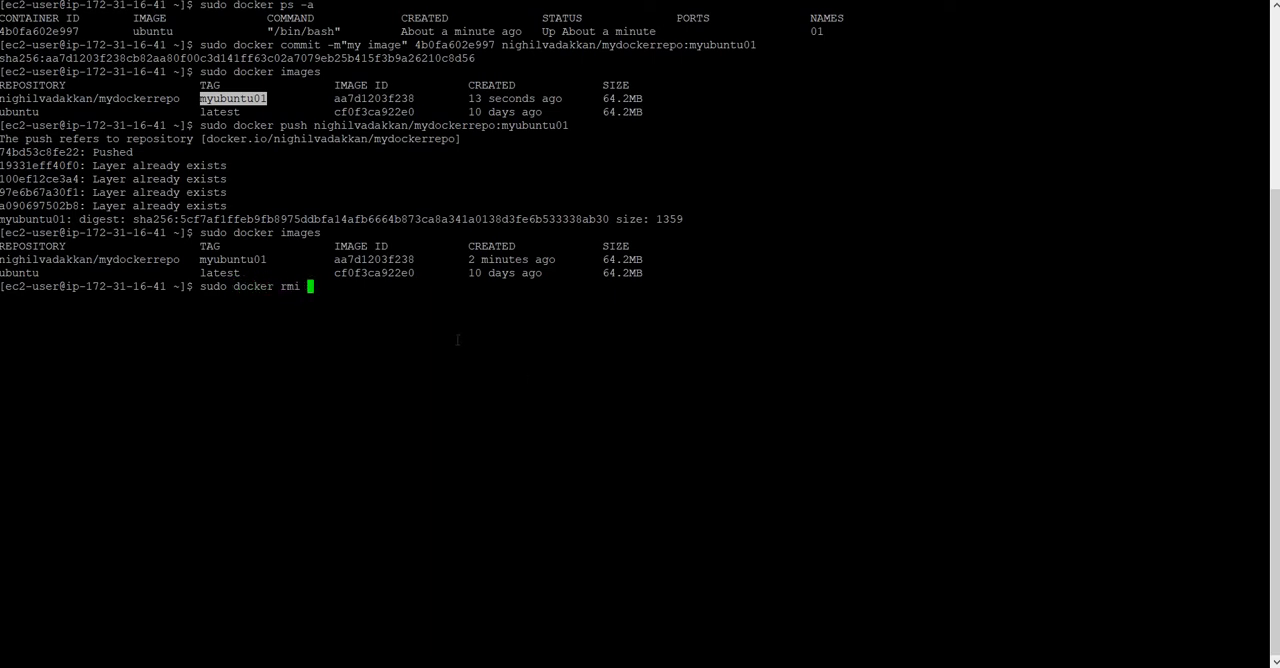
double_click(373, 259)
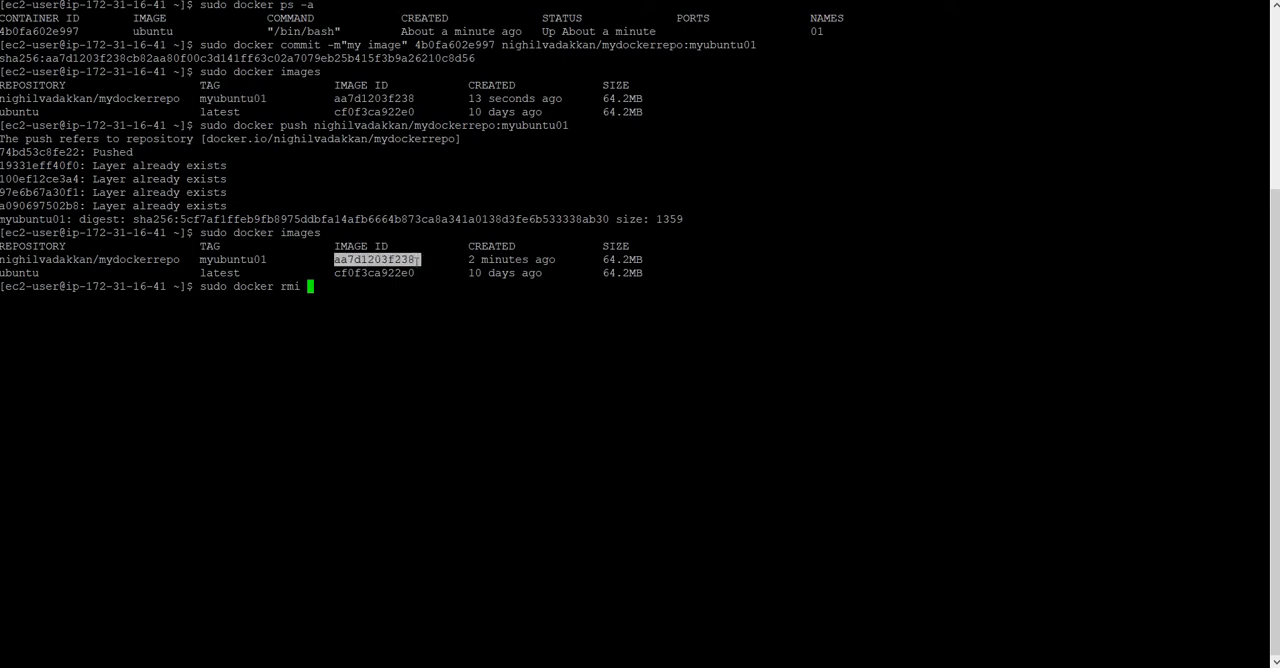
type("aa7d1203f238")
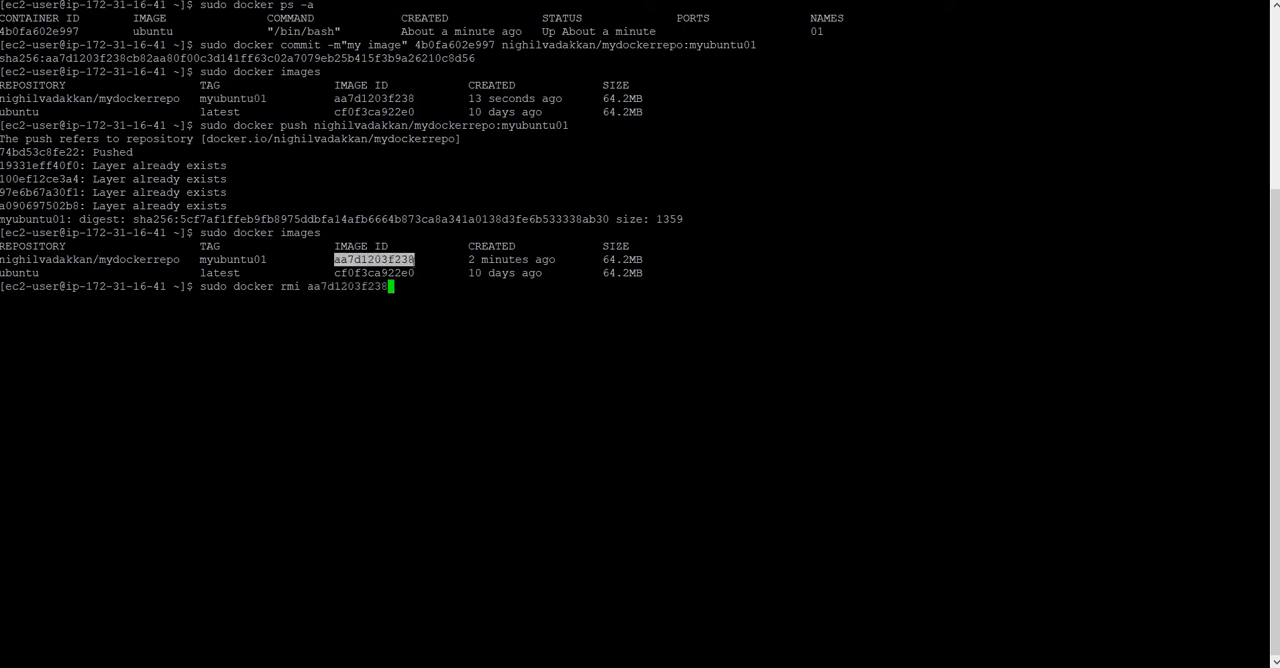
key("Return")
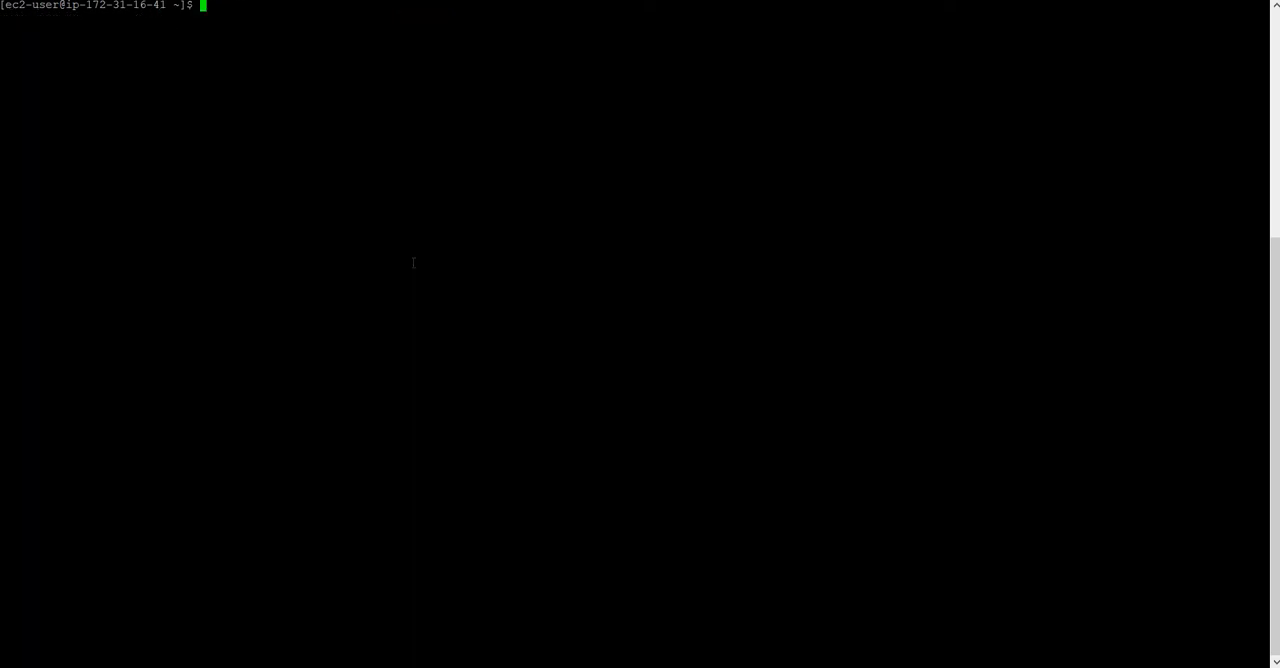
Remove the local myubuntu01 image aa7d1203f238 so only ubuntu:latest remains
type("sudo docker rmi aa7d1203f238")
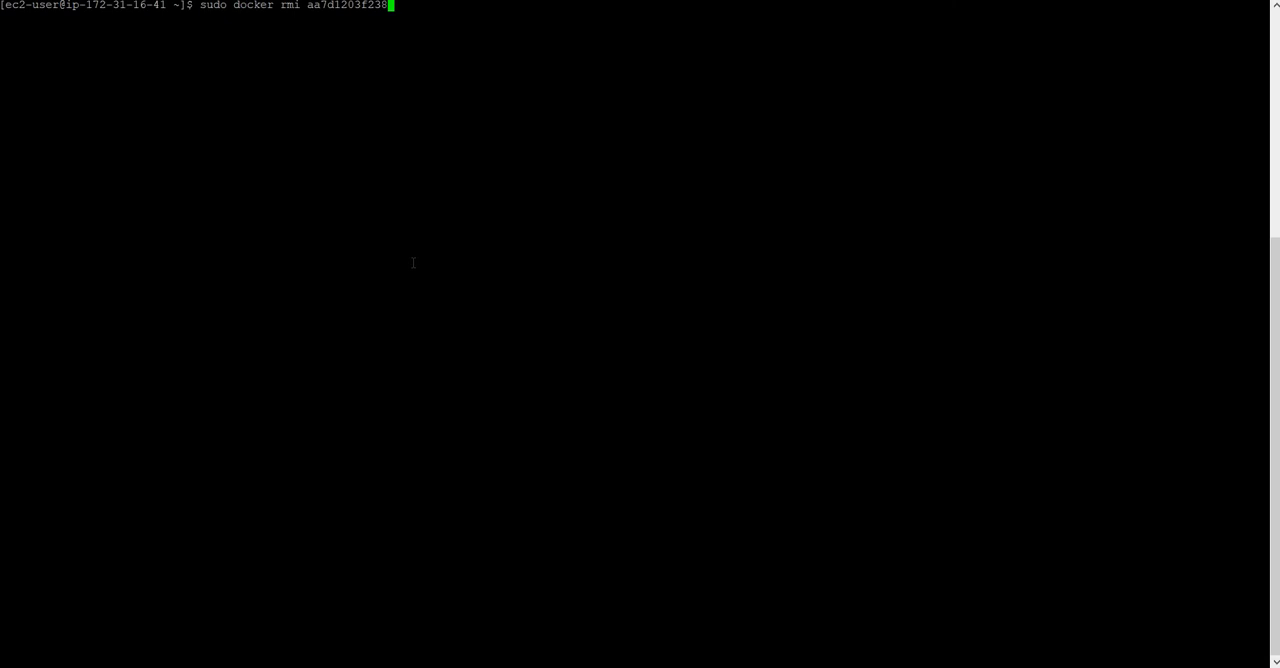
key("Return")
type("sudo docker image")
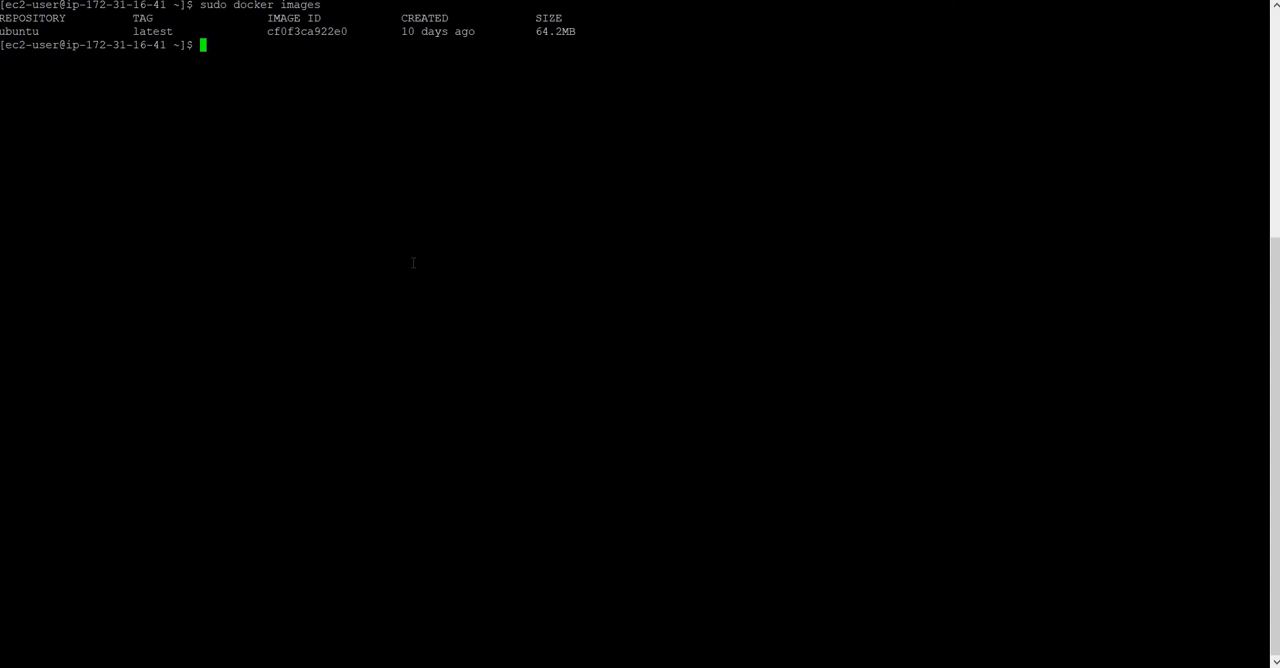
type("sudo docker")
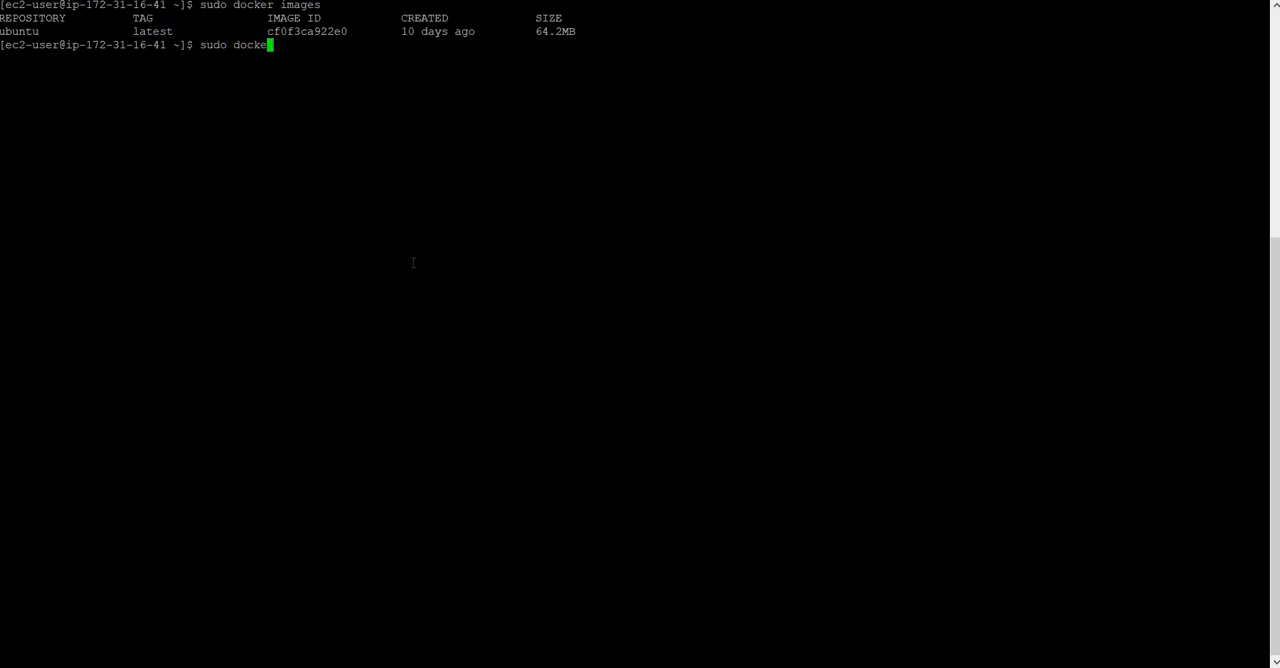
type("pull")
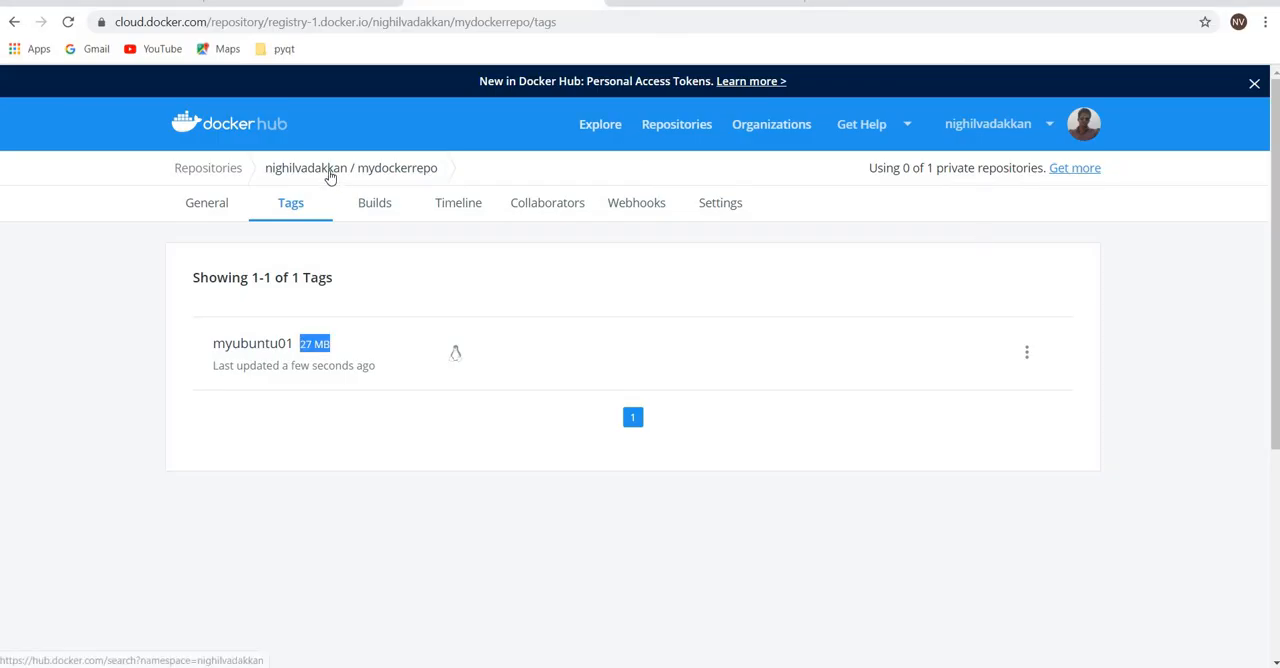
Enter the nighilvadakkan/mydockerrepo repository path into the pull command in the terminal
left_click(206, 202)
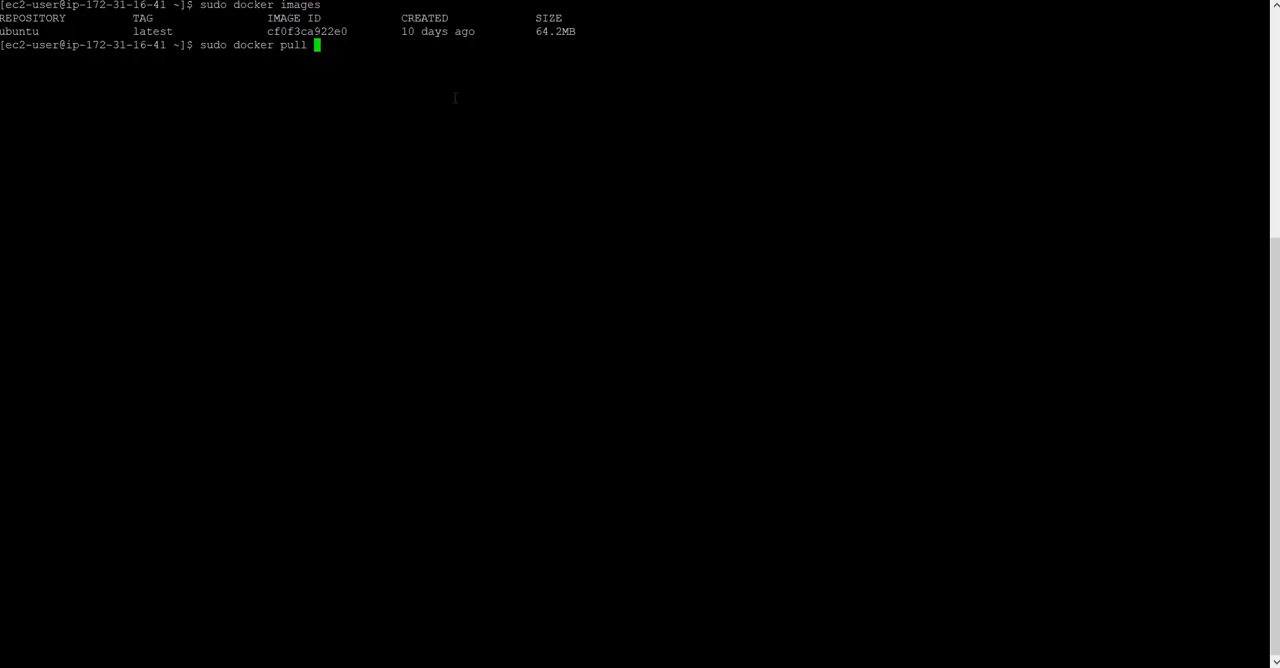
type("nighilvadakkan/mydockerrepo:tagname")
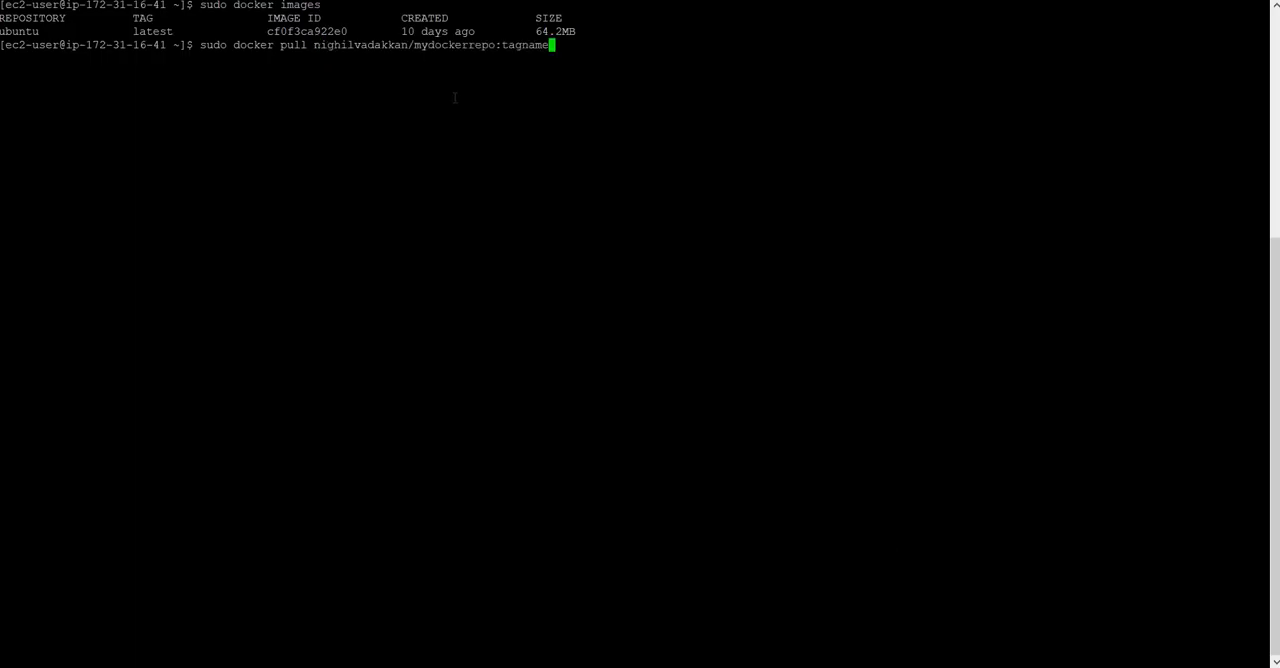
key("Backspace")
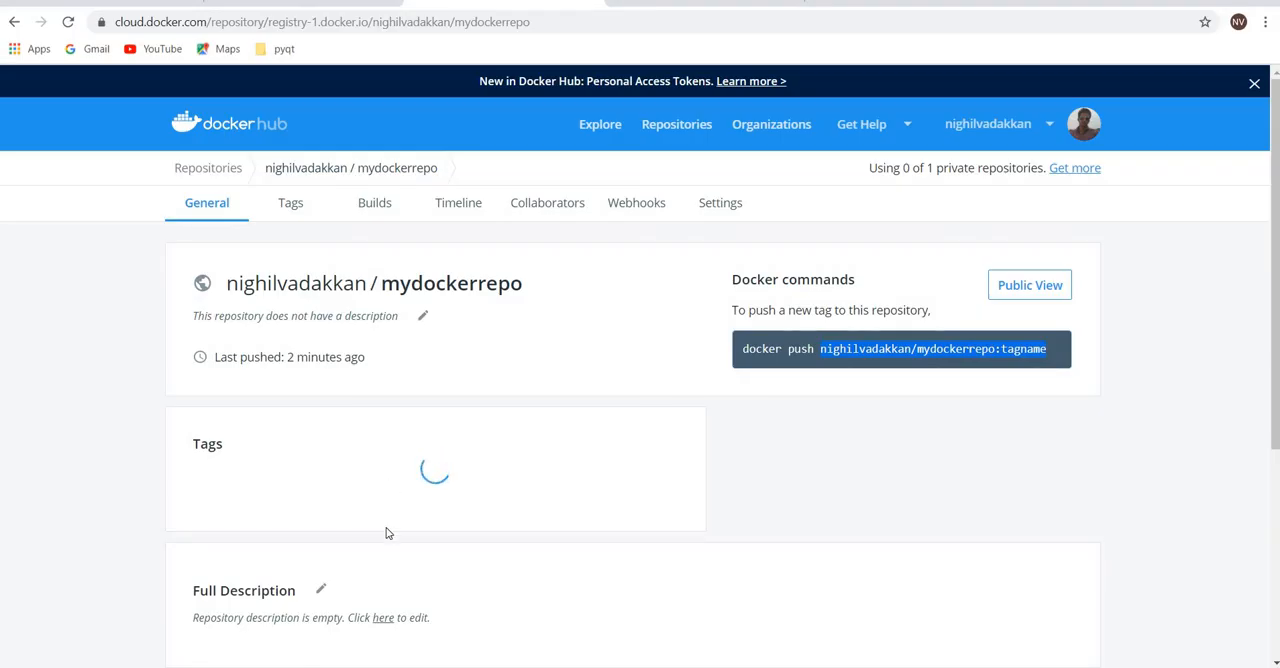
mouse_move(480, 508)
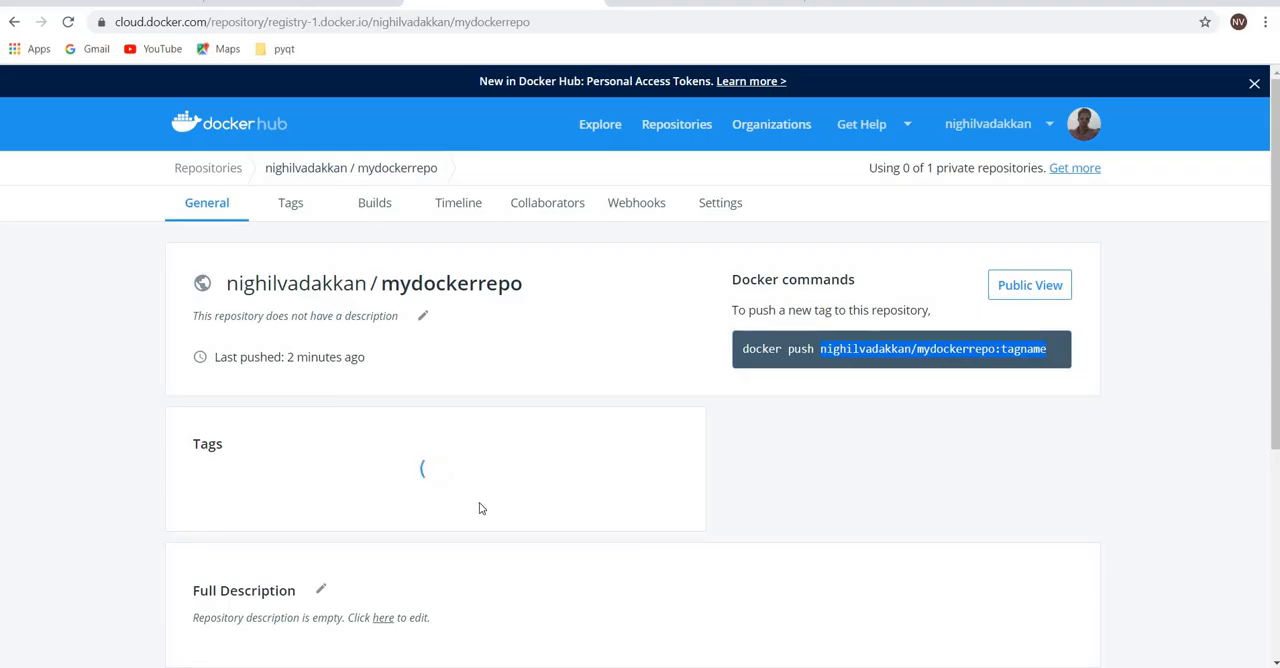
Reload the mydockerrepo page on Docker Hub and select the myubuntu01 tag name
left_click(68, 22)
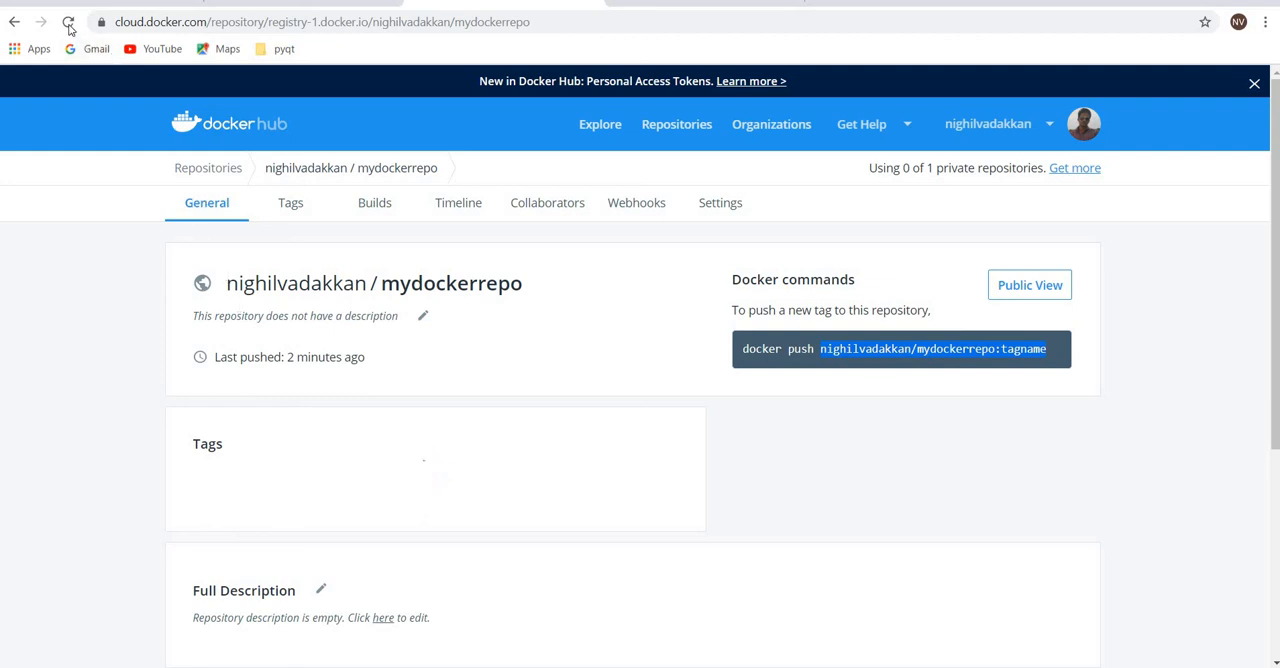
left_click(68, 22)
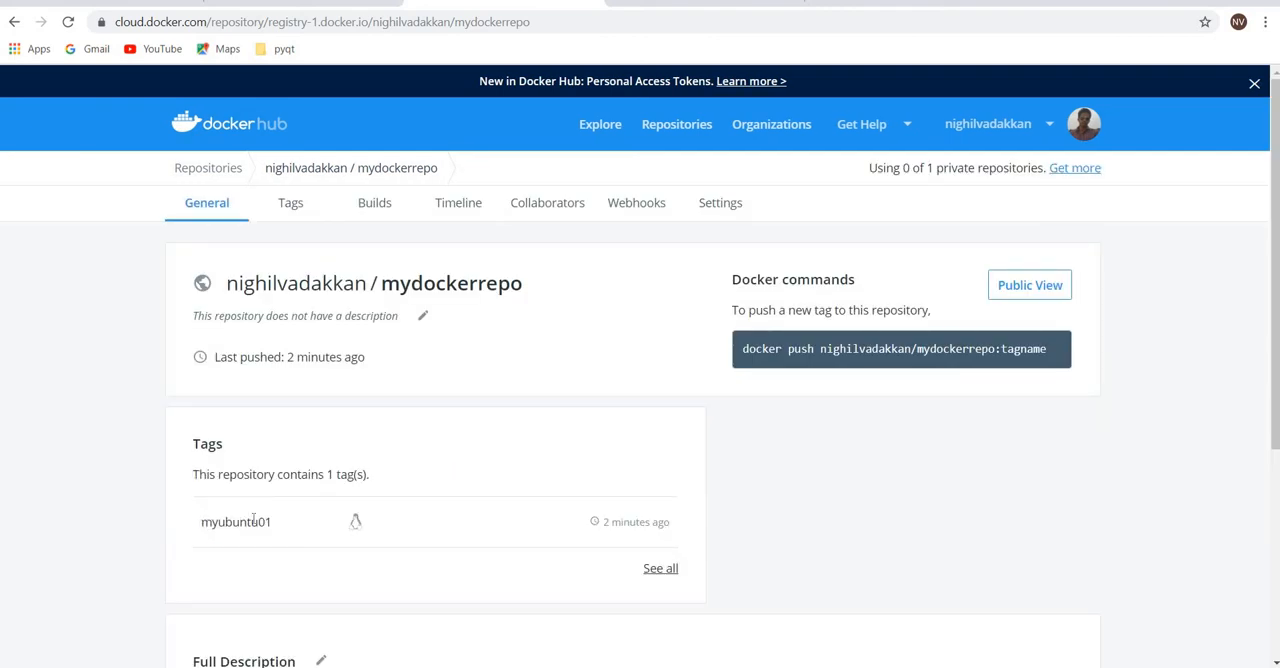
double_click(236, 522)
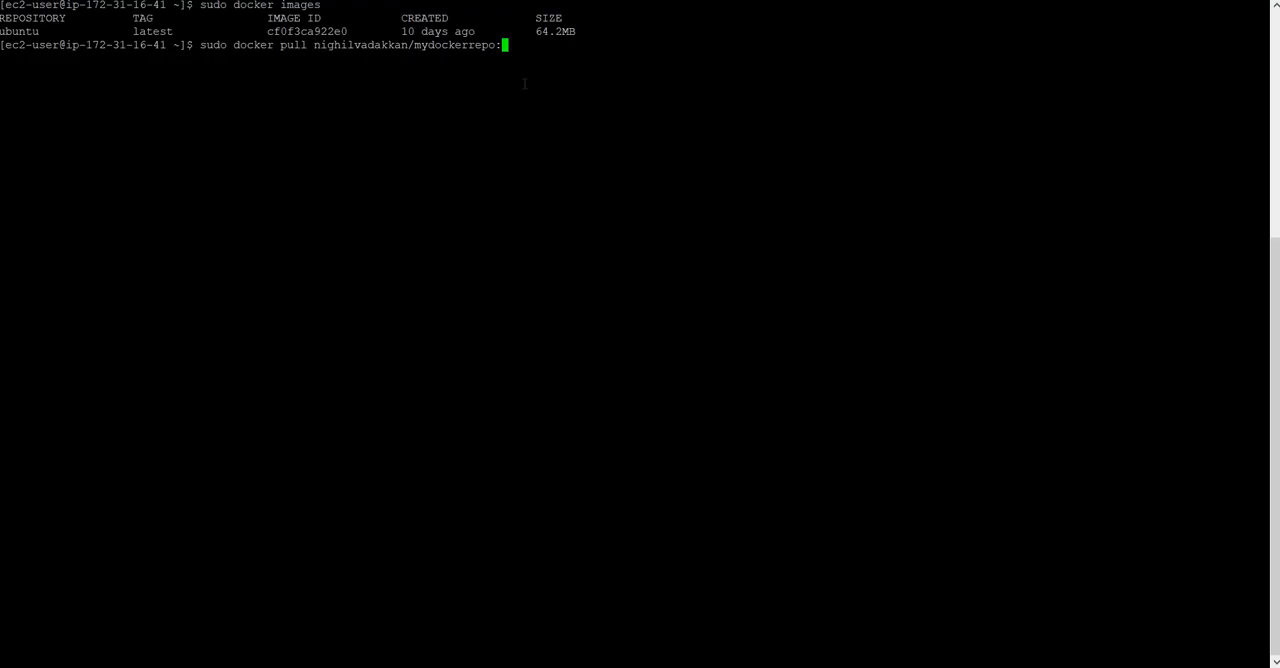
Pull nighilvadakkan/mydockerrepo:myubuntu01 and list local images to confirm it's back
type("myubuntu01")
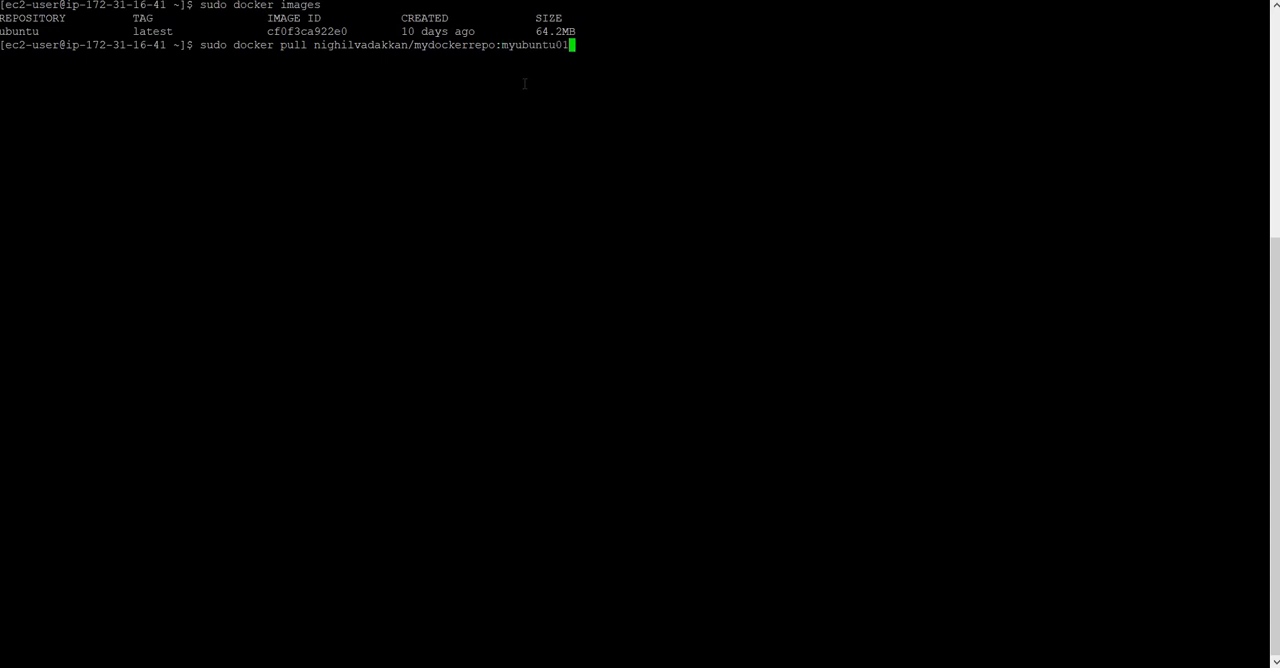
key("Return")
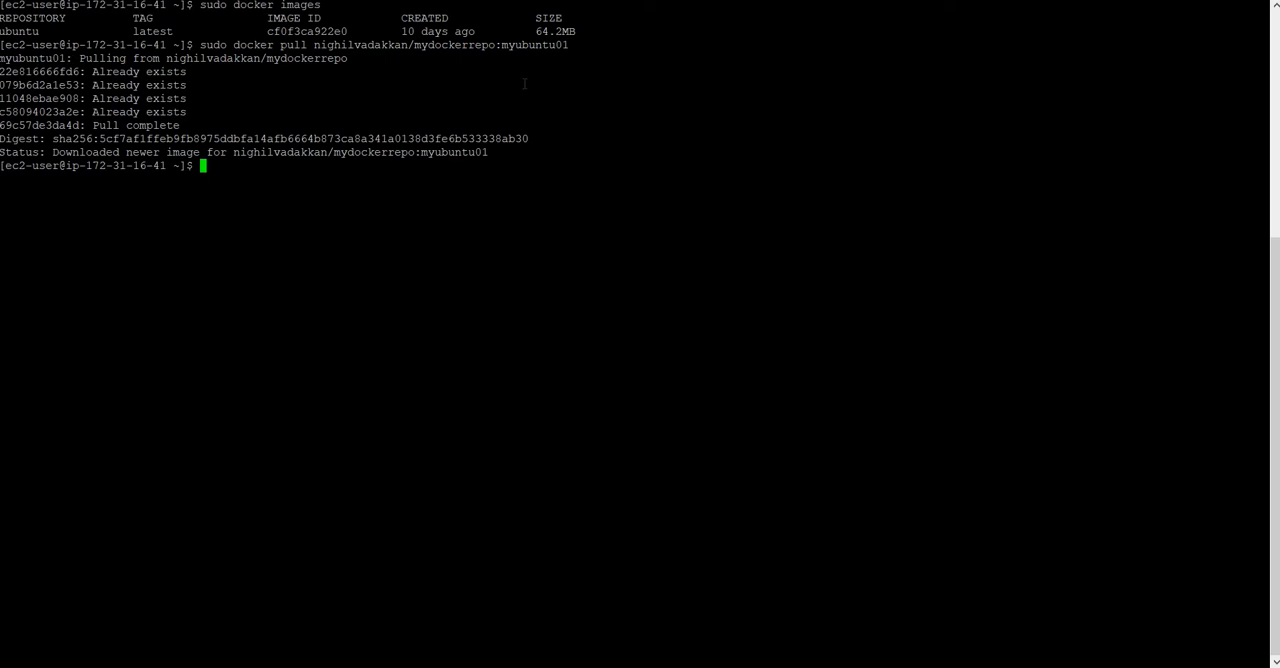
type("d")
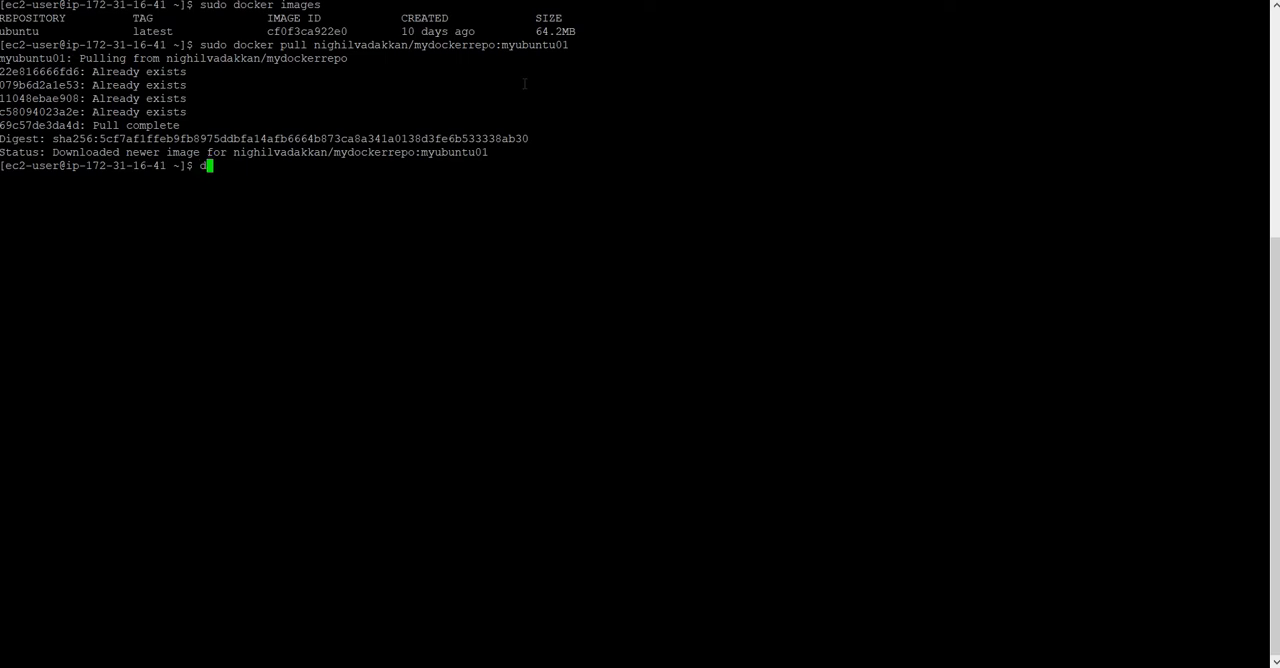
type("sudo")
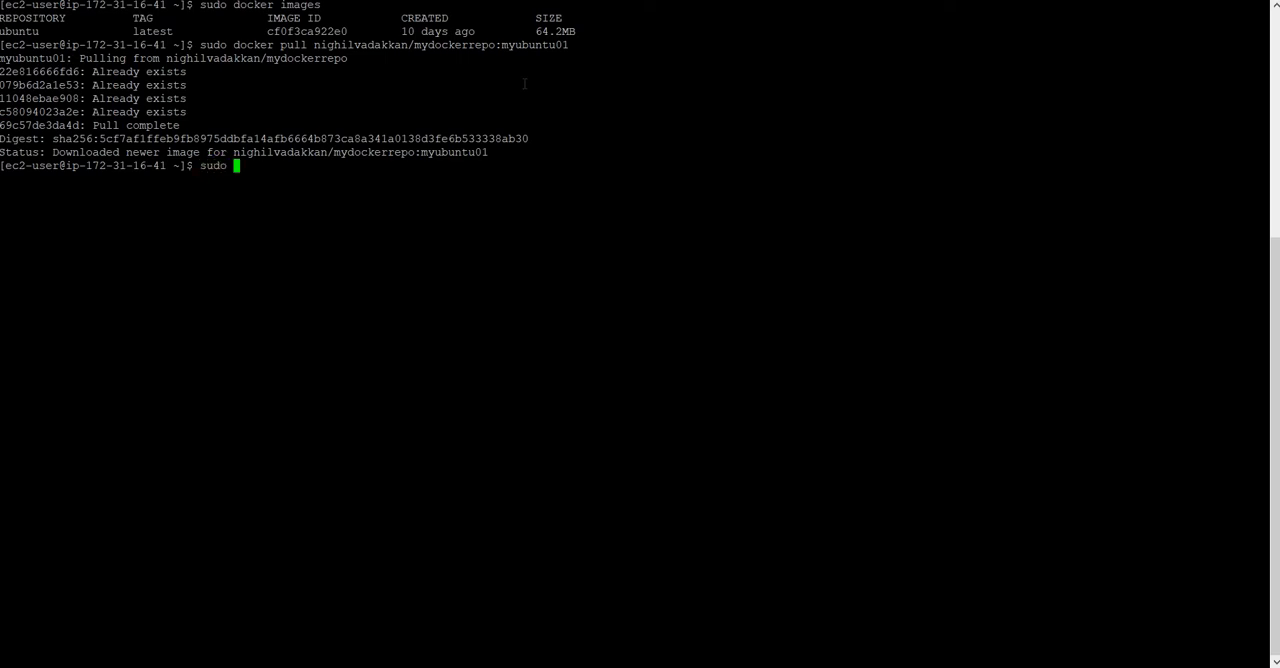
type("docker")
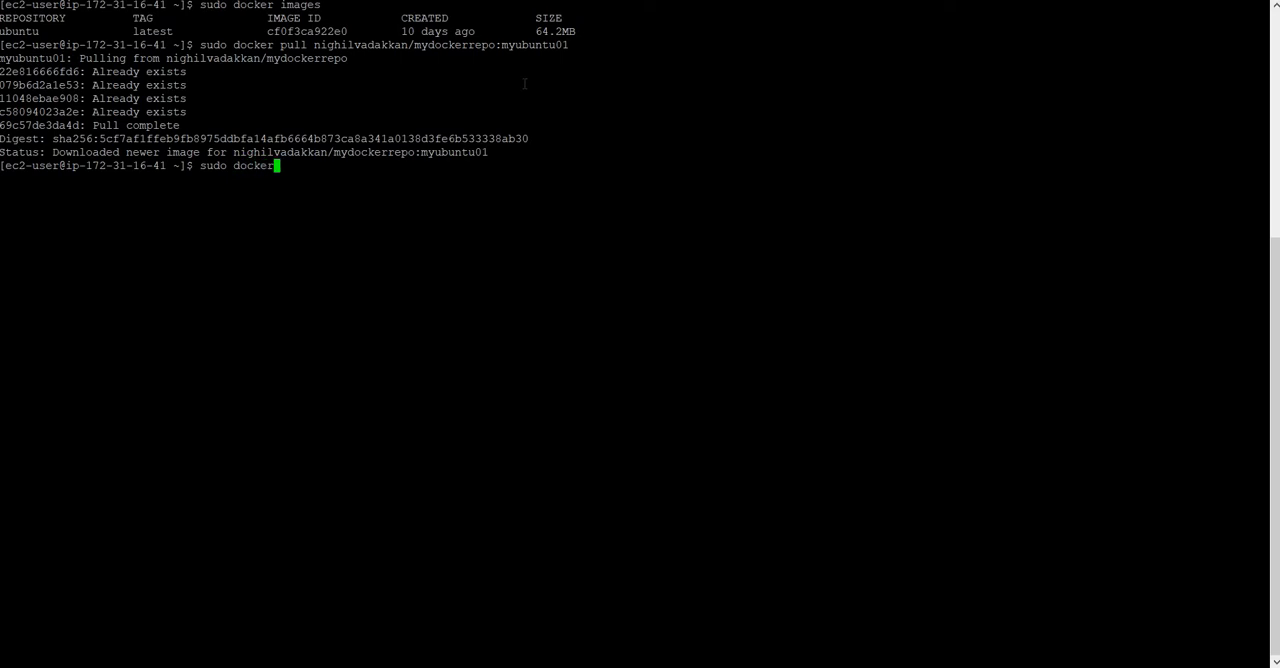
type("i")
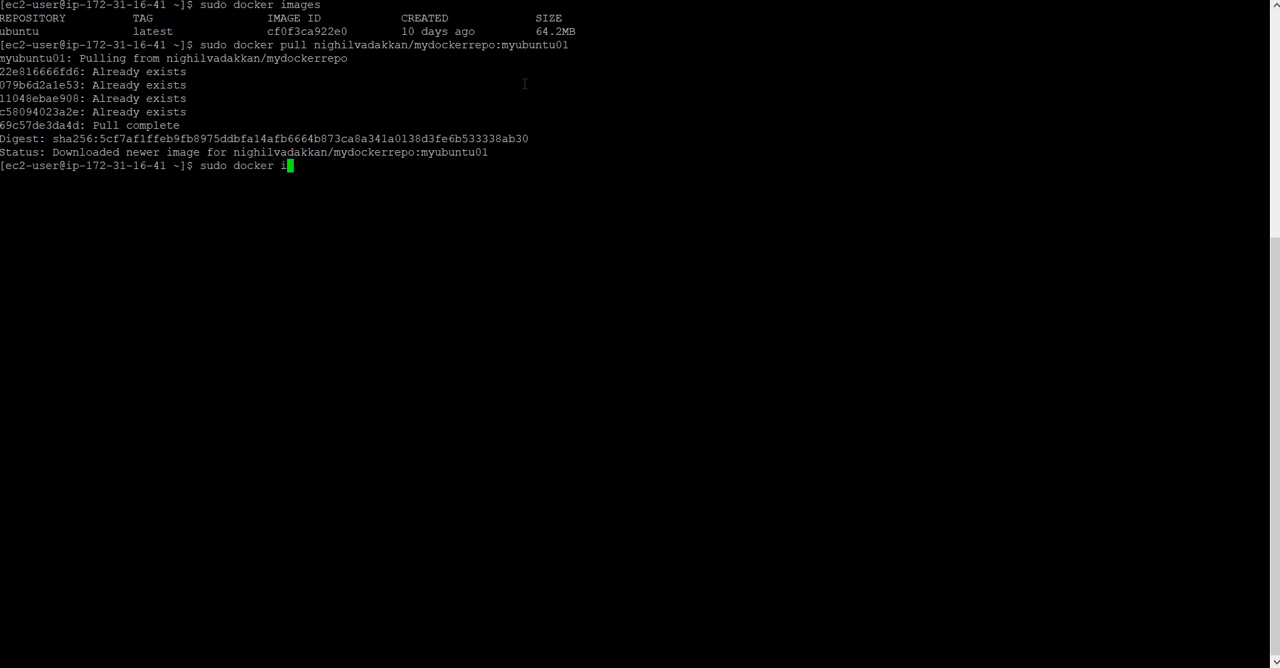
type("a")
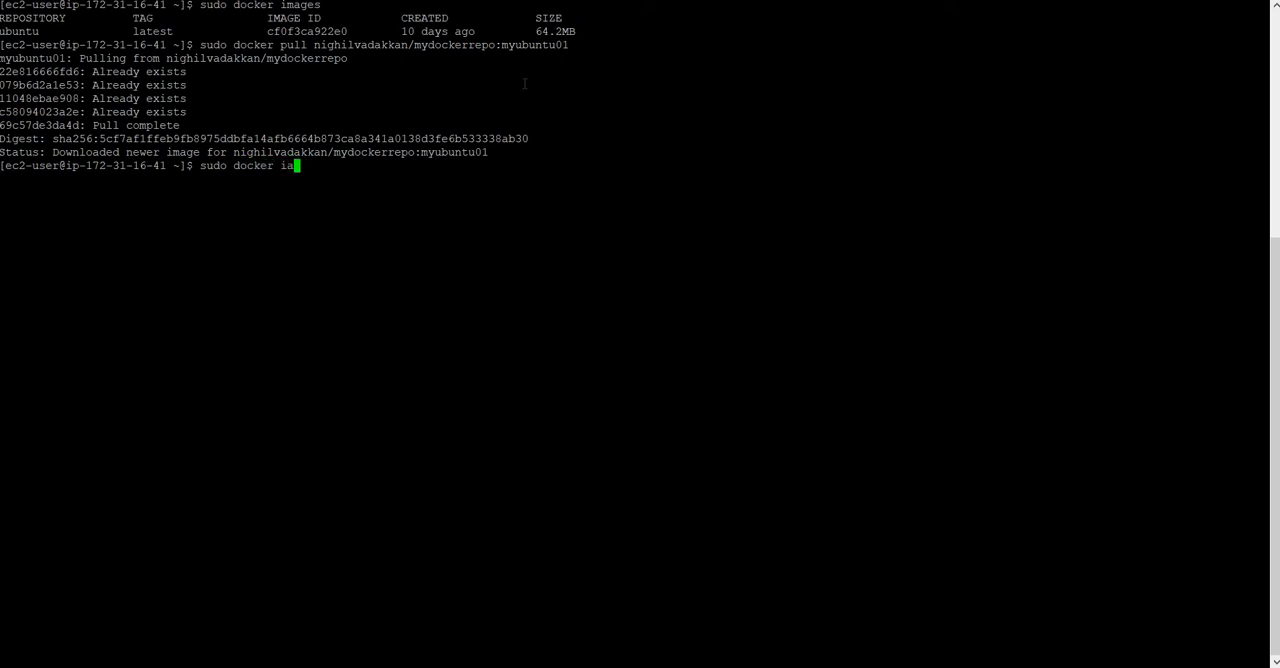
type("mages")
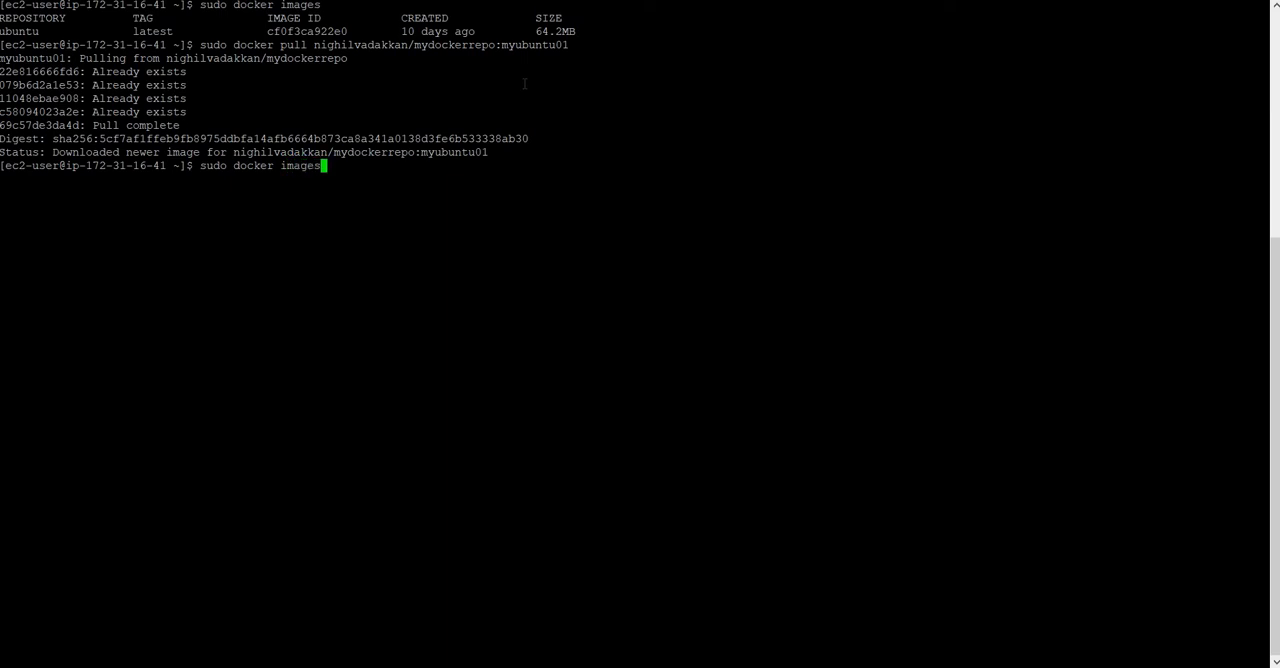
key("Return")
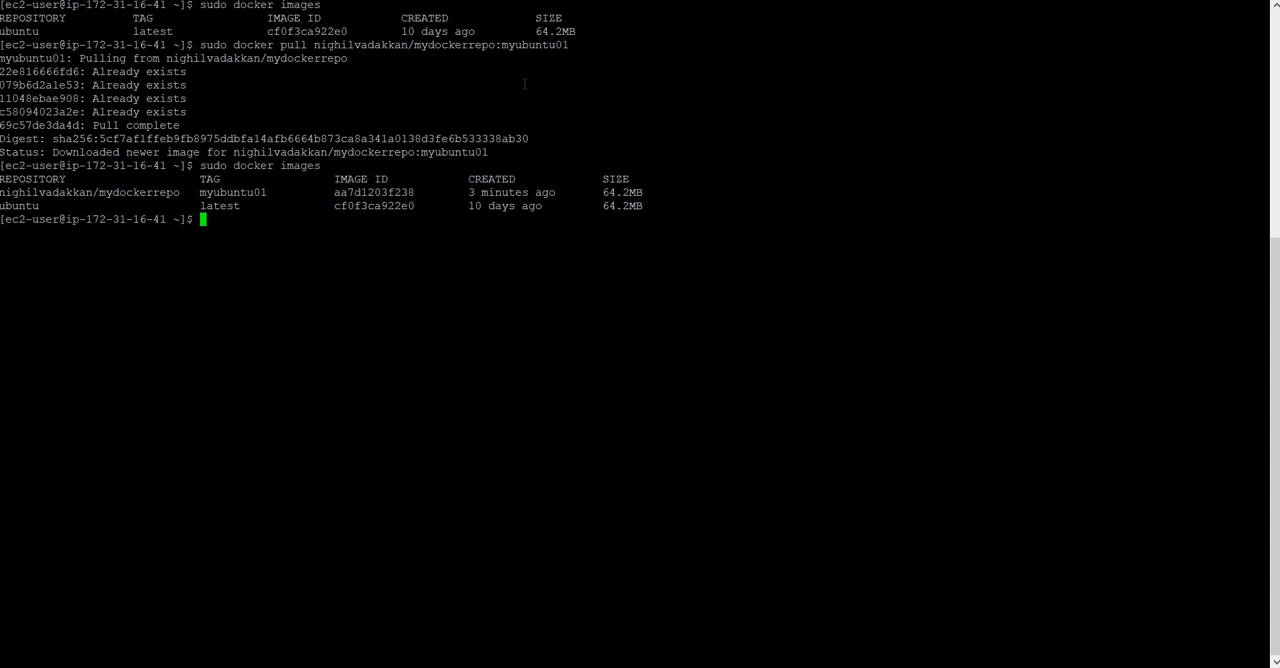
Run an interactive container from image aa7d1203f238 and move into home/ inside it
type("sudo")
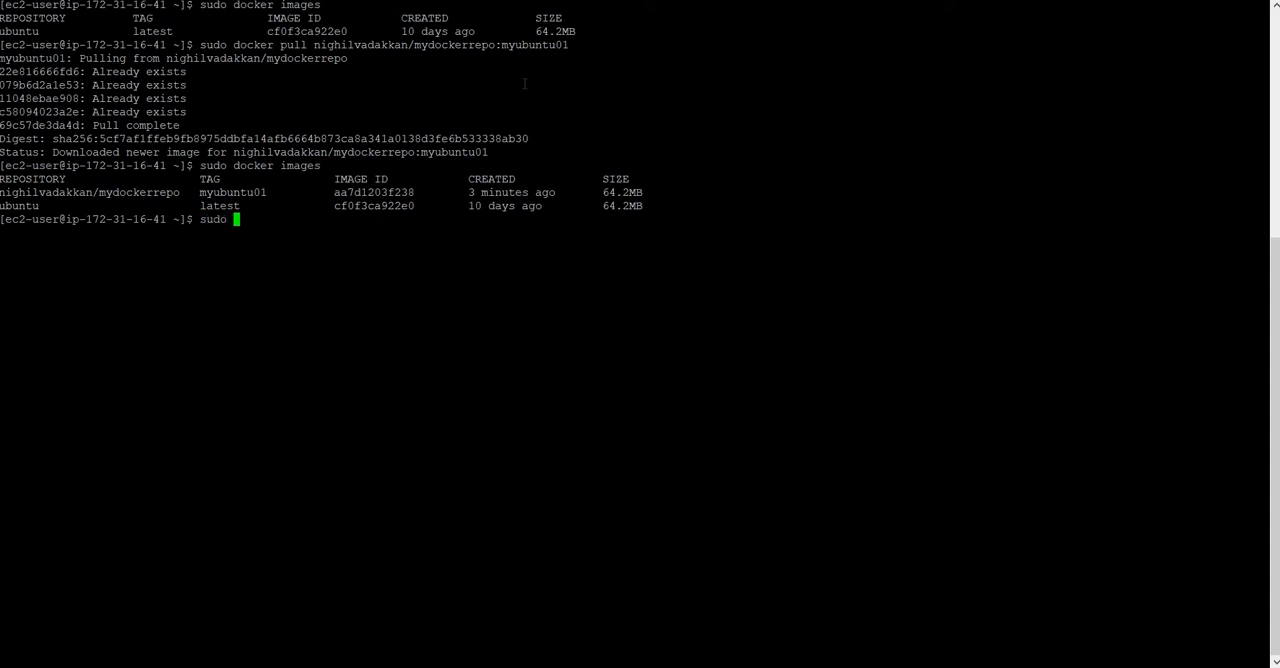
type("docker")
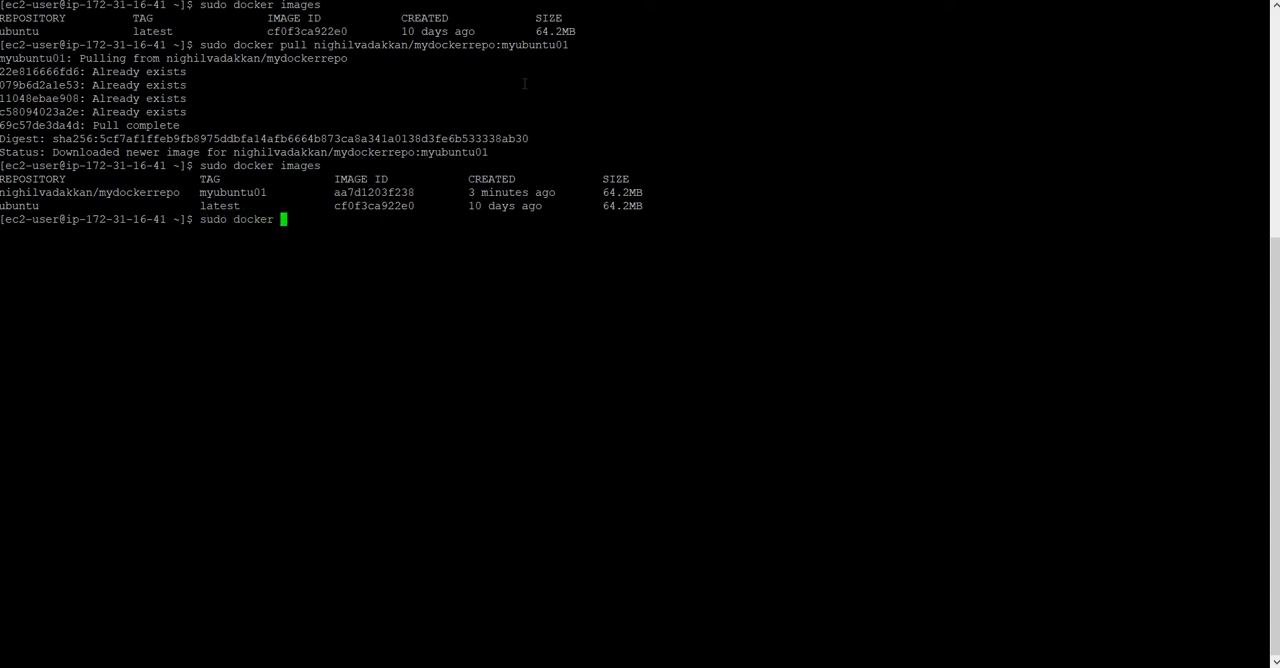
type("run -it")
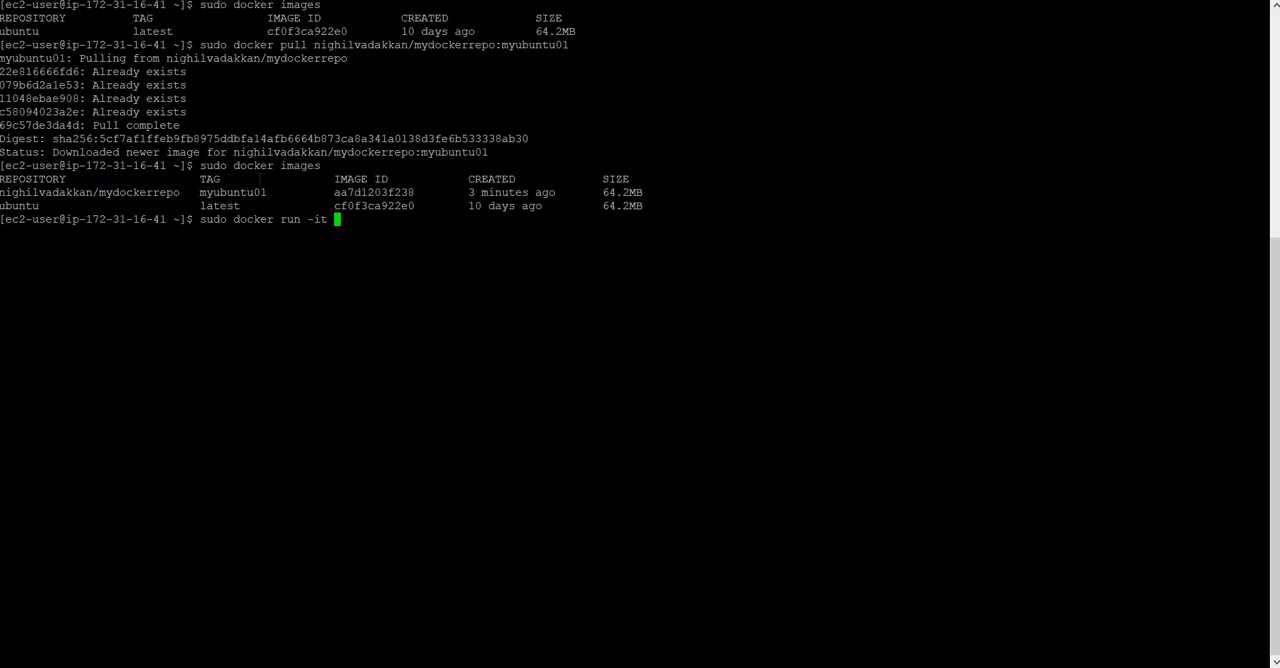
double_click(374, 192)
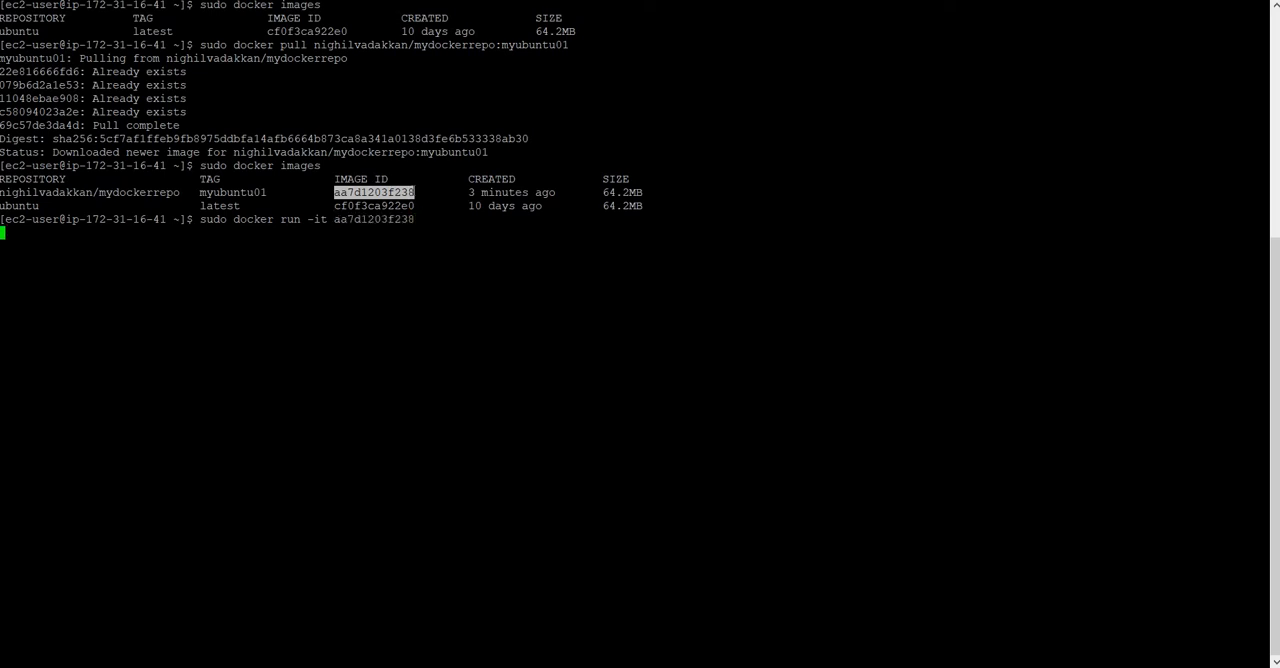
key("Return")
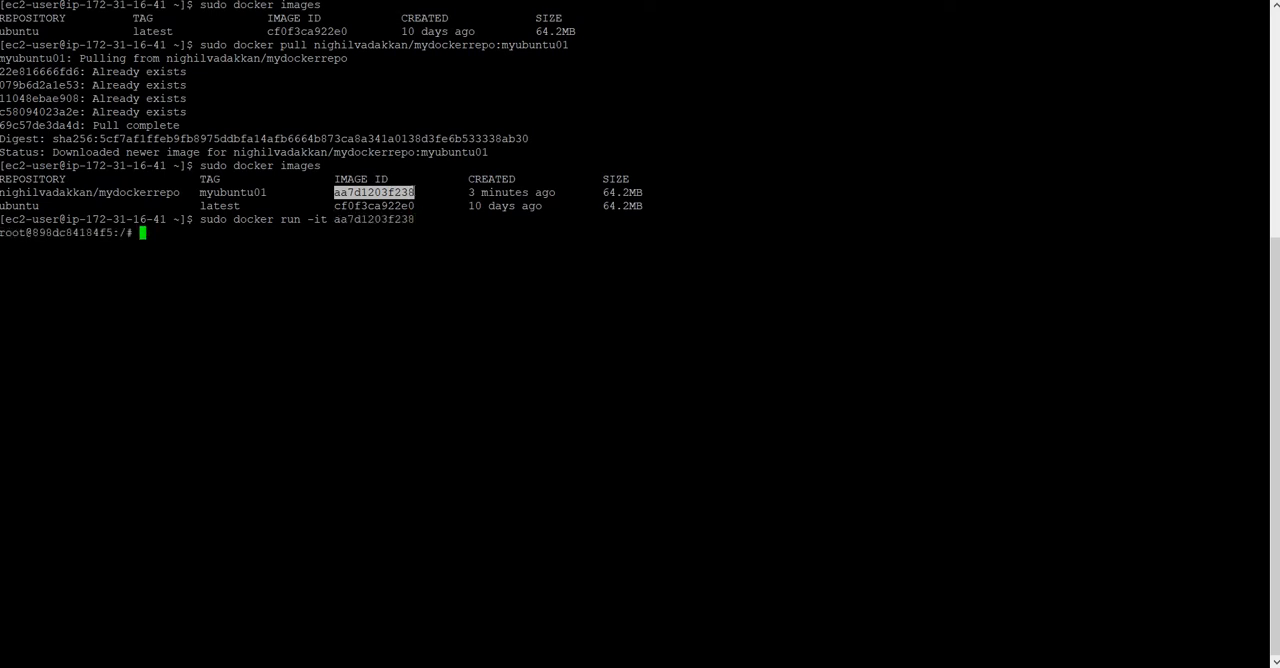
type("cd")
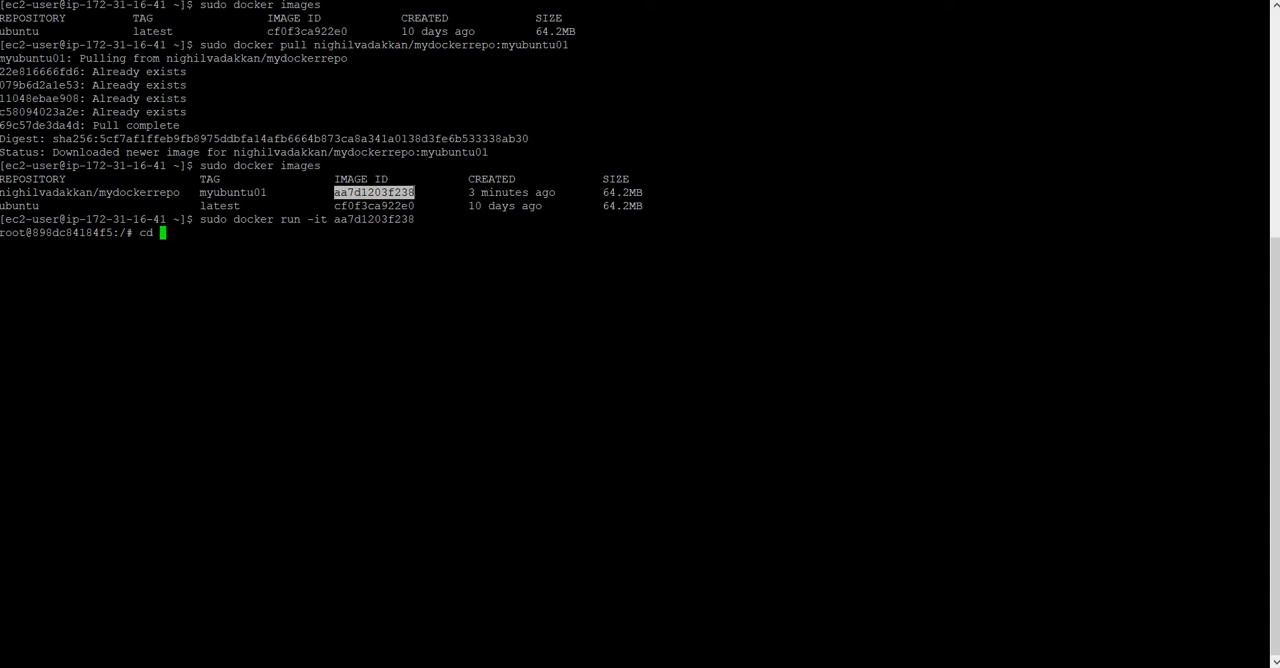
type("home/")
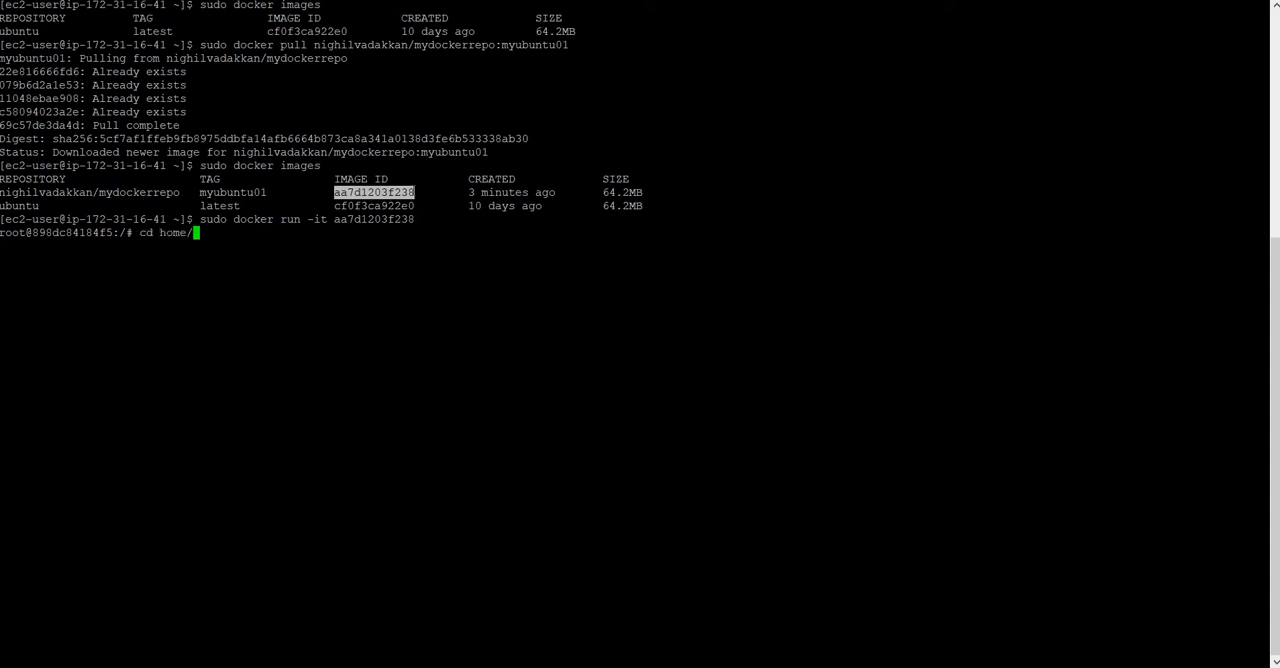